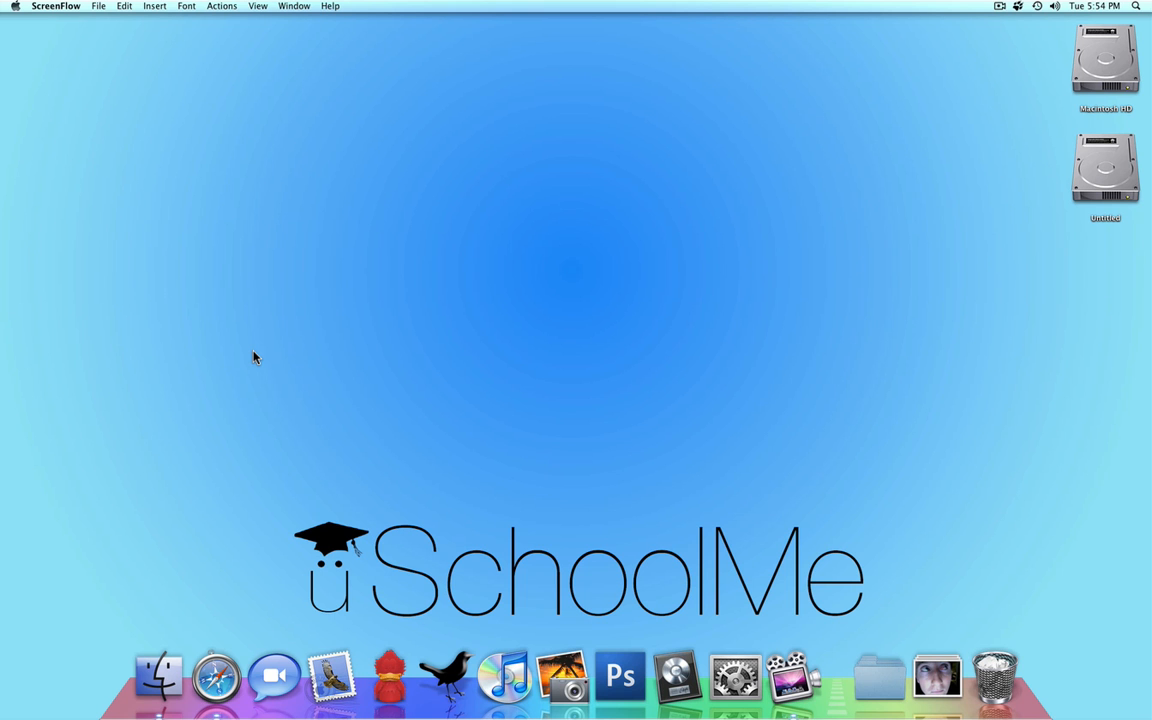
pyautogui.moveTo(216, 676)
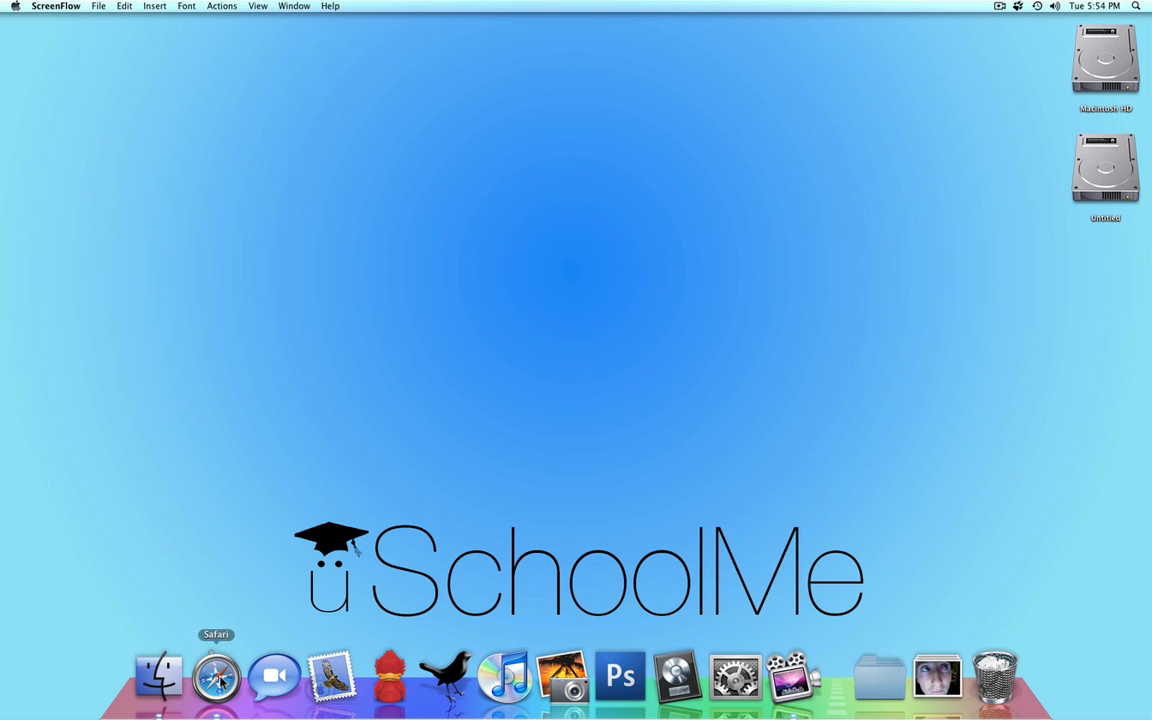
# Step: Start a new text post from the Tumblr dashboard in Safari
pyautogui.click(216, 676)
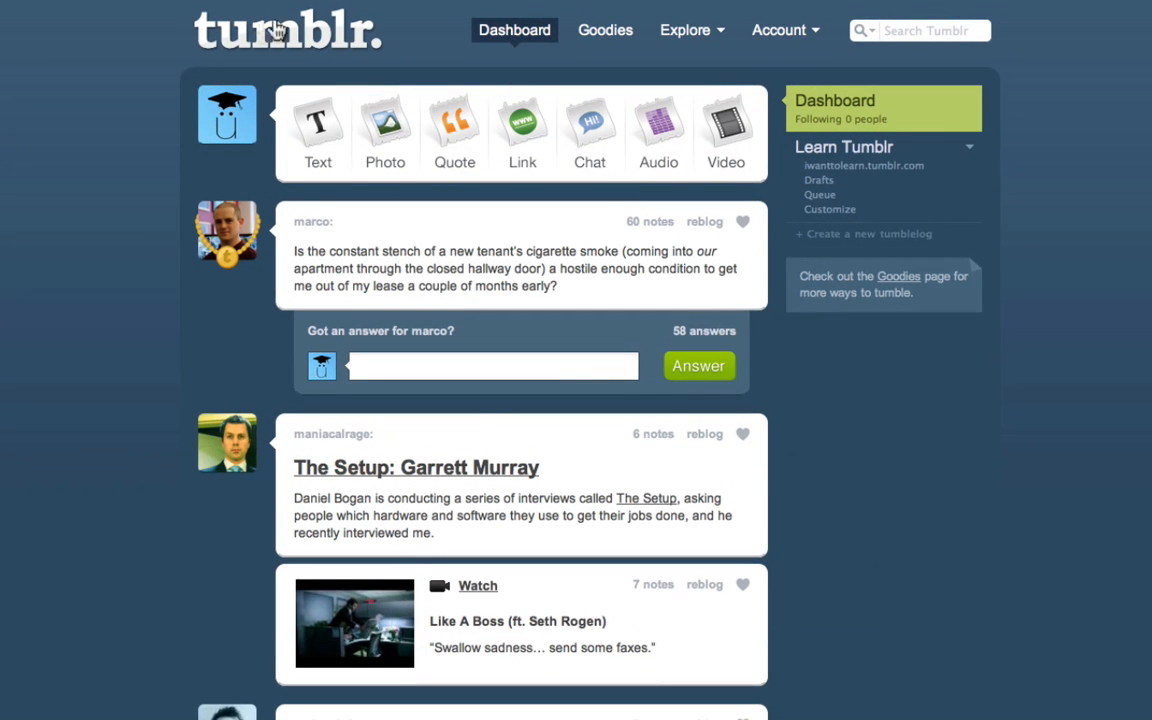
pyautogui.moveTo(250, 172)
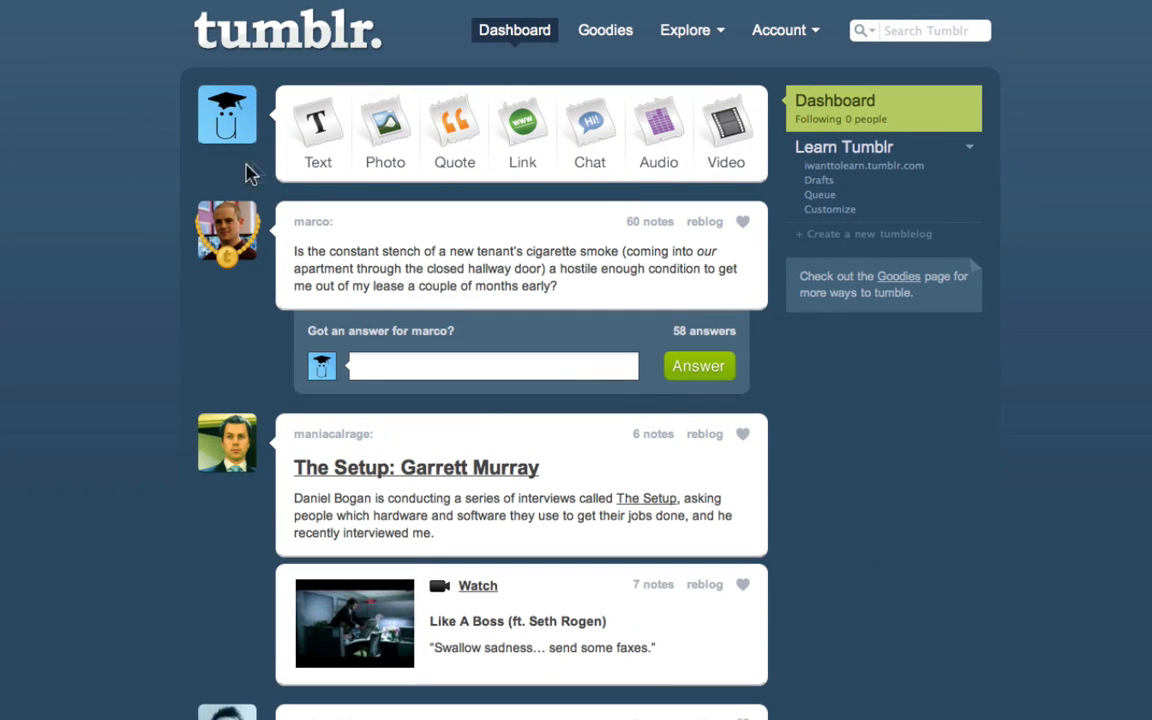
pyautogui.click(316, 132)
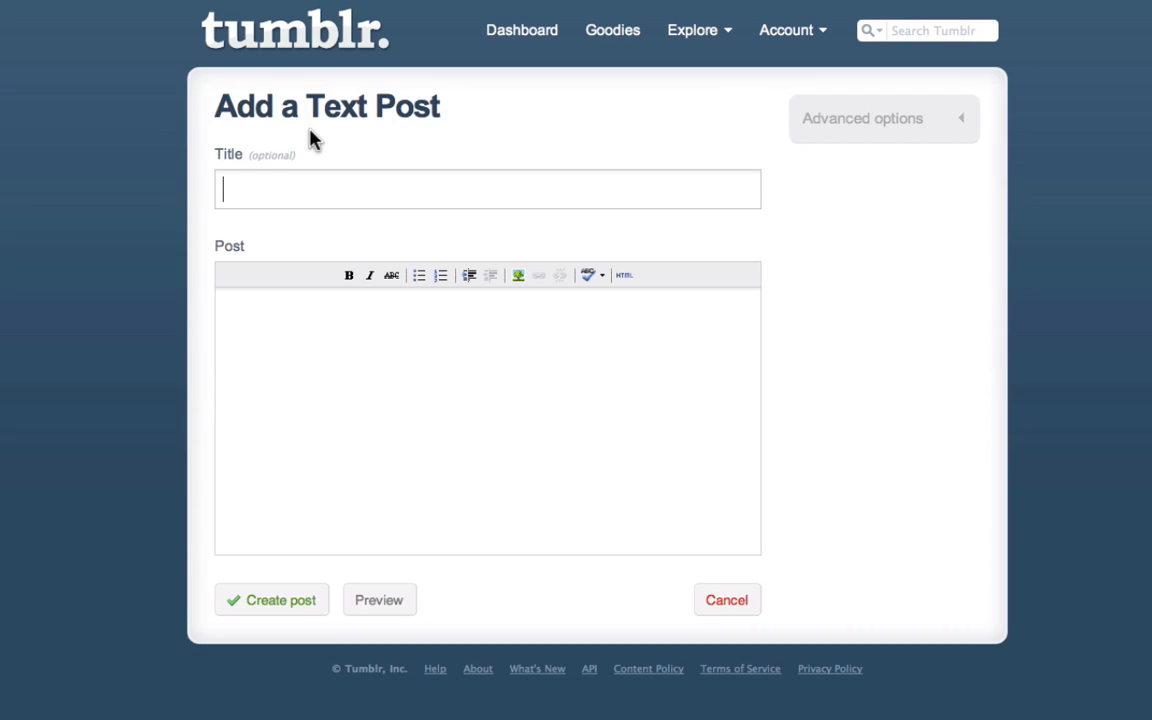
pyautogui.moveTo(304, 170)
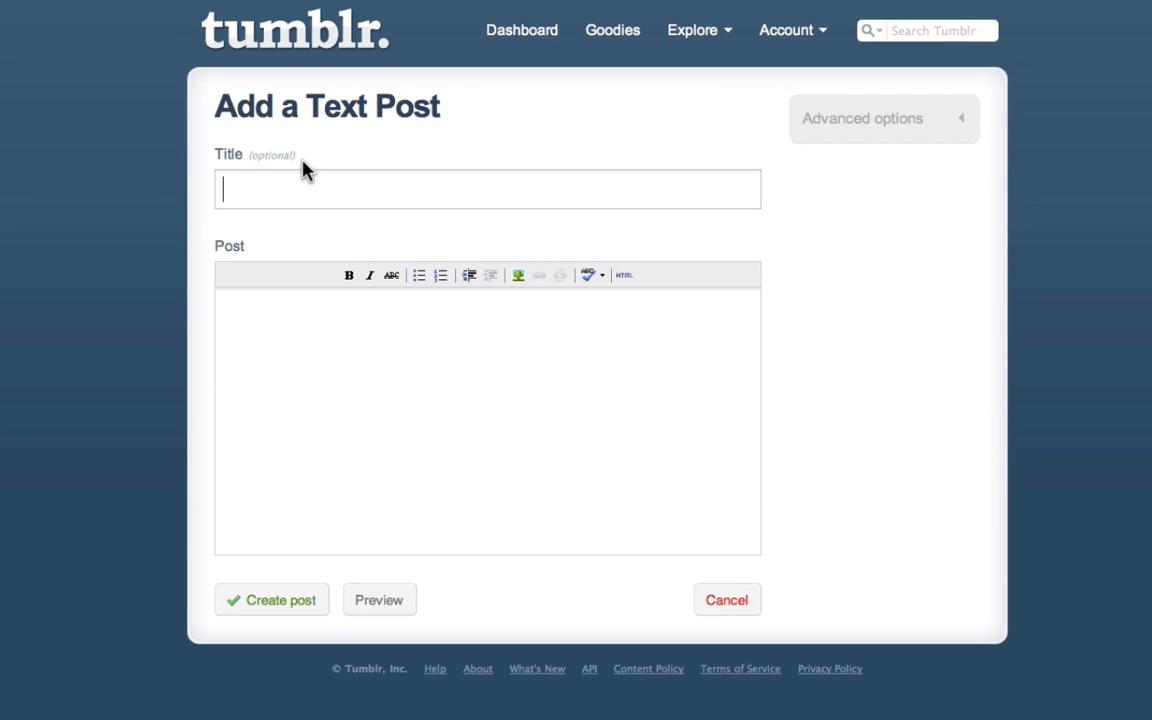
pyautogui.moveTo(336, 152)
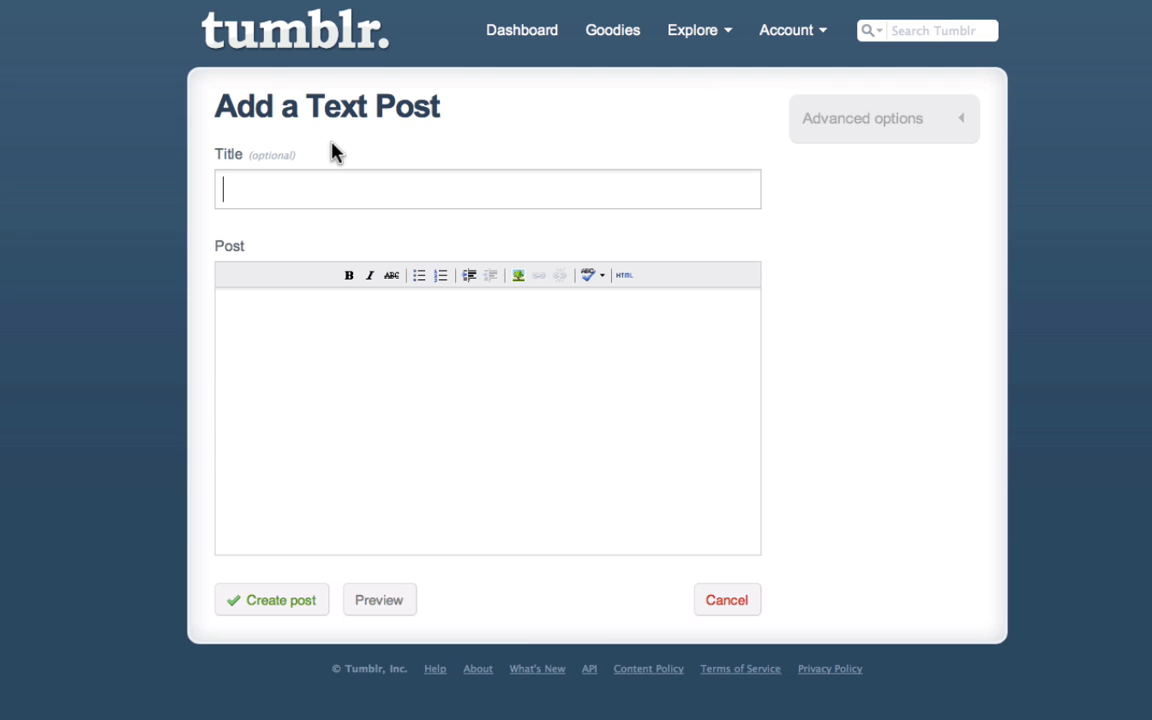
# Step: Title the post 'This is a tag example' with the body 'What is a tag???'
pyautogui.write('This')
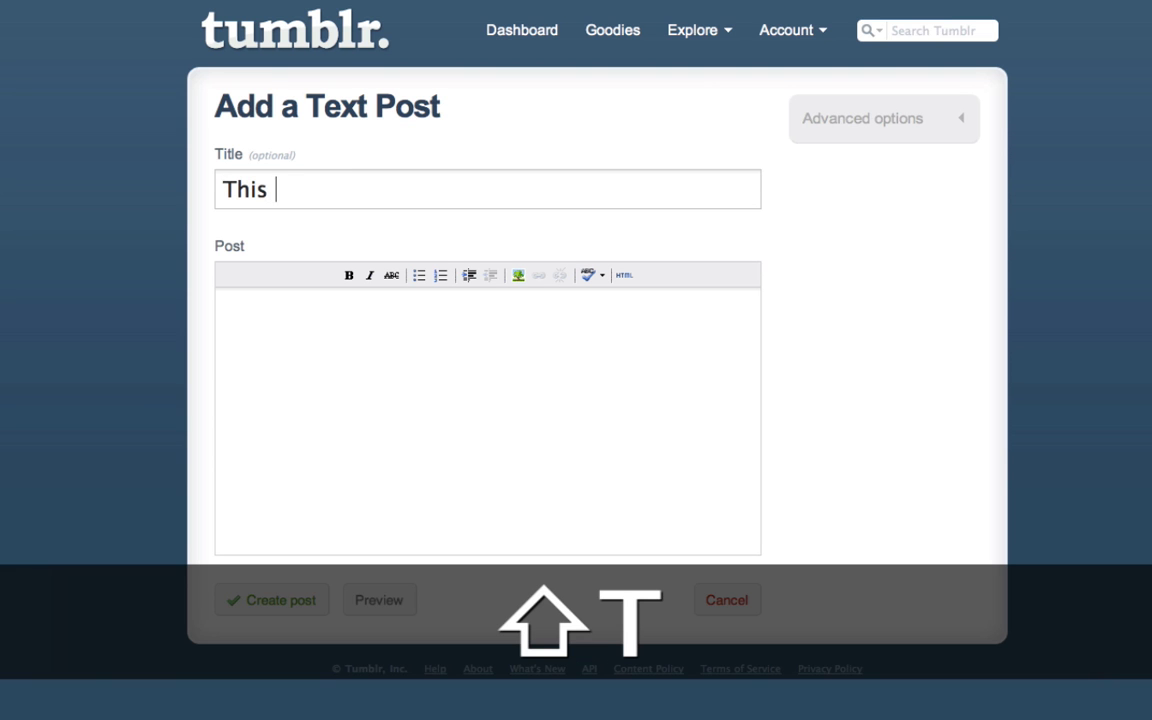
pyautogui.write('is a tag')
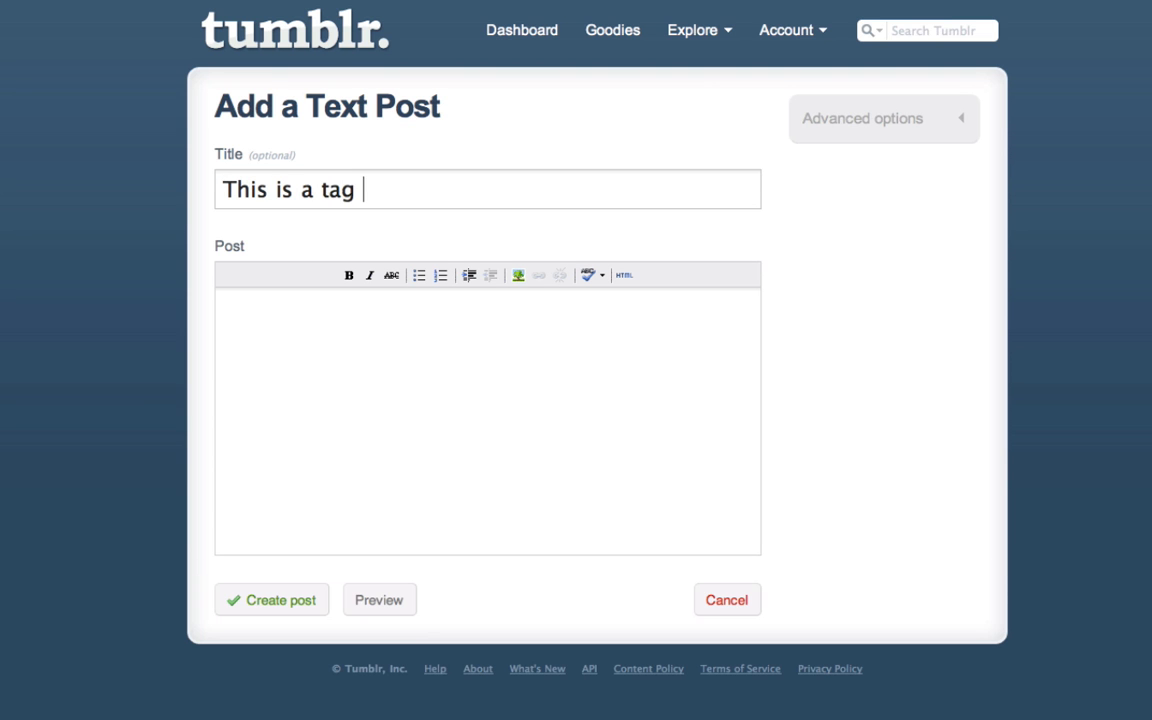
pyautogui.write('example')
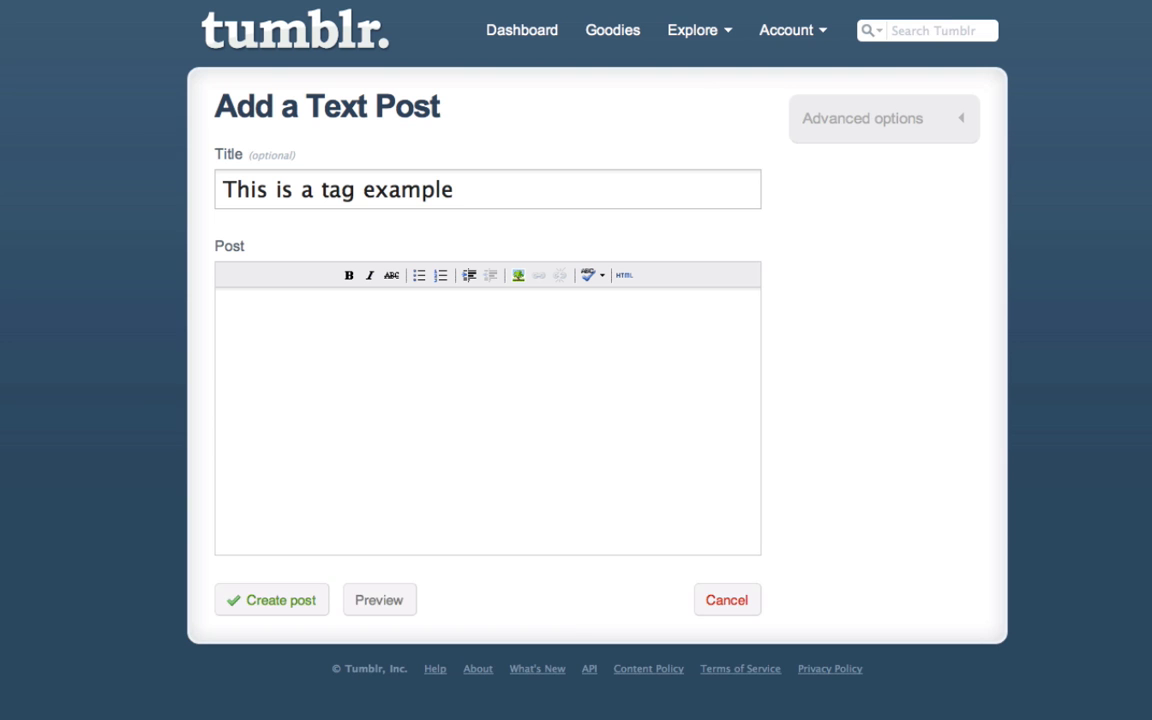
pyautogui.write('What is')
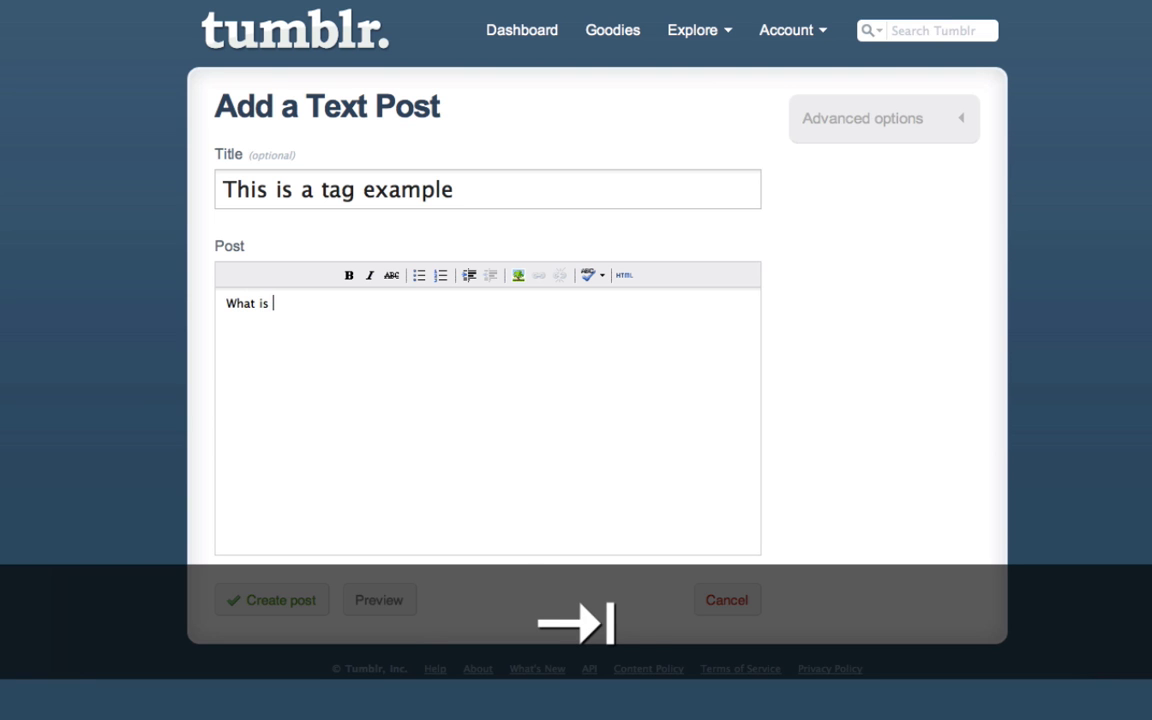
pyautogui.write('a tag???')
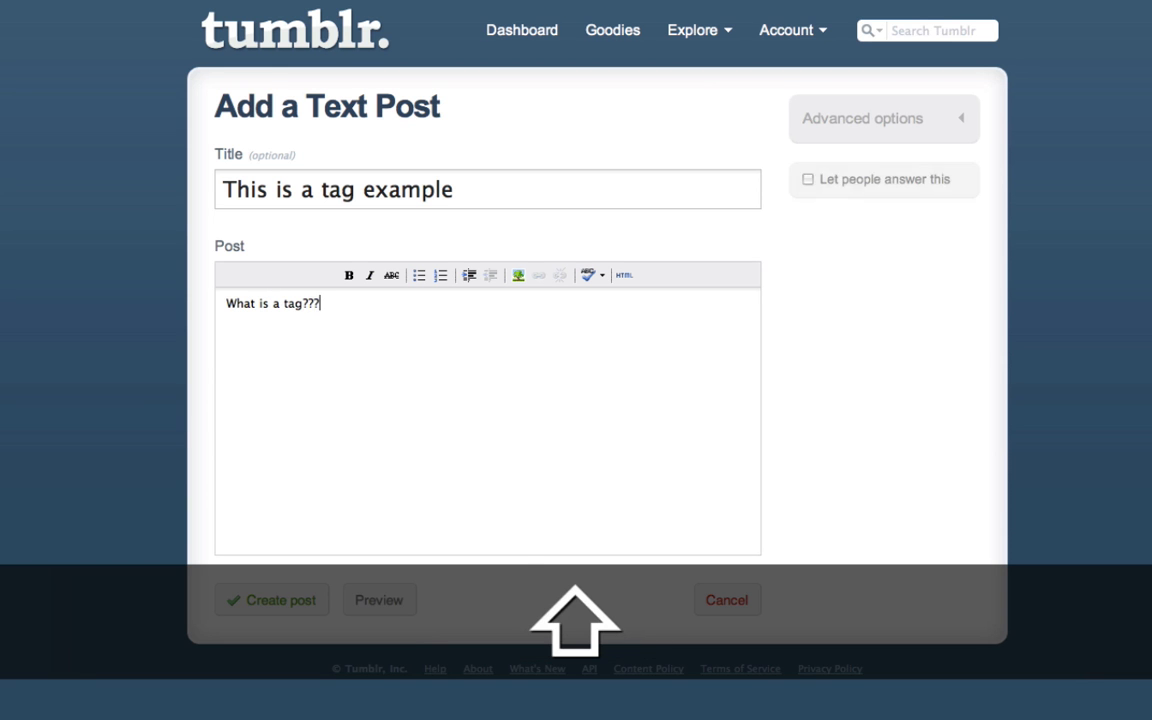
pyautogui.write('??')
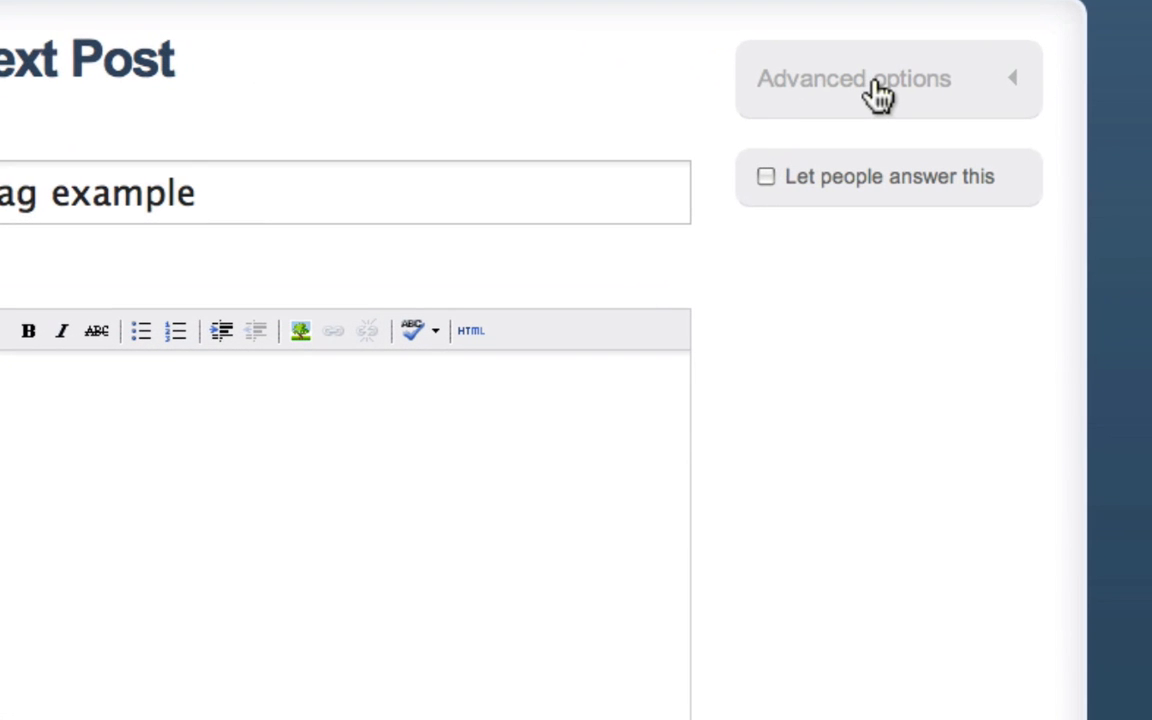
pyautogui.moveTo(896, 100)
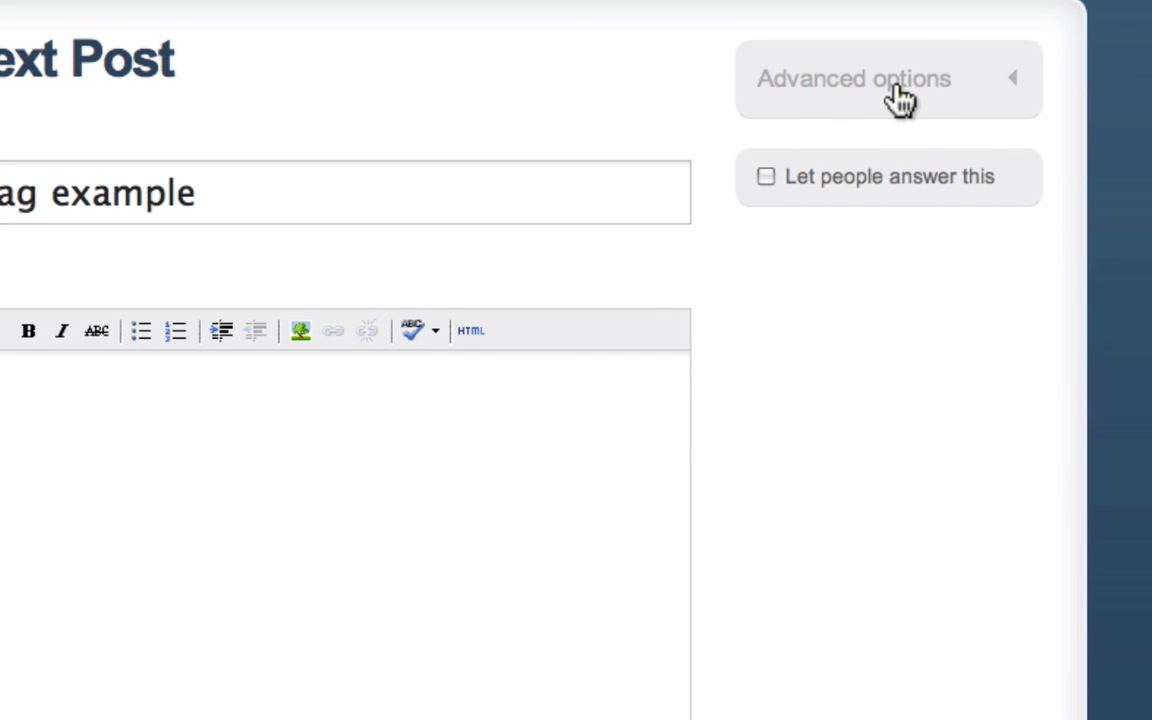
pyautogui.moveTo(900, 96)
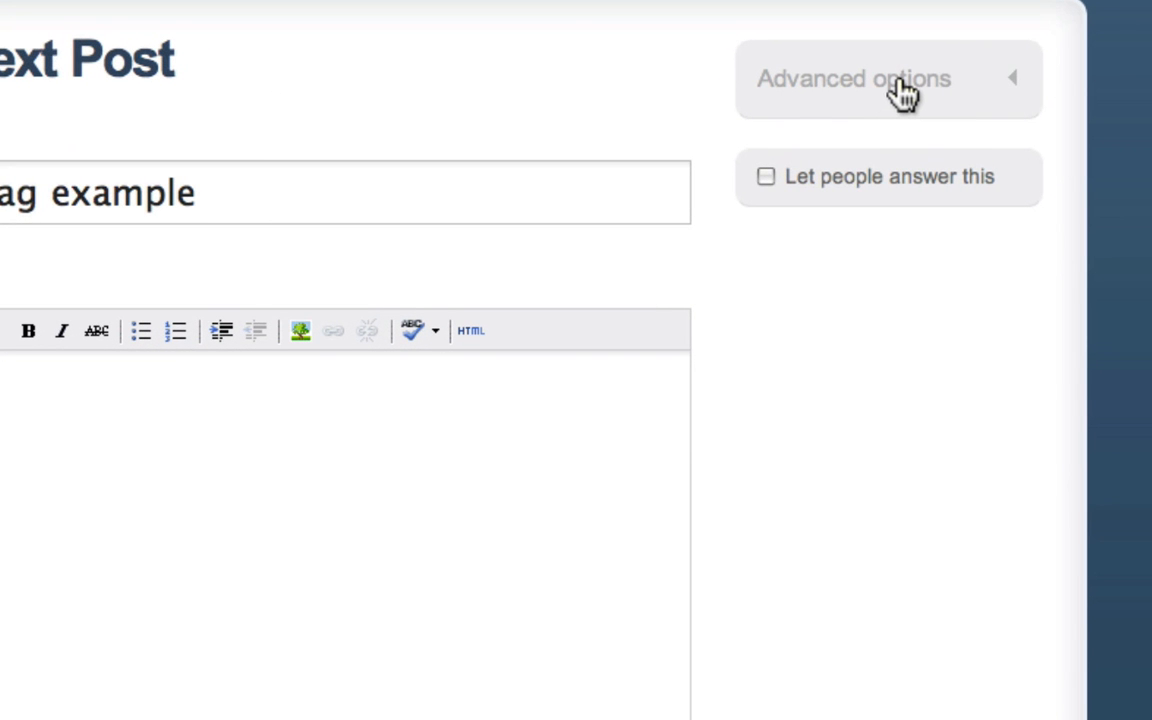
# Step: Add the tags 'tutorial' and 'tag' to the post under Advanced options
pyautogui.click(888, 78)
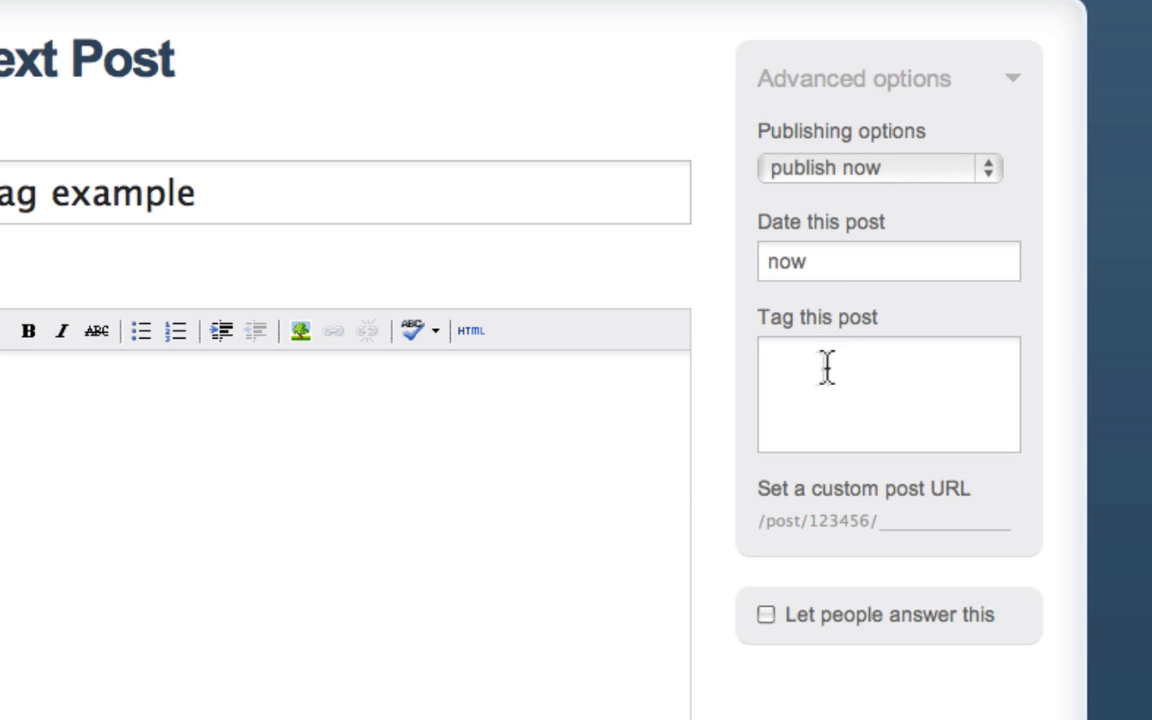
pyautogui.moveTo(844, 414)
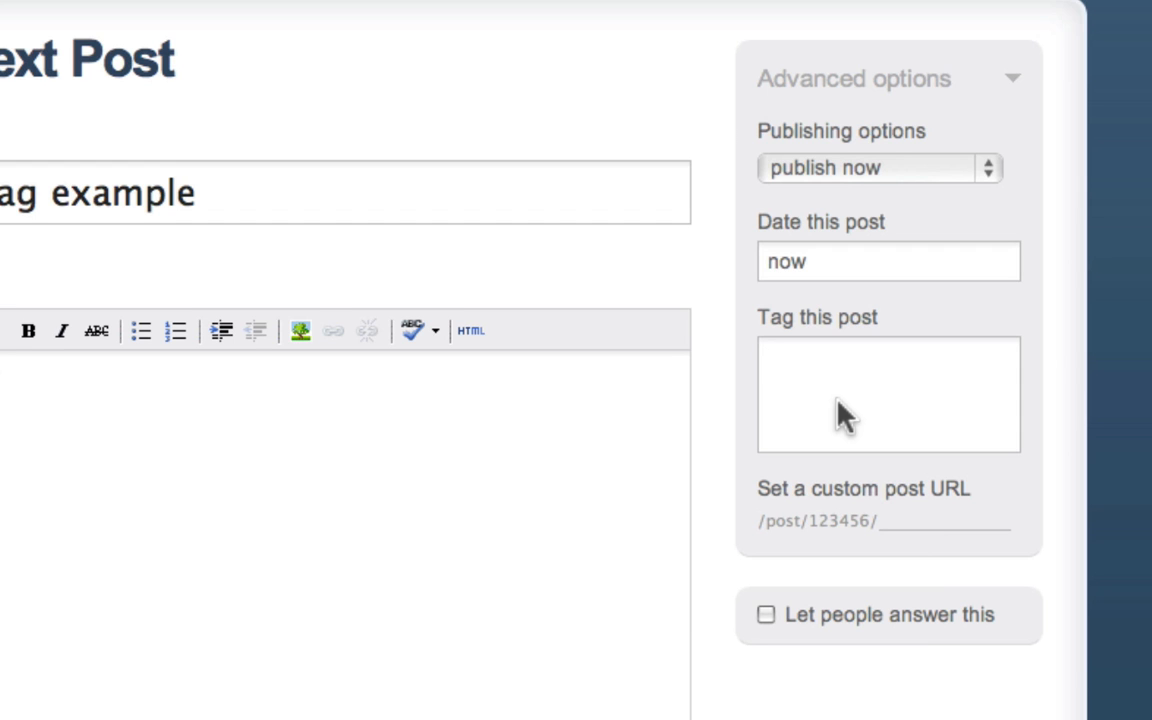
pyautogui.write('tutorial')
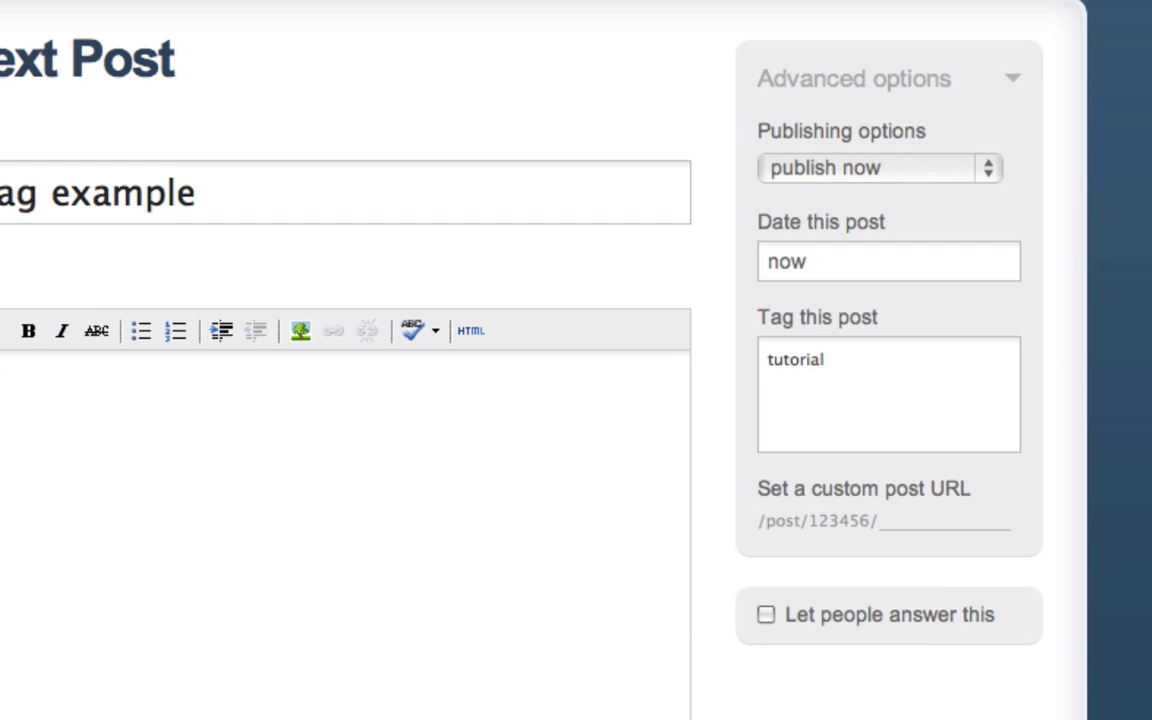
pyautogui.press('Return')
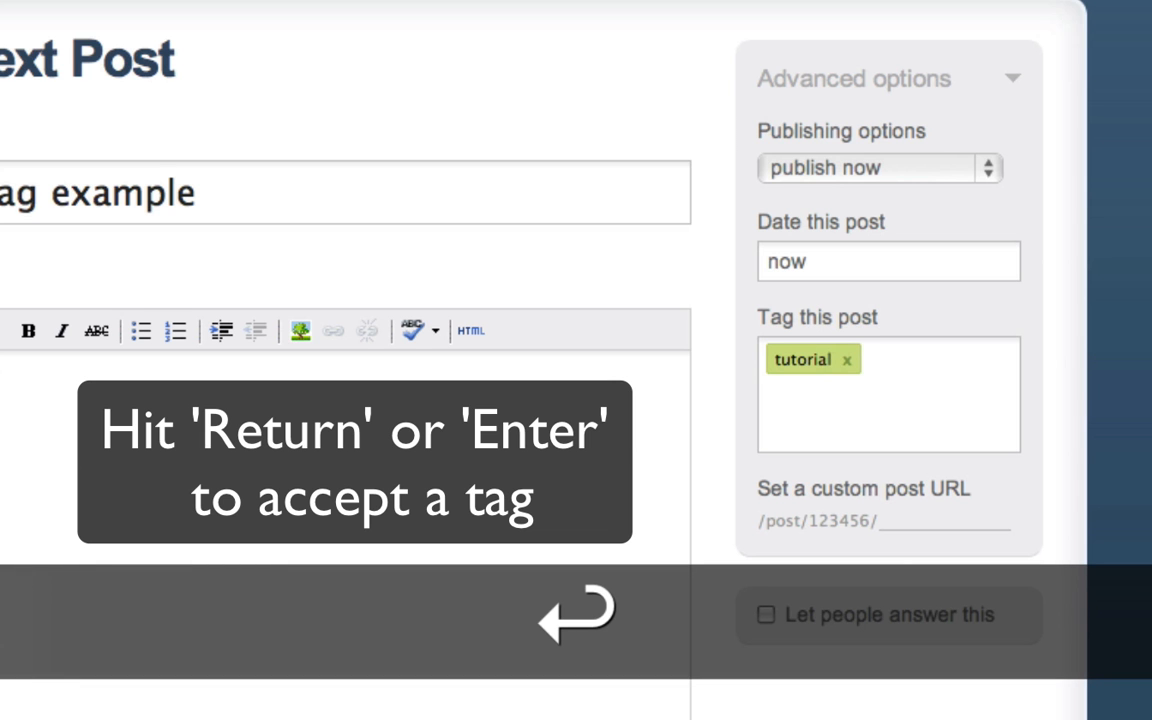
pyautogui.write('tag')
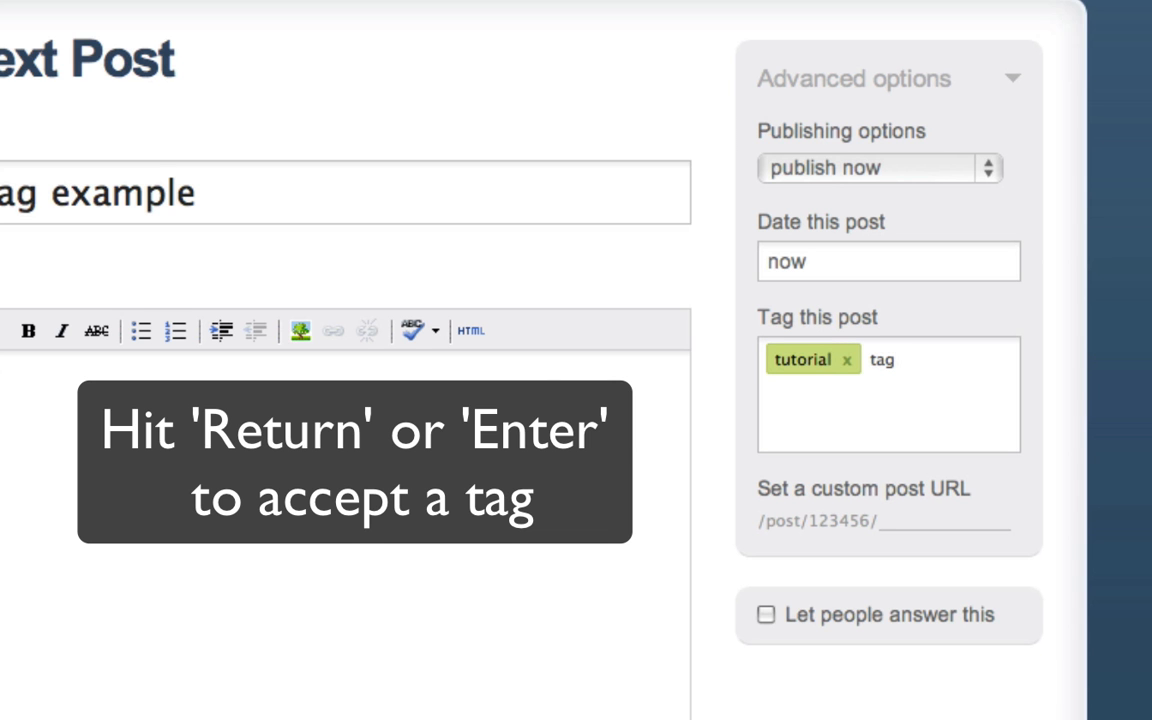
pyautogui.press('Return')
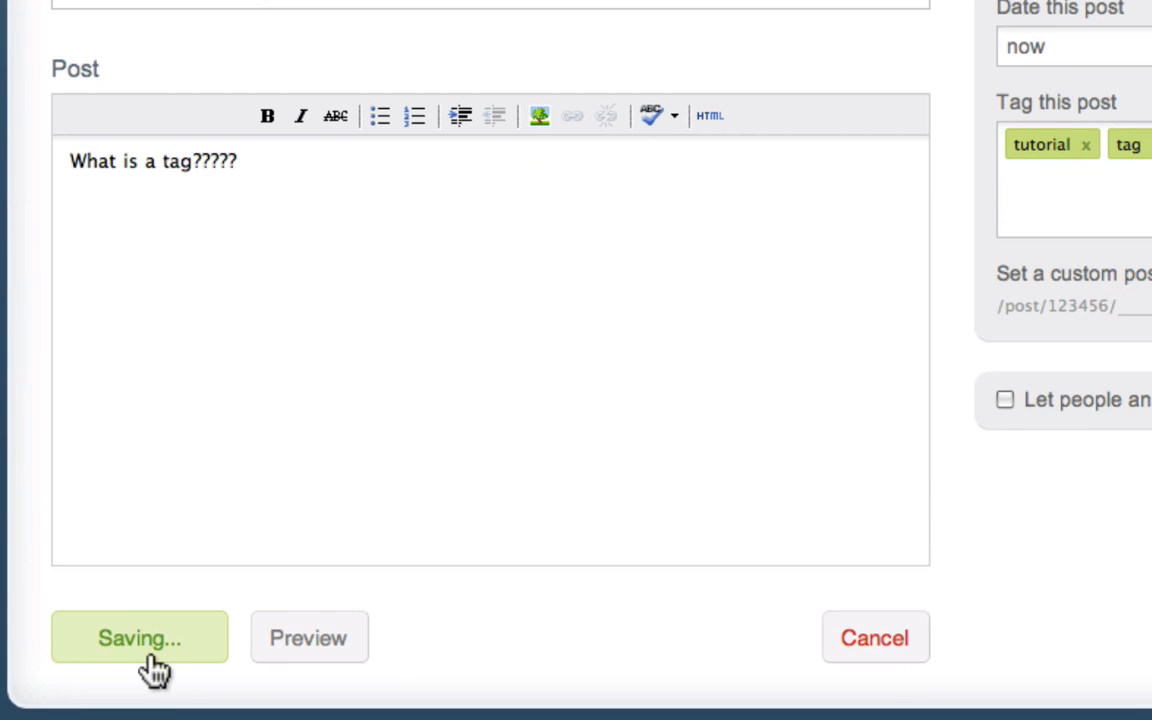
# Step: Publish the tagged text post and scroll down to the older music posts
pyautogui.click(140, 636)
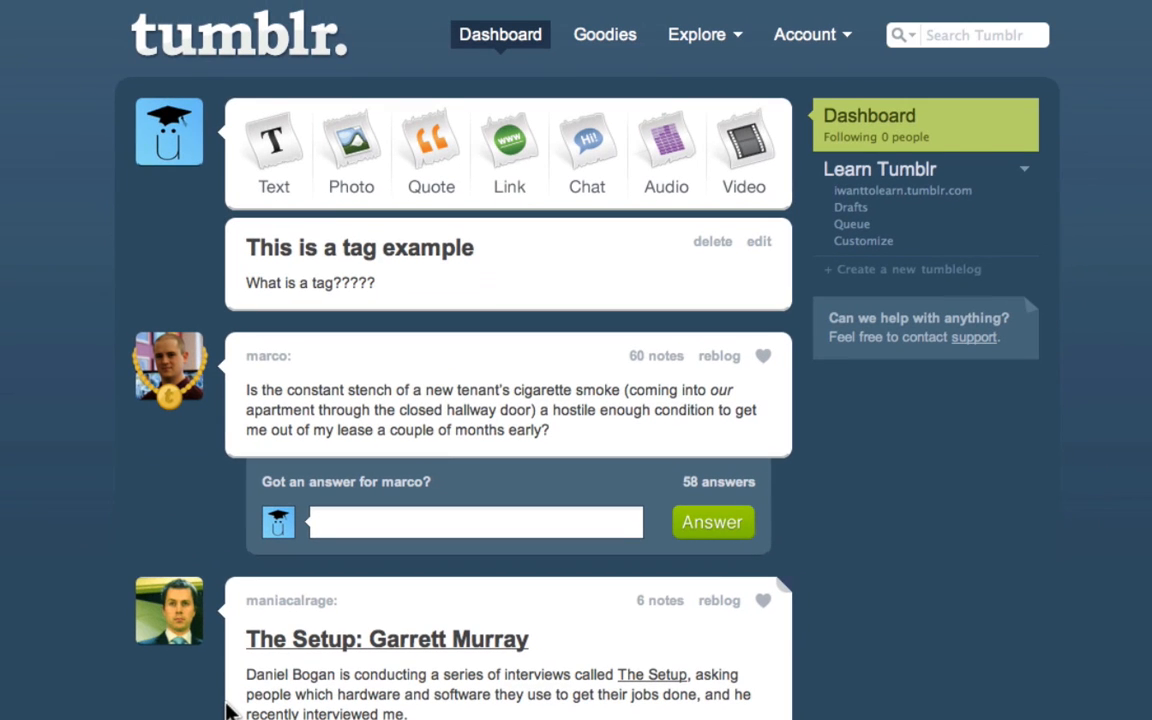
pyautogui.moveTo(156, 532)
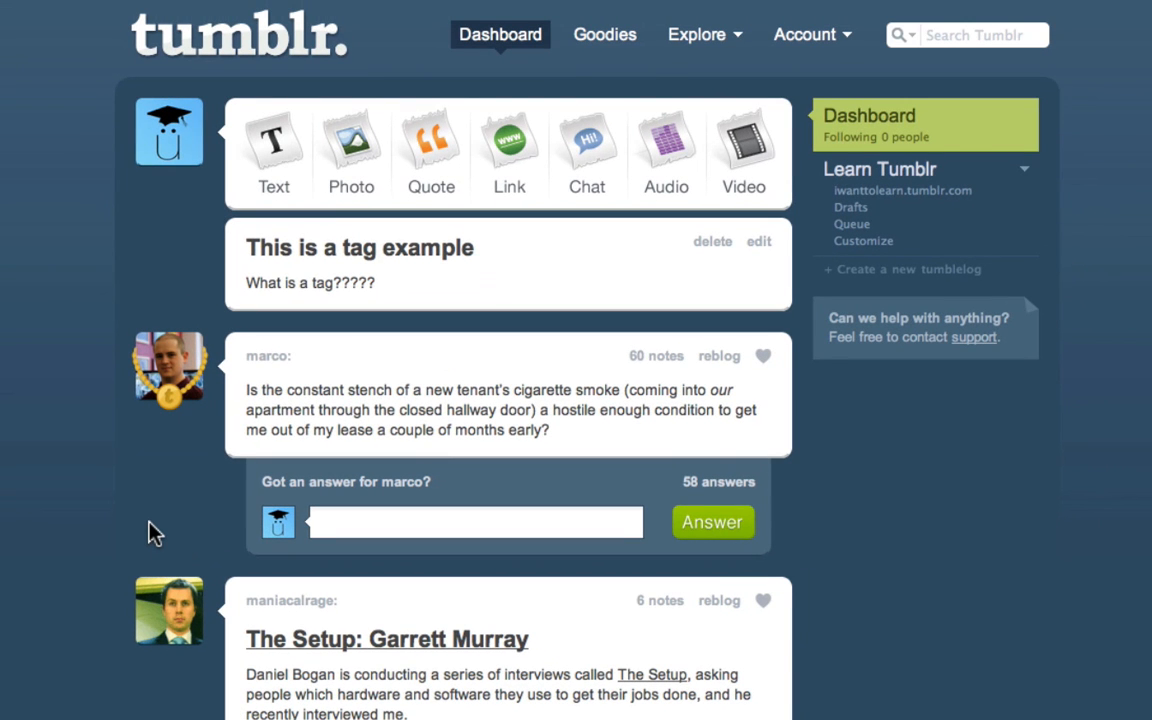
pyautogui.scroll(-3)
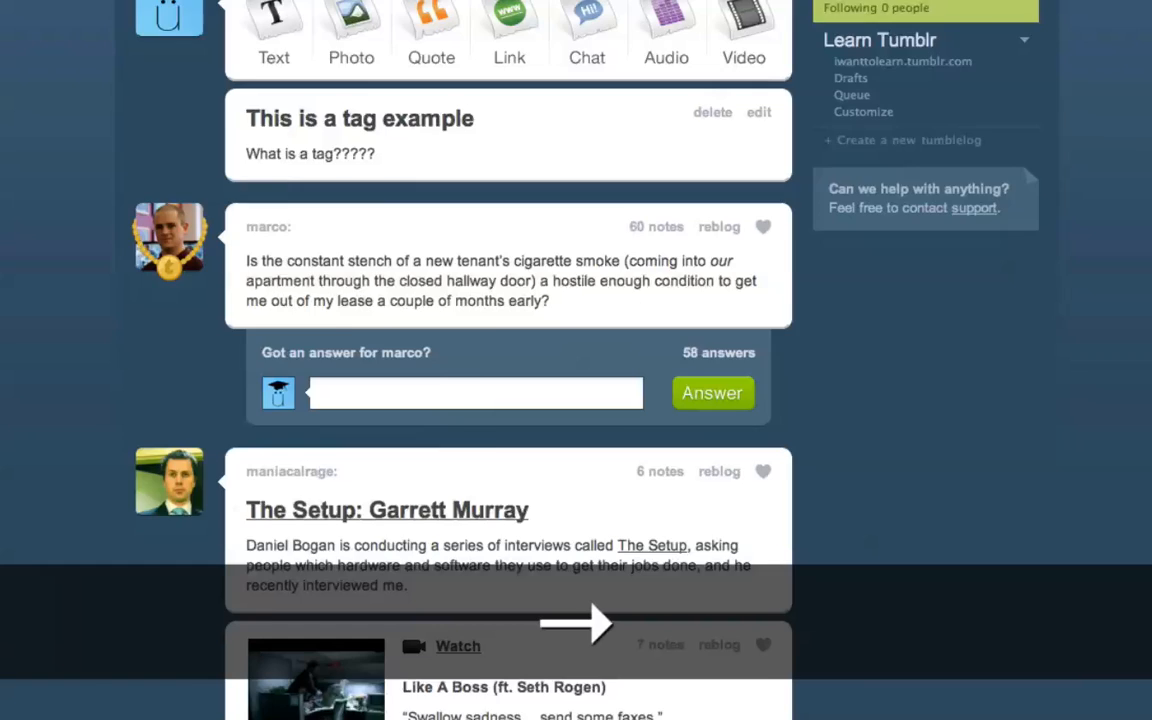
pyautogui.scroll(-3)
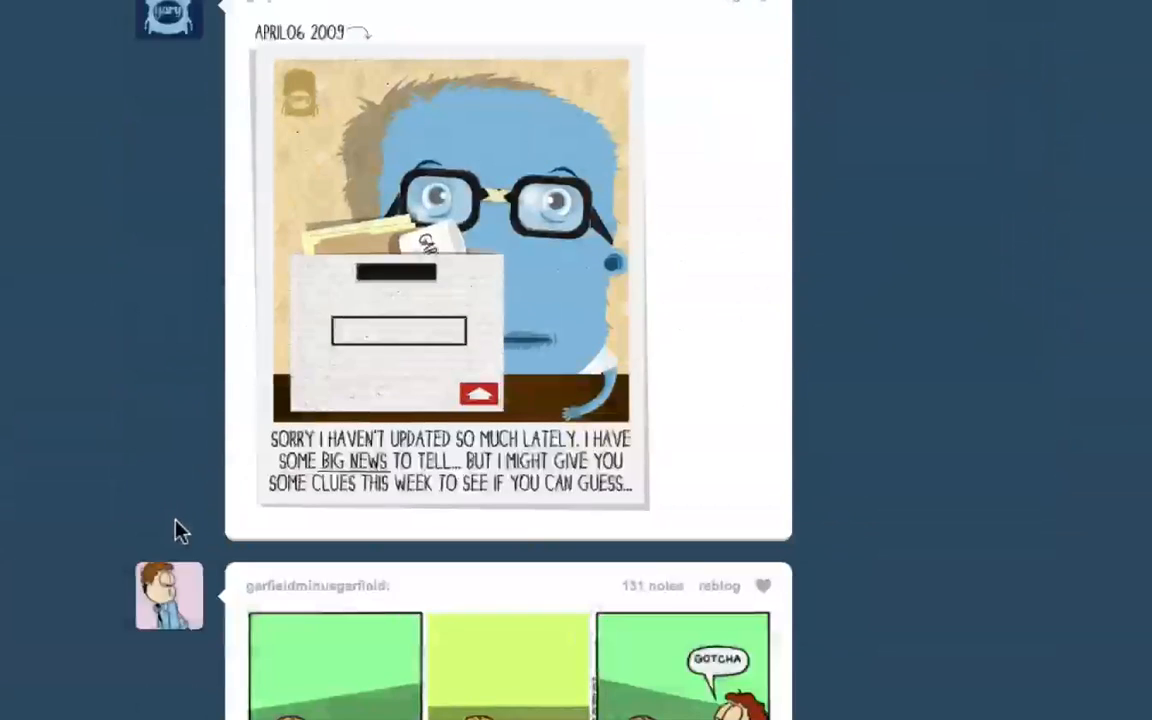
pyautogui.scroll(-3)
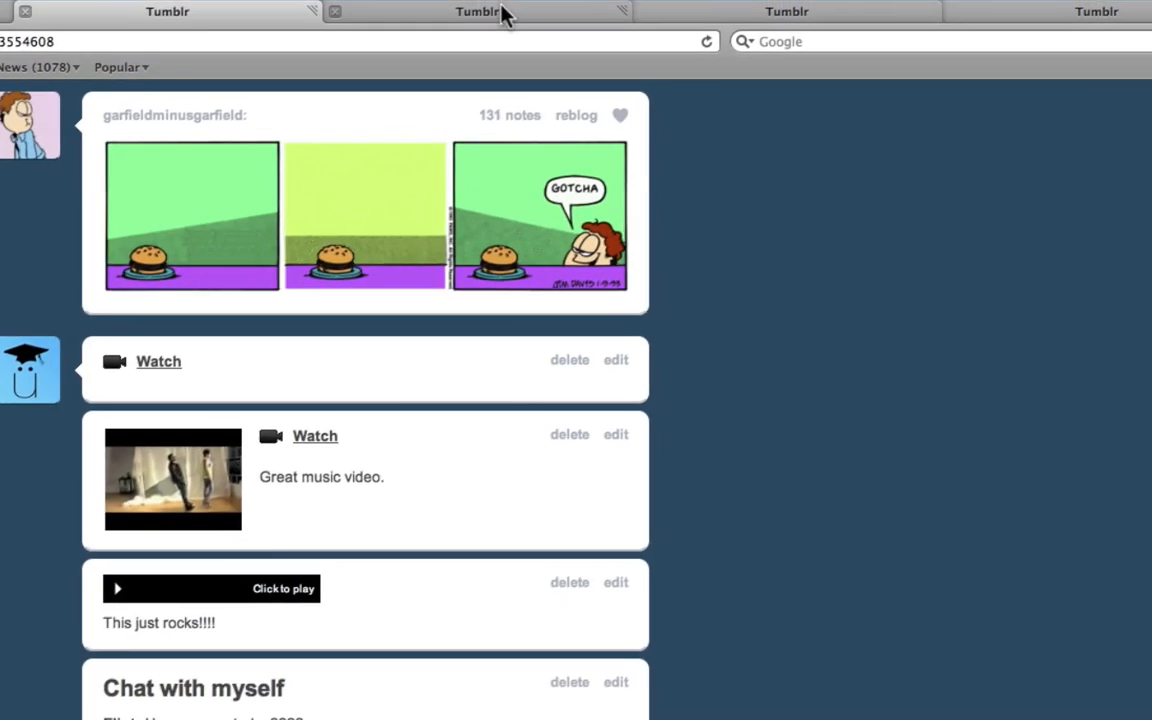
# Step: Edit the music video post and tag it 'kanye west'
pyautogui.click(616, 434)
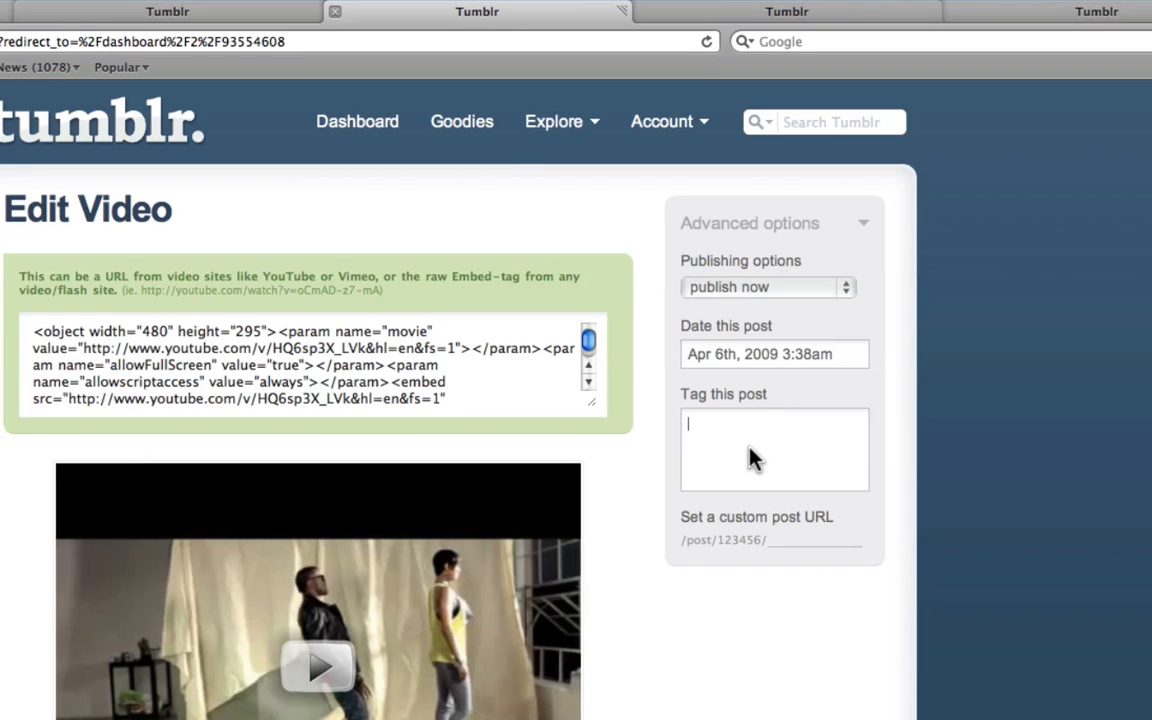
pyautogui.write('k')
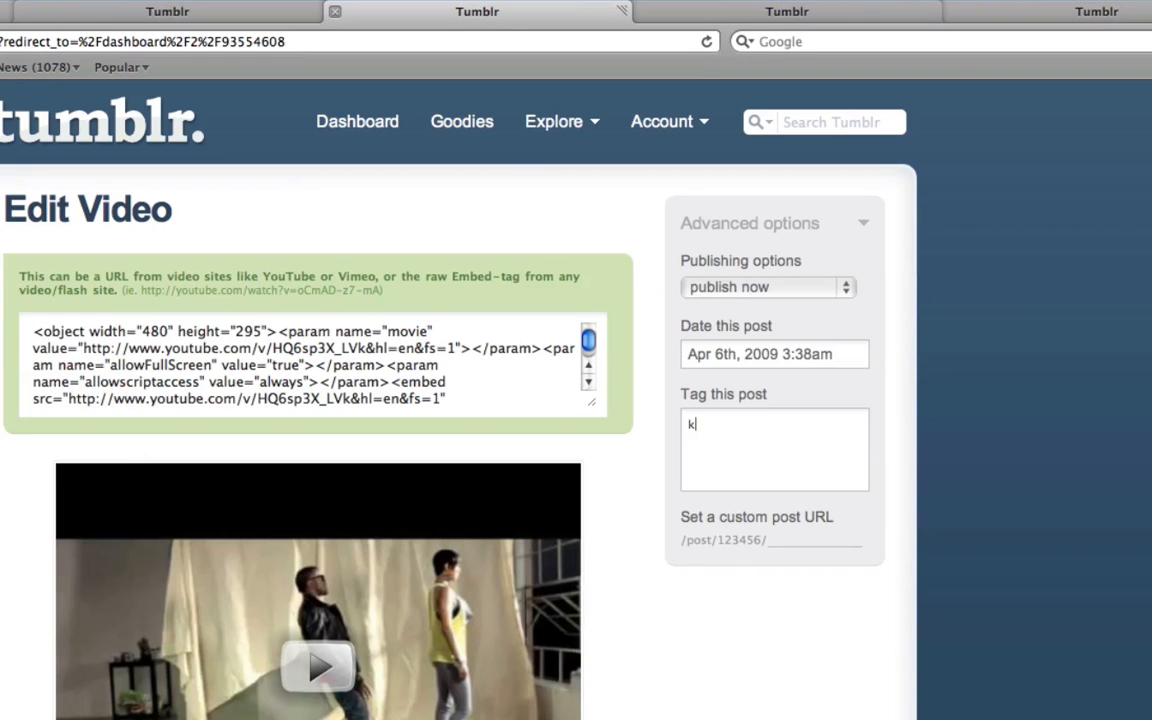
pyautogui.write('anye west')
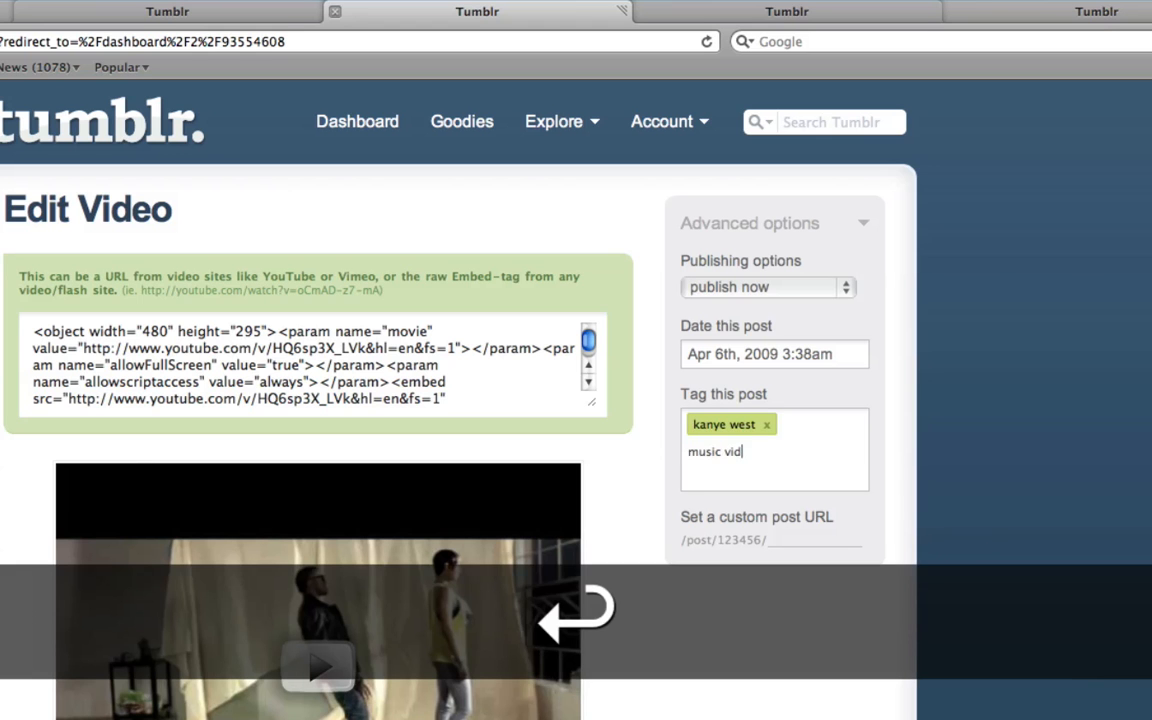
pyautogui.press('Return')
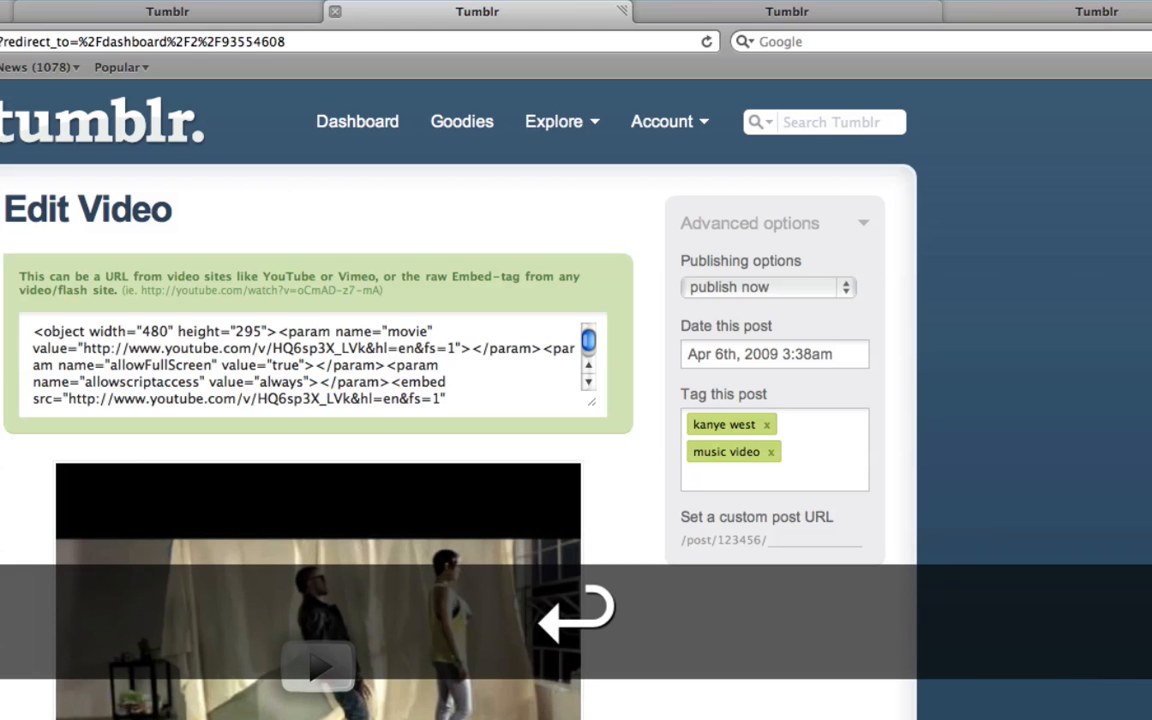
pyautogui.scroll(-3)
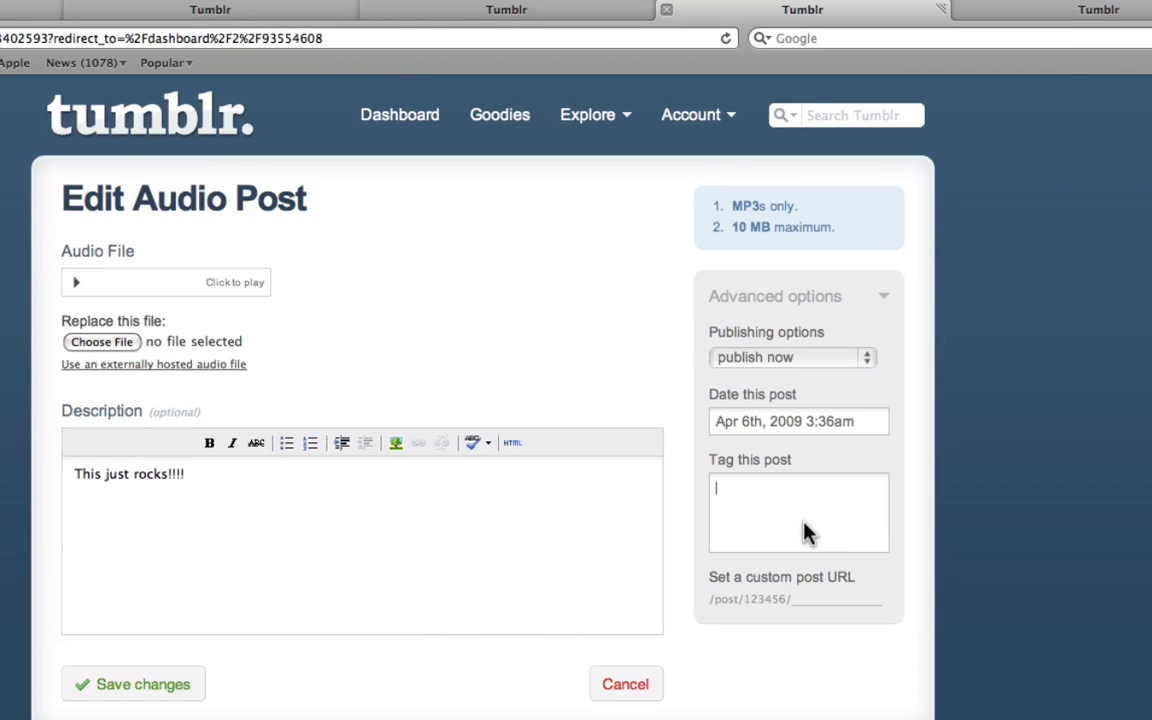
# Step: Tag the audio post 'mp3' and save the changes
pyautogui.write('mp3')
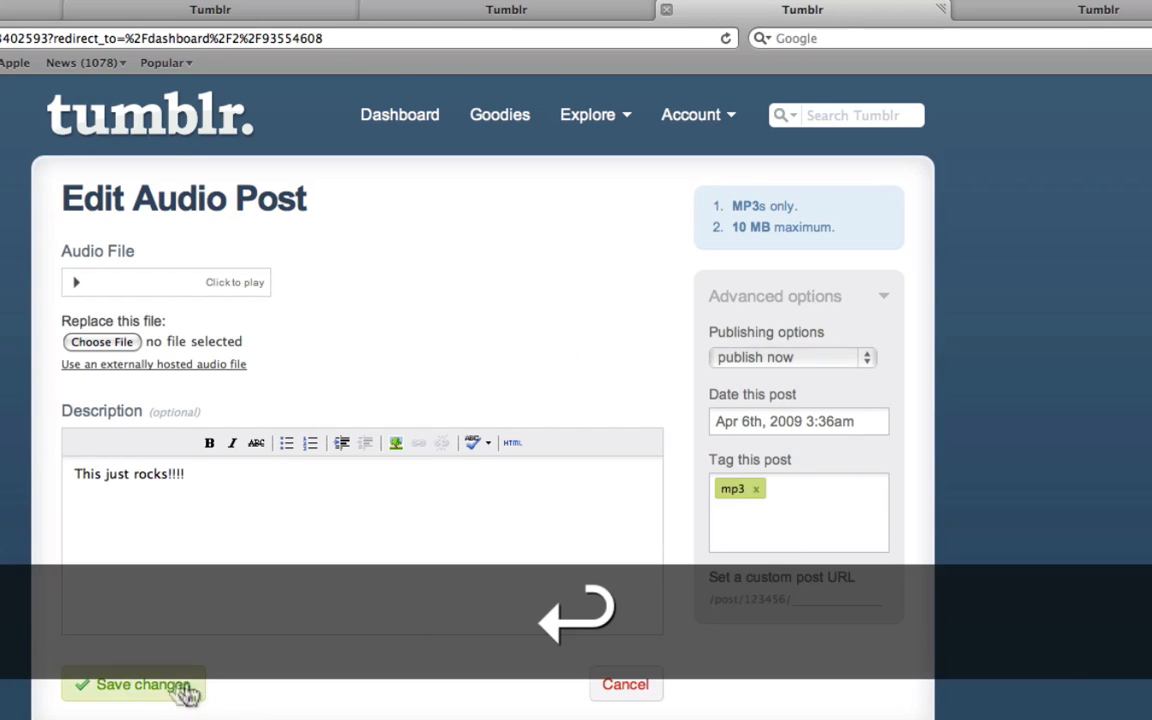
pyautogui.click(132, 684)
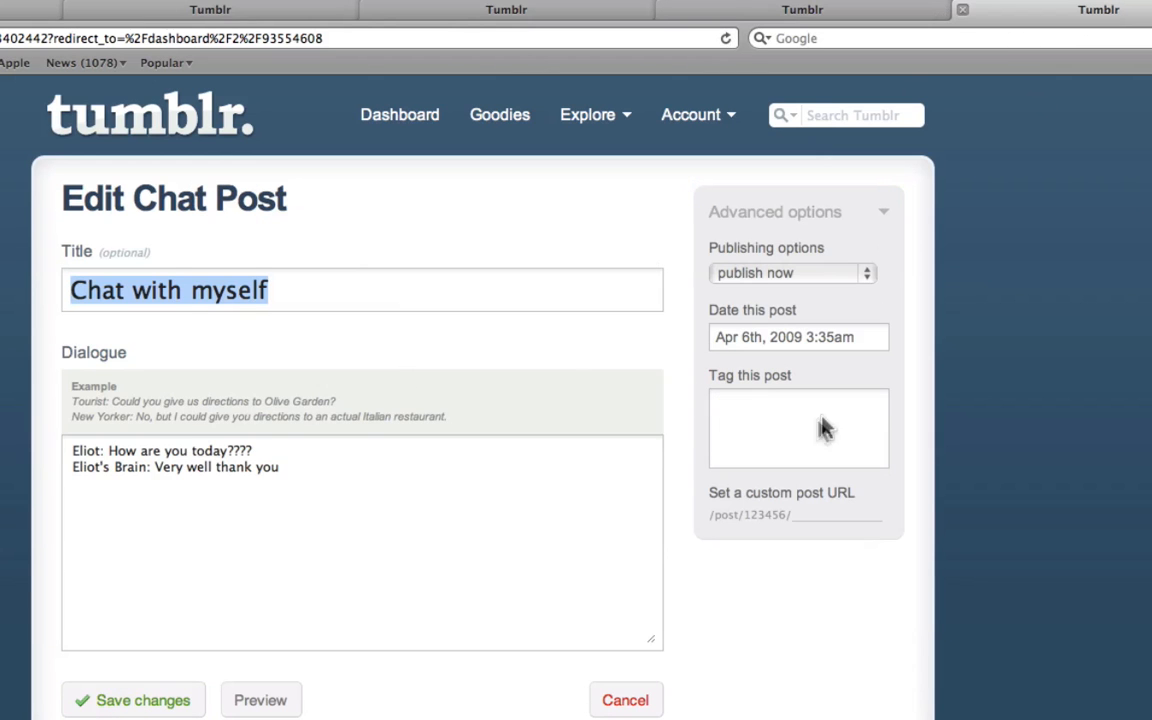
# Step: Tag the chat post 'chat', save it, and close the two extra browser tabs
pyautogui.write('chat')
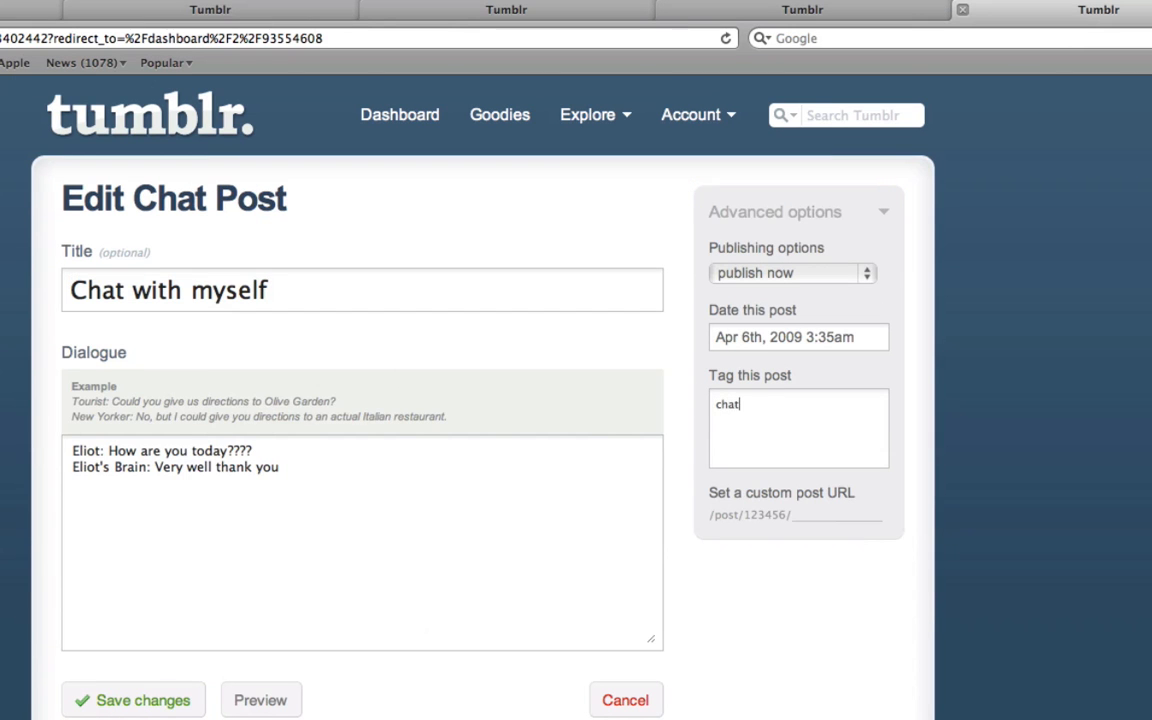
pyautogui.press('Return')
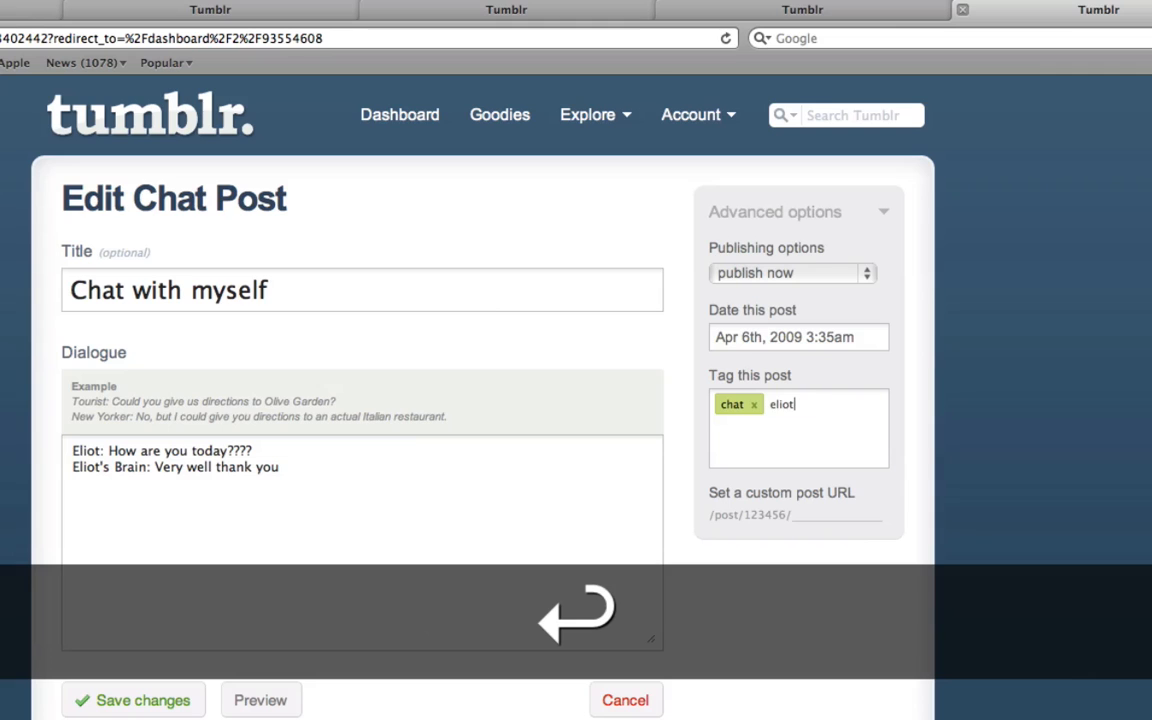
pyautogui.click(132, 700)
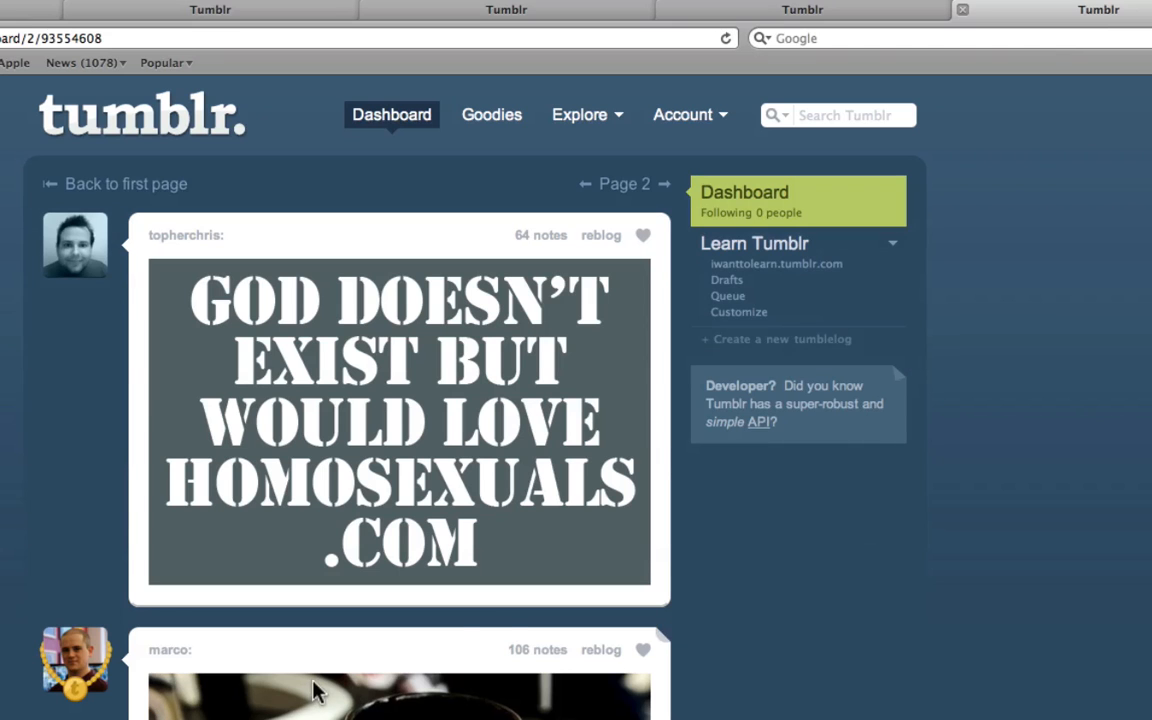
pyautogui.press('cmd+w')
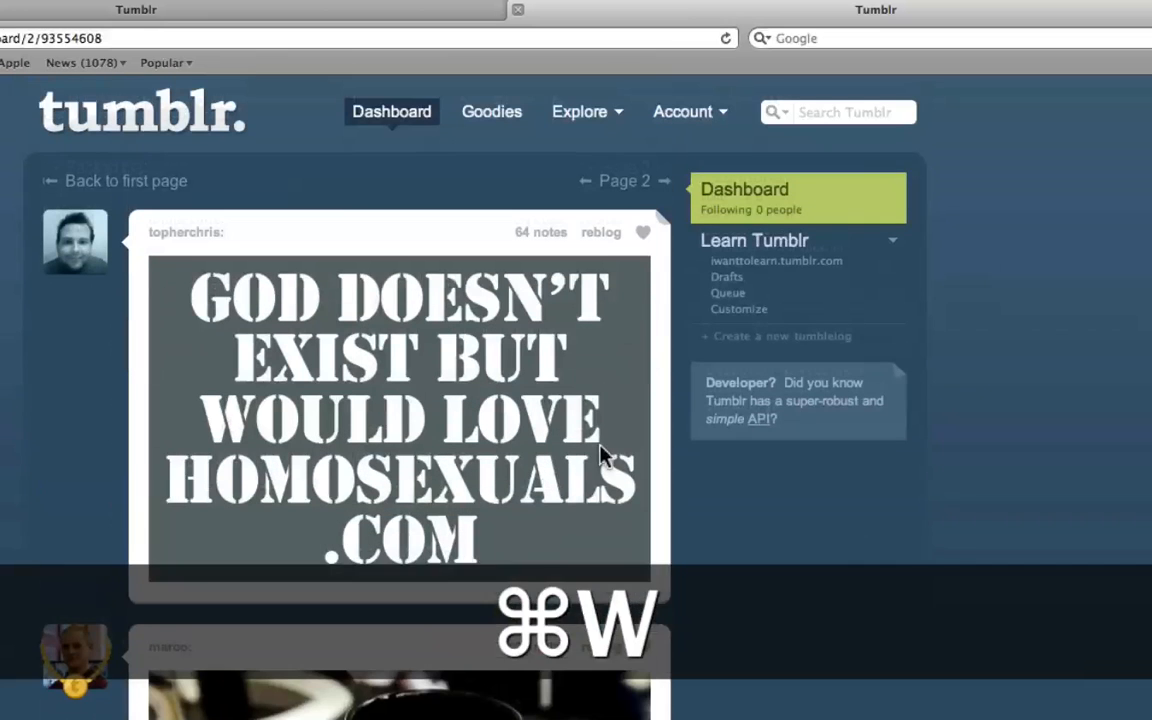
pyautogui.press('cmd+w')
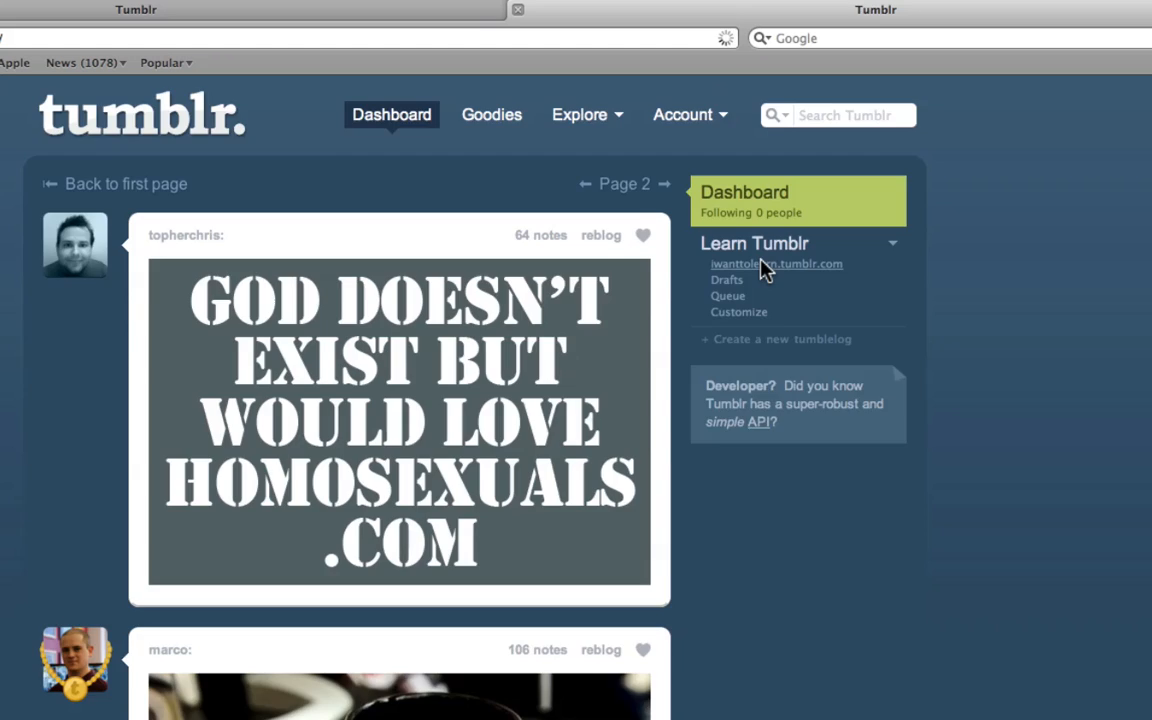
# Step: Open the public iwanttolearn.tumblr.com blog showing the tag example post
pyautogui.click(776, 264)
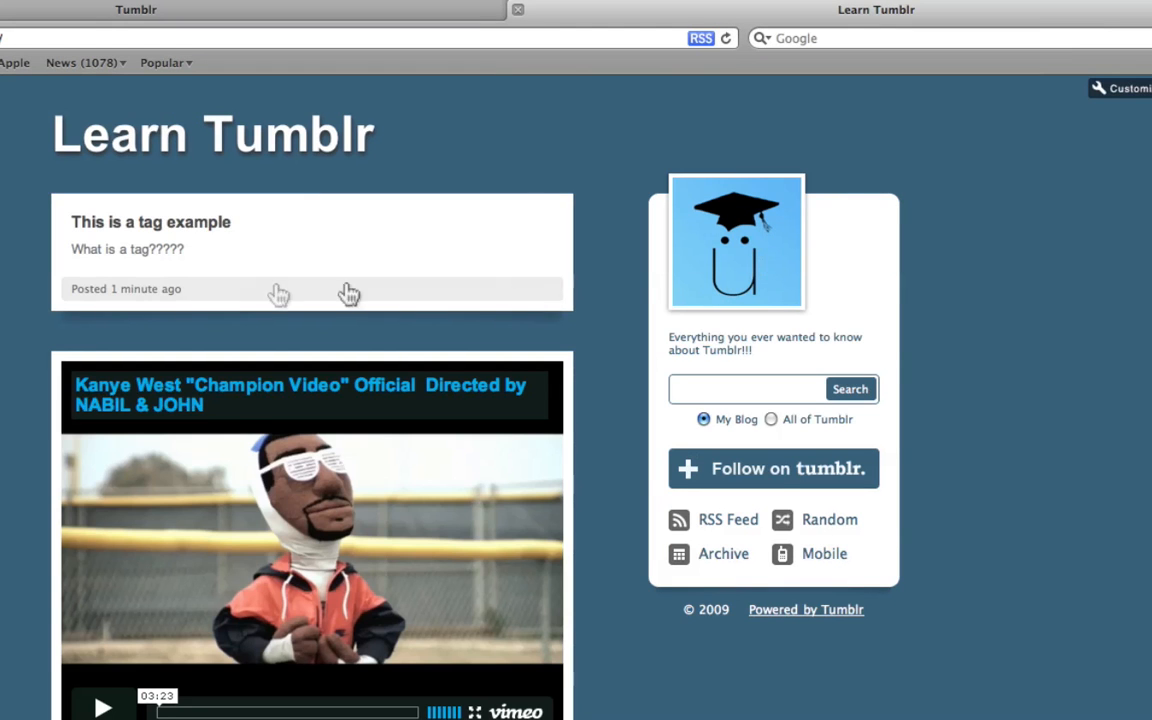
pyautogui.moveTo(140, 244)
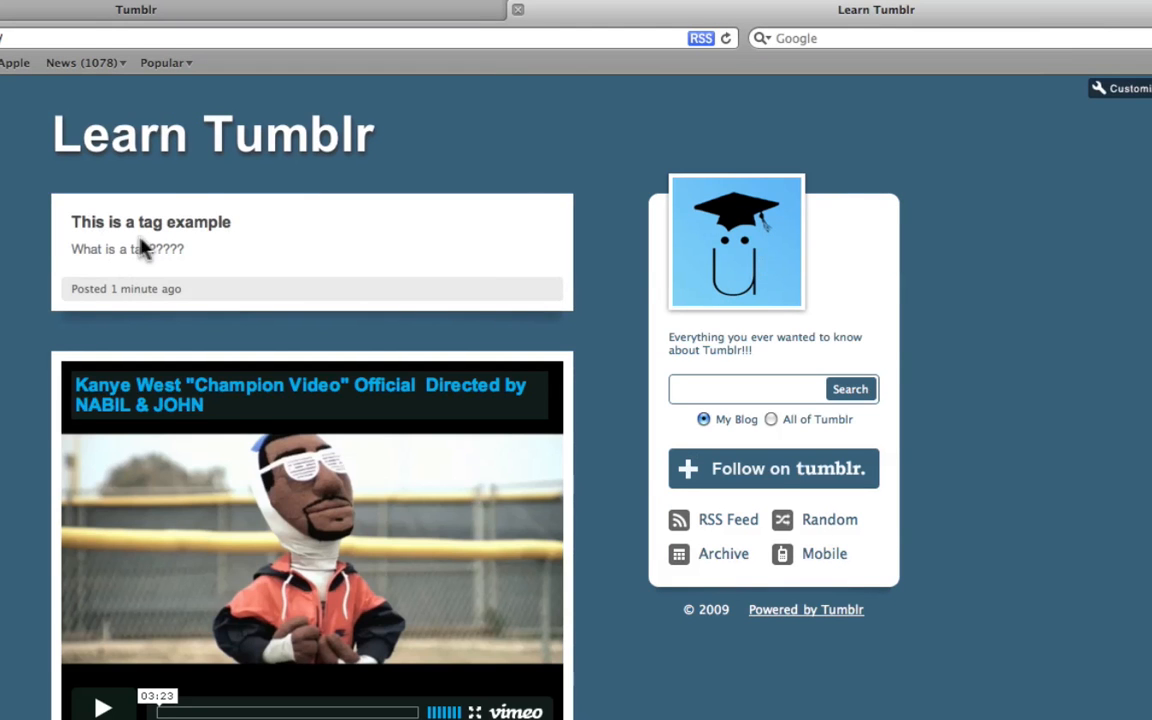
pyautogui.moveTo(218, 304)
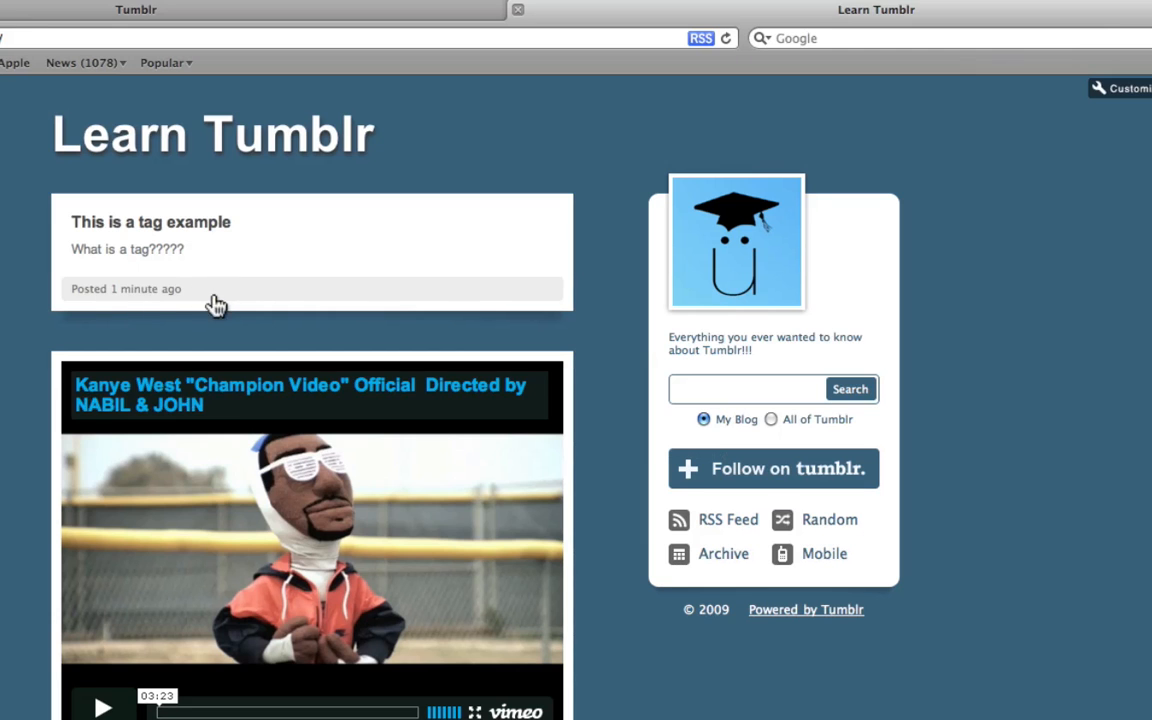
pyautogui.moveTo(232, 296)
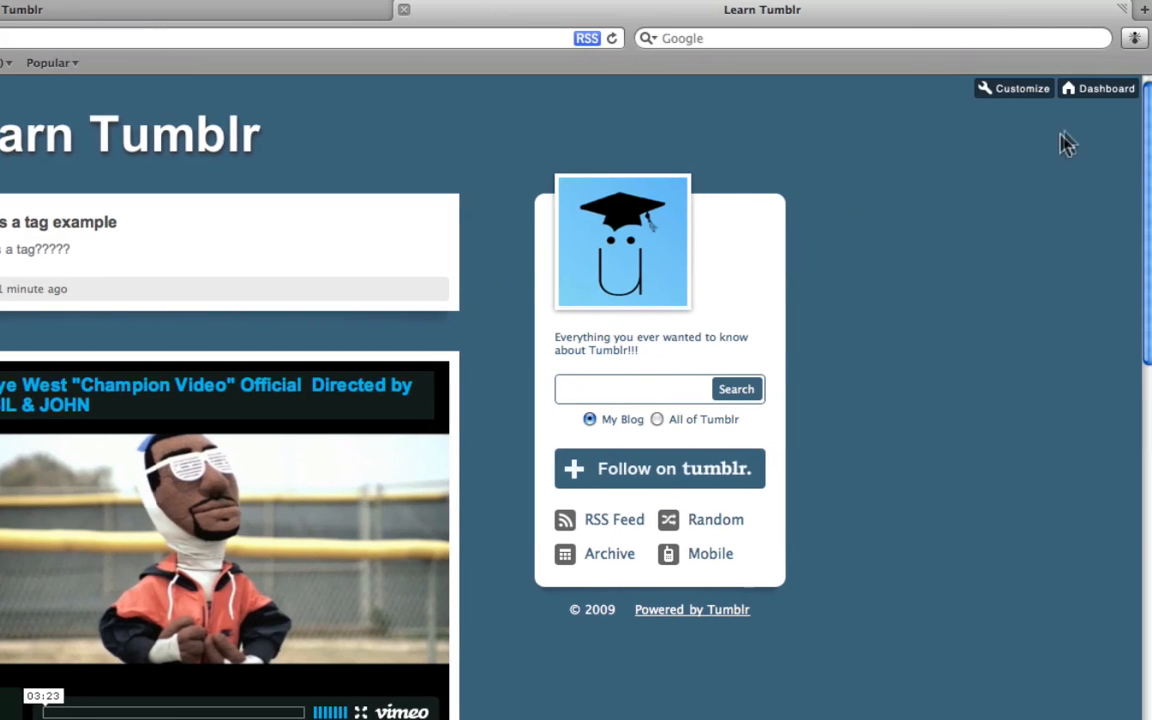
pyautogui.click(1104, 88)
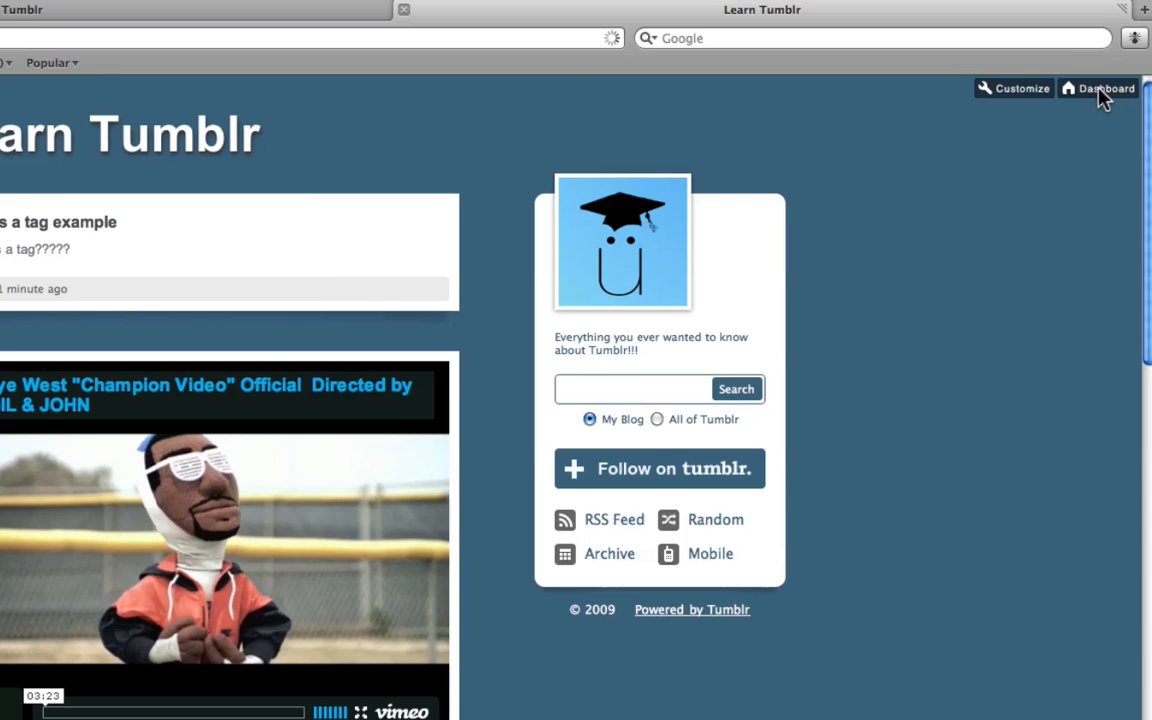
# Step: From Goodies, open the third-party apps directory and scroll to the site widgets
pyautogui.click(1100, 88)
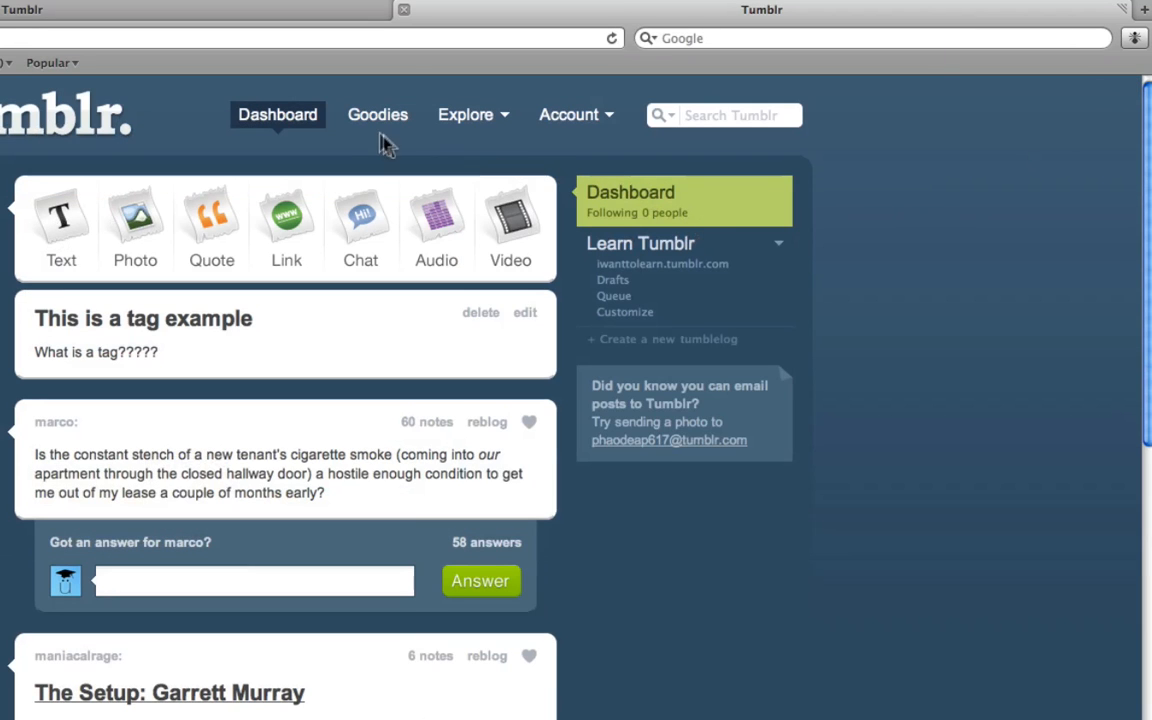
pyautogui.click(376, 114)
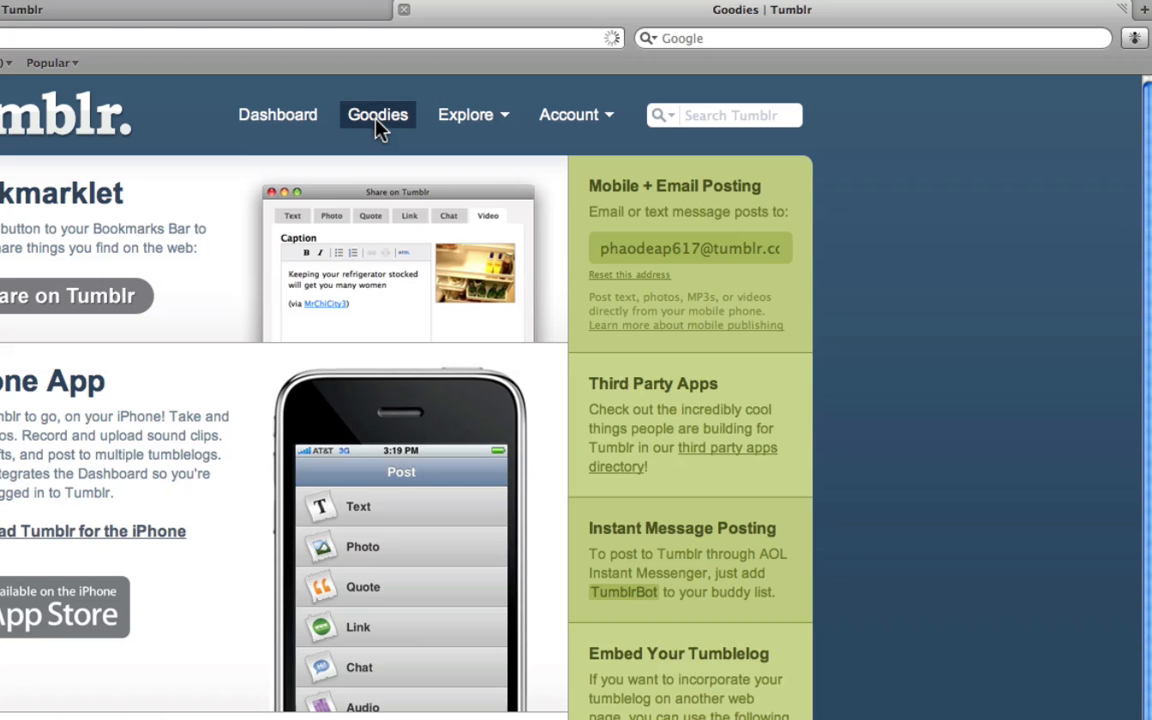
pyautogui.moveTo(636, 244)
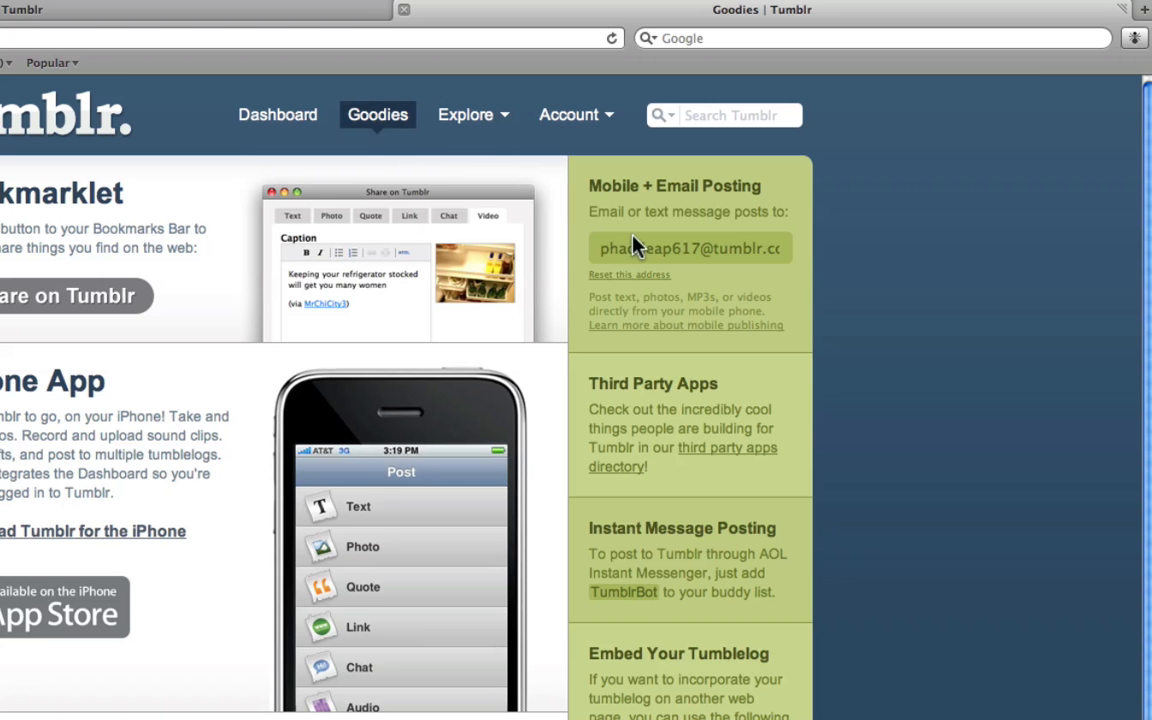
pyautogui.moveTo(724, 470)
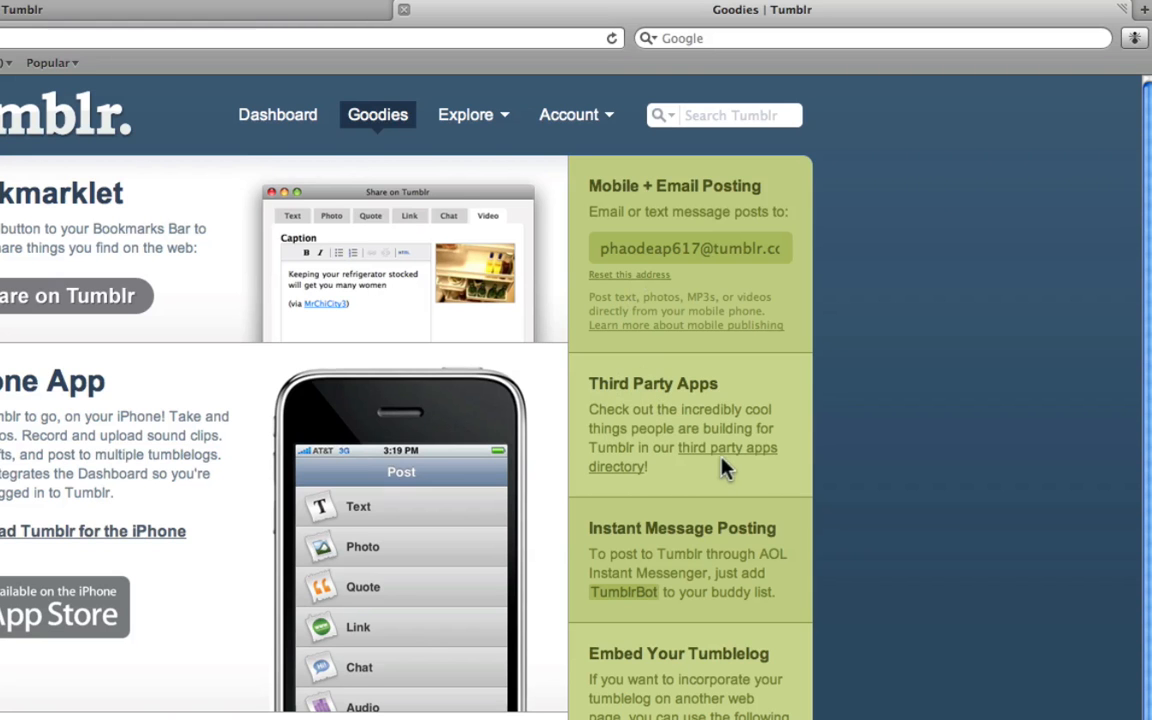
pyautogui.moveTo(716, 456)
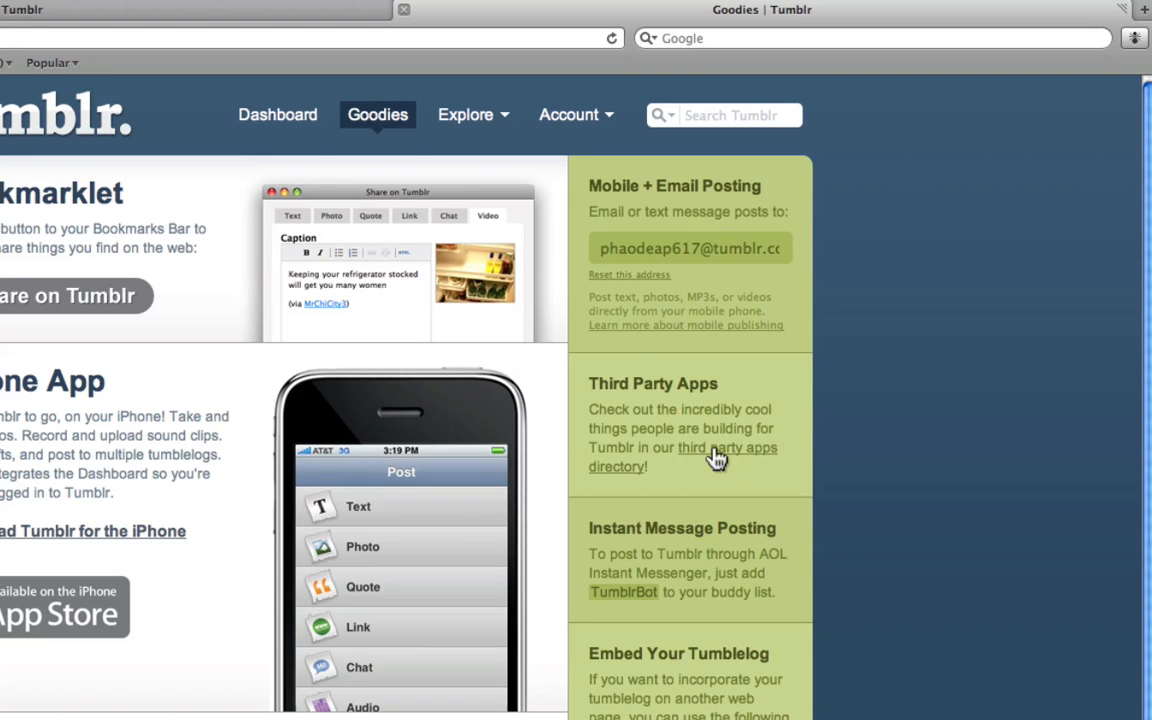
pyautogui.click(728, 448)
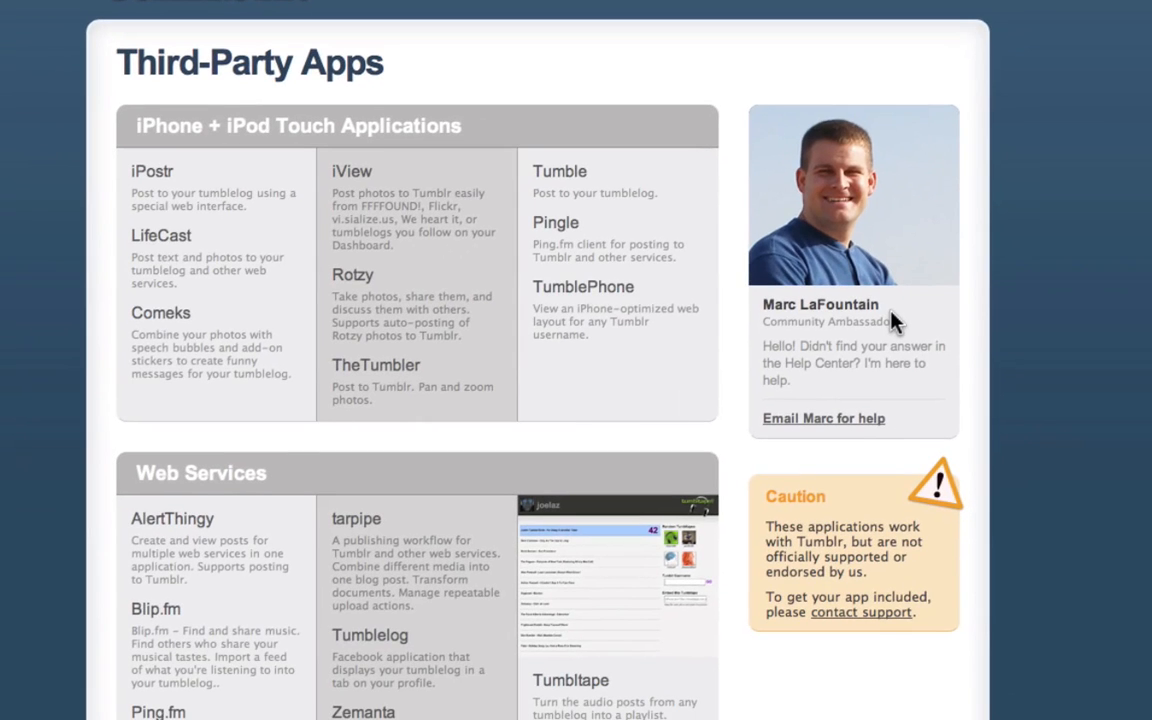
pyautogui.scroll(-3)
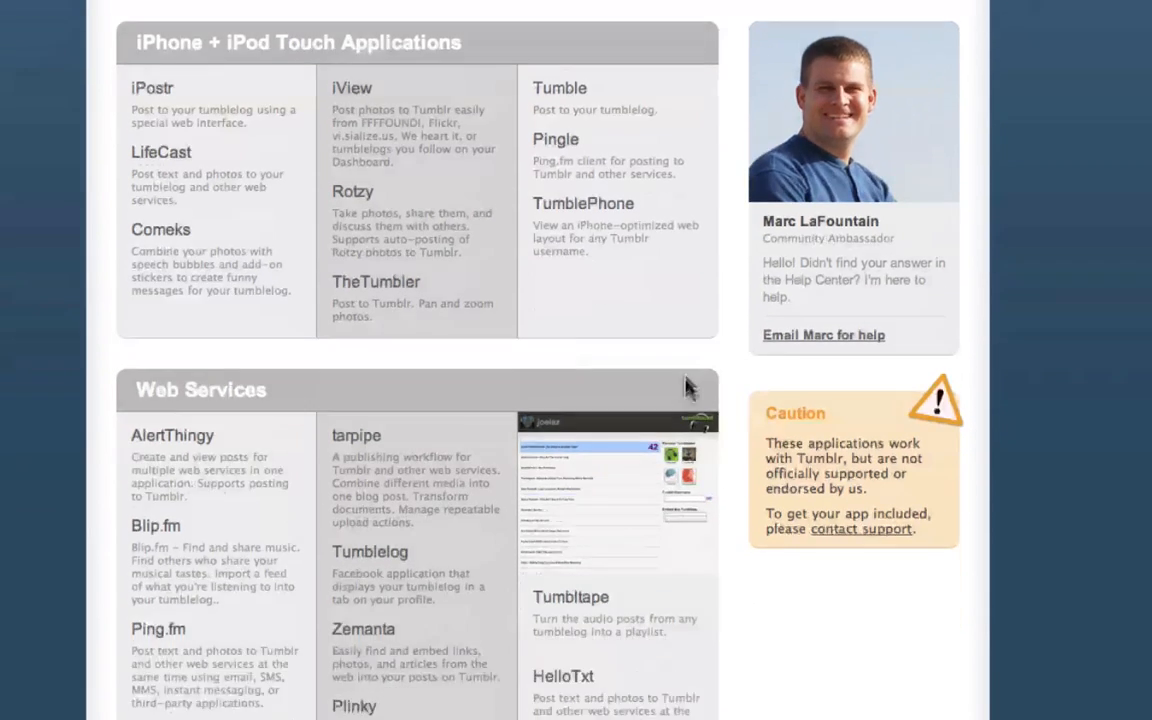
pyautogui.scroll(-3)
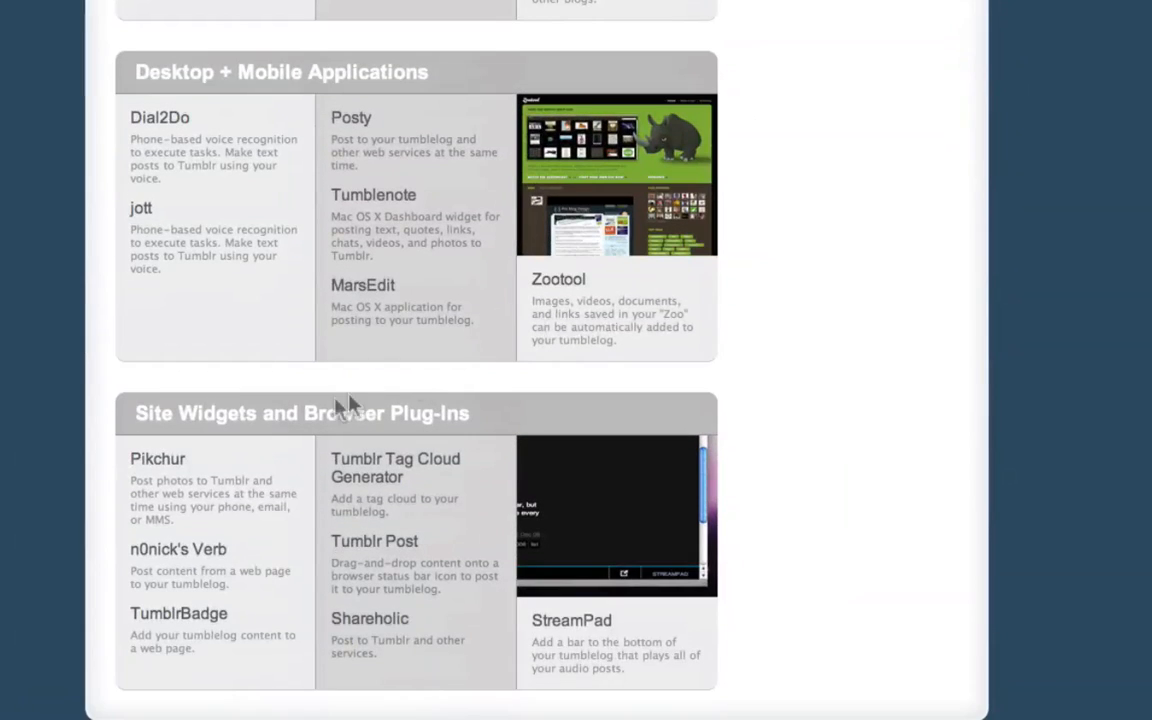
pyautogui.moveTo(404, 436)
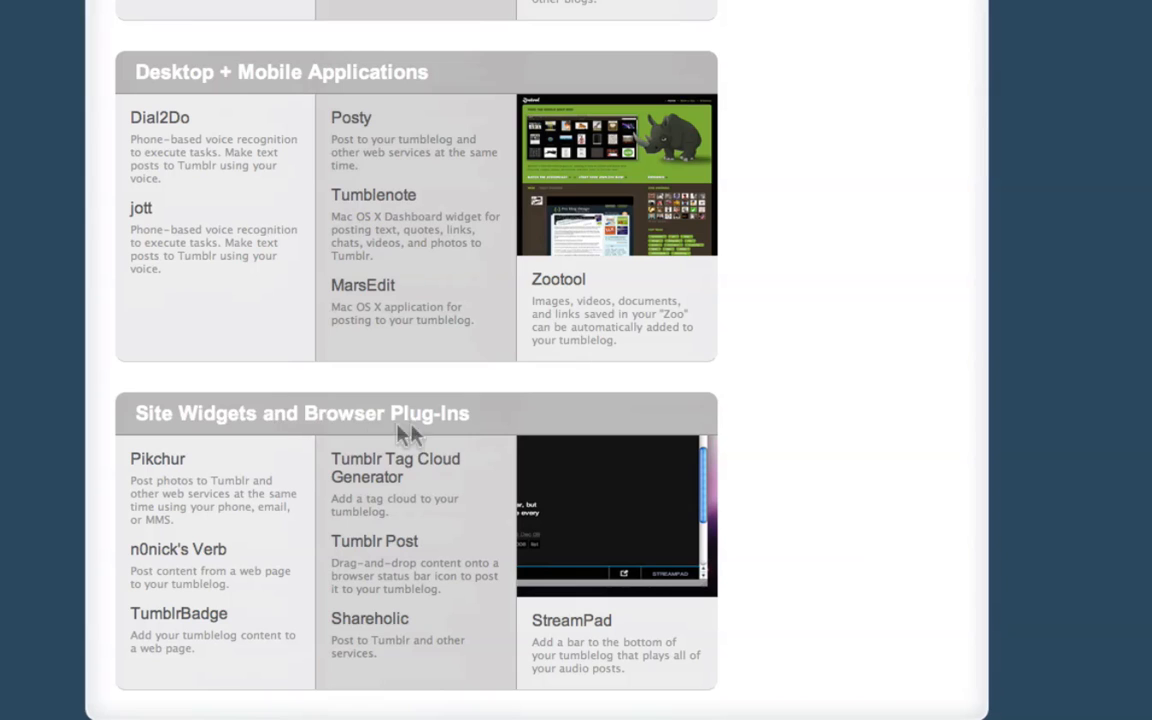
pyautogui.moveTo(376, 486)
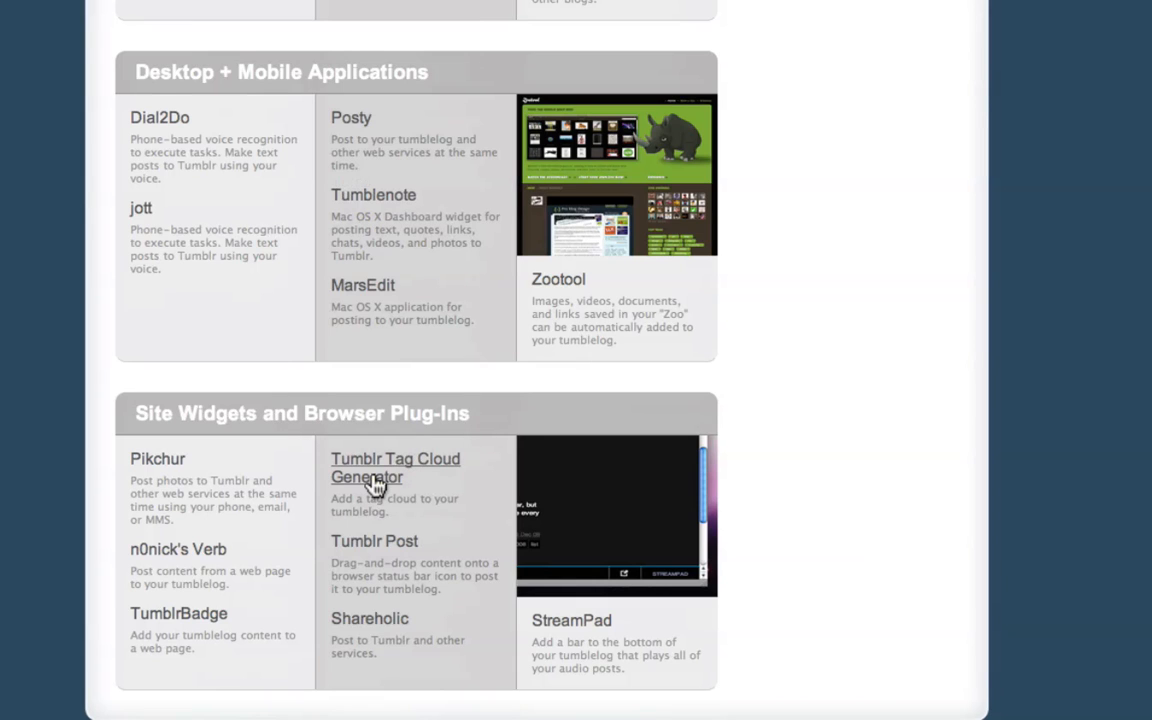
pyautogui.moveTo(376, 486)
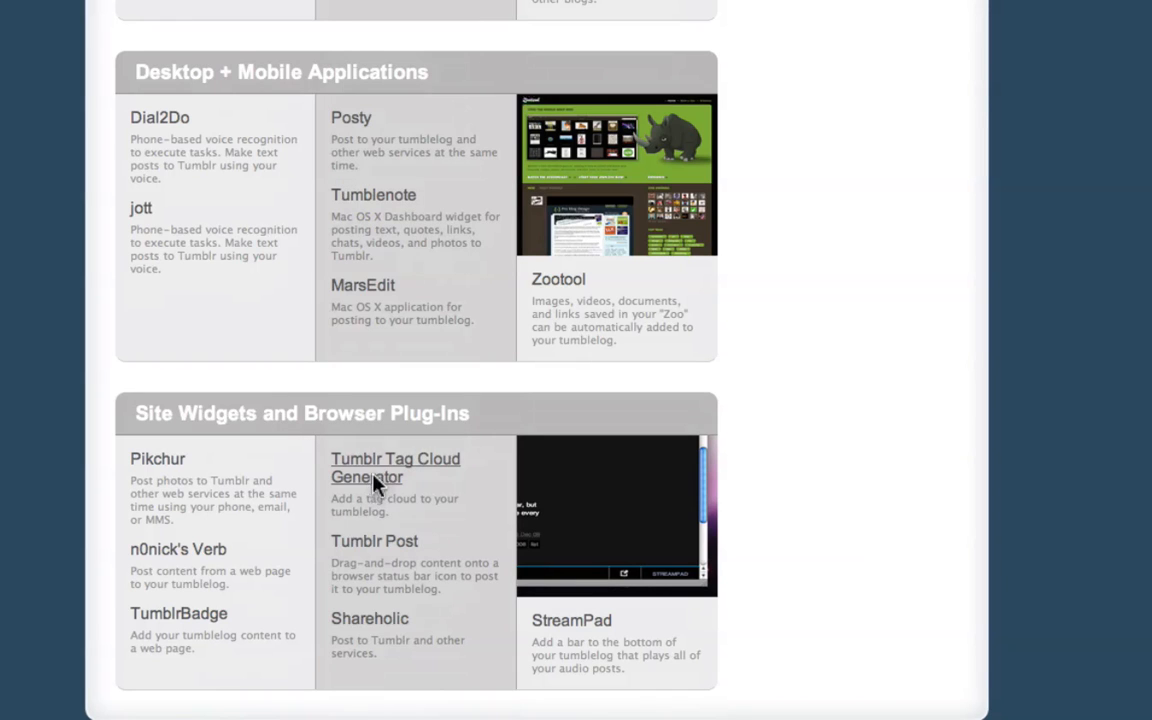
# Step: Open the Tumblr Tag Cloud Generator and select its embed code for copying
pyautogui.click(396, 468)
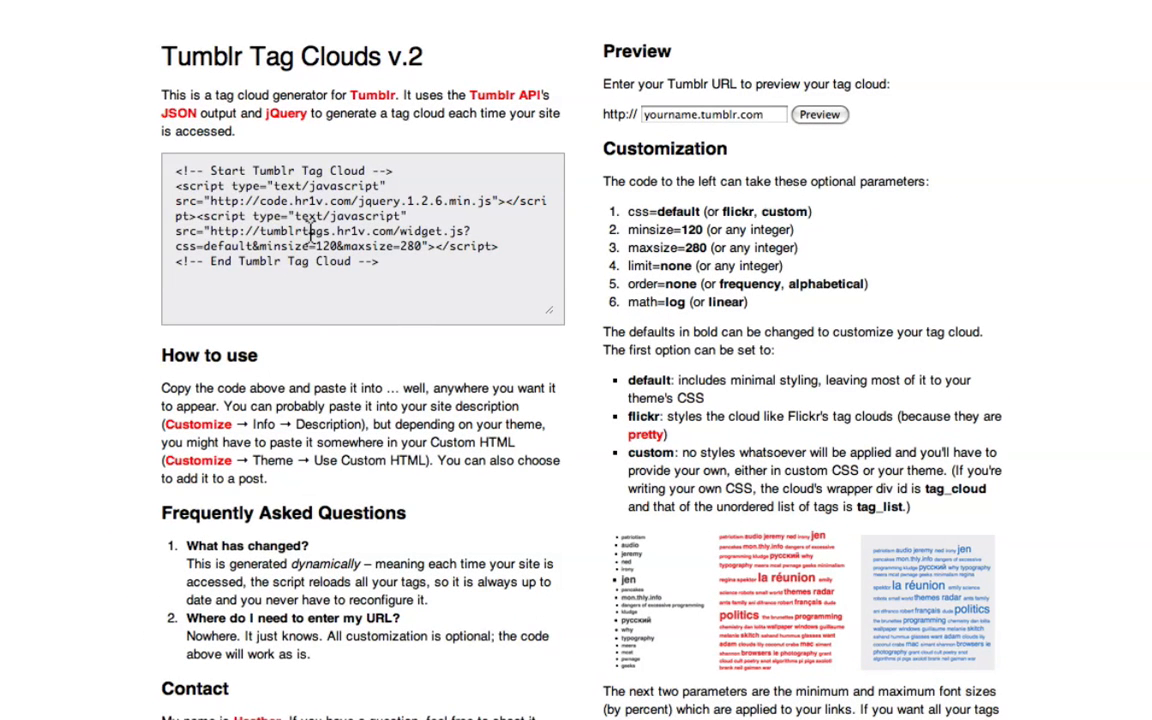
pyautogui.click(360, 240)
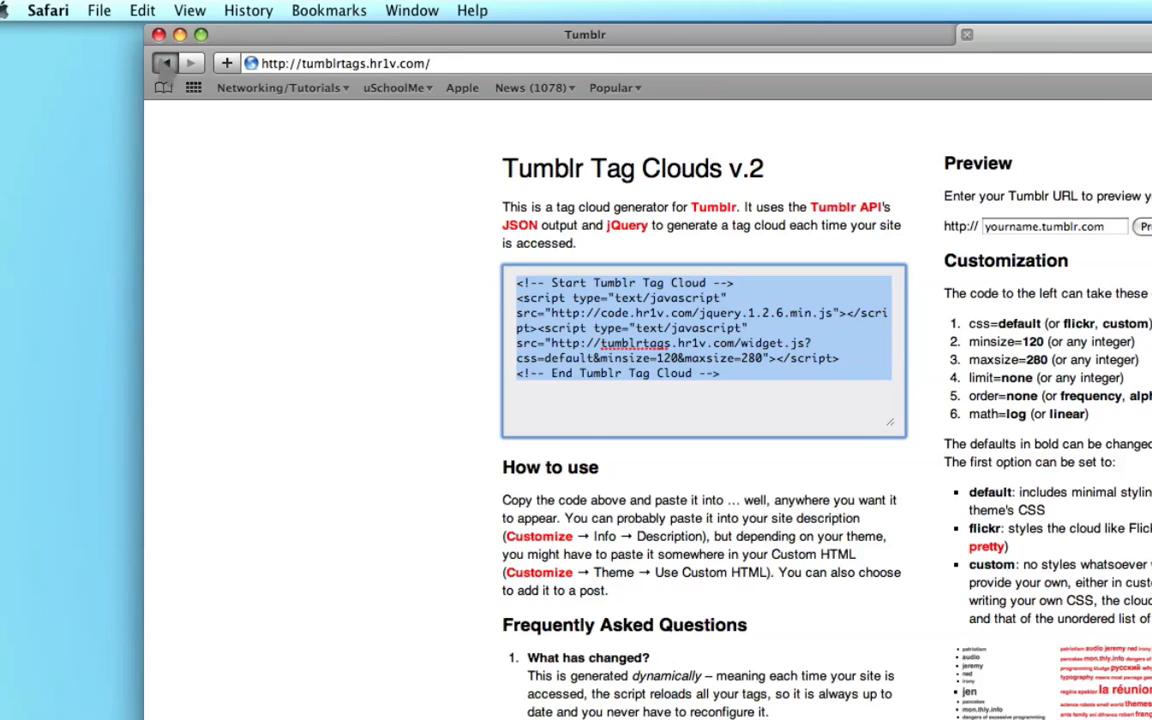
# Step: Return to the Tumblr dashboard and open Customize for the Learn Tumblr blog
pyautogui.click(164, 62)
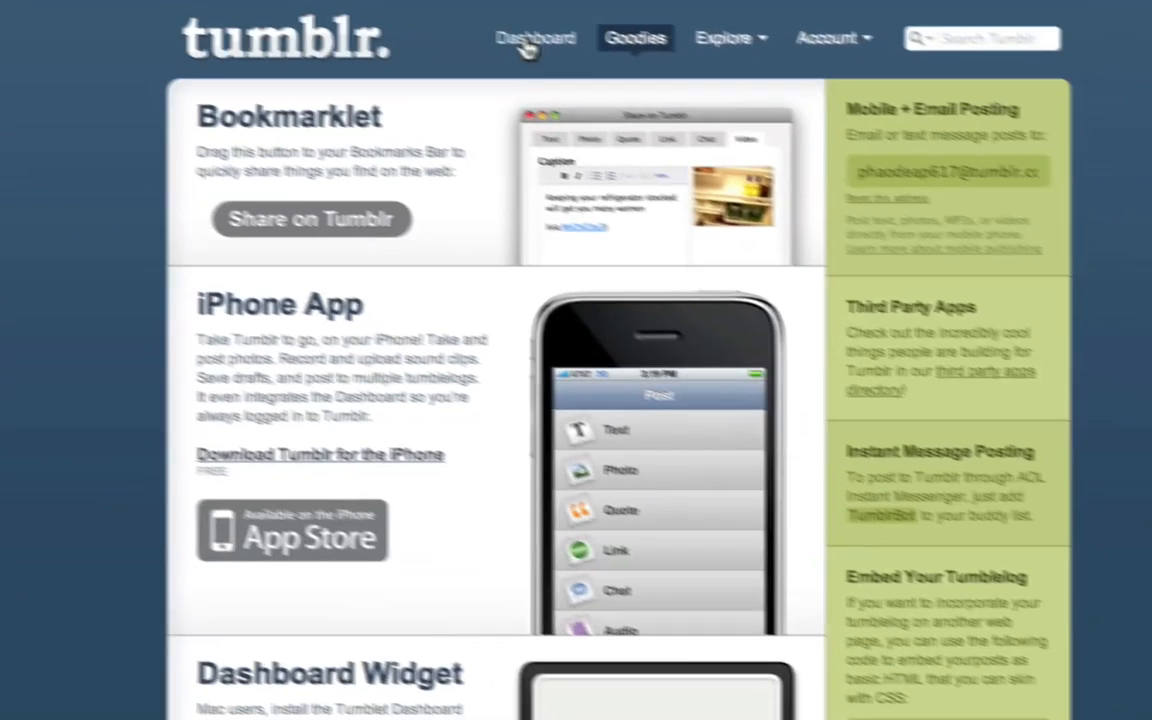
pyautogui.click(536, 36)
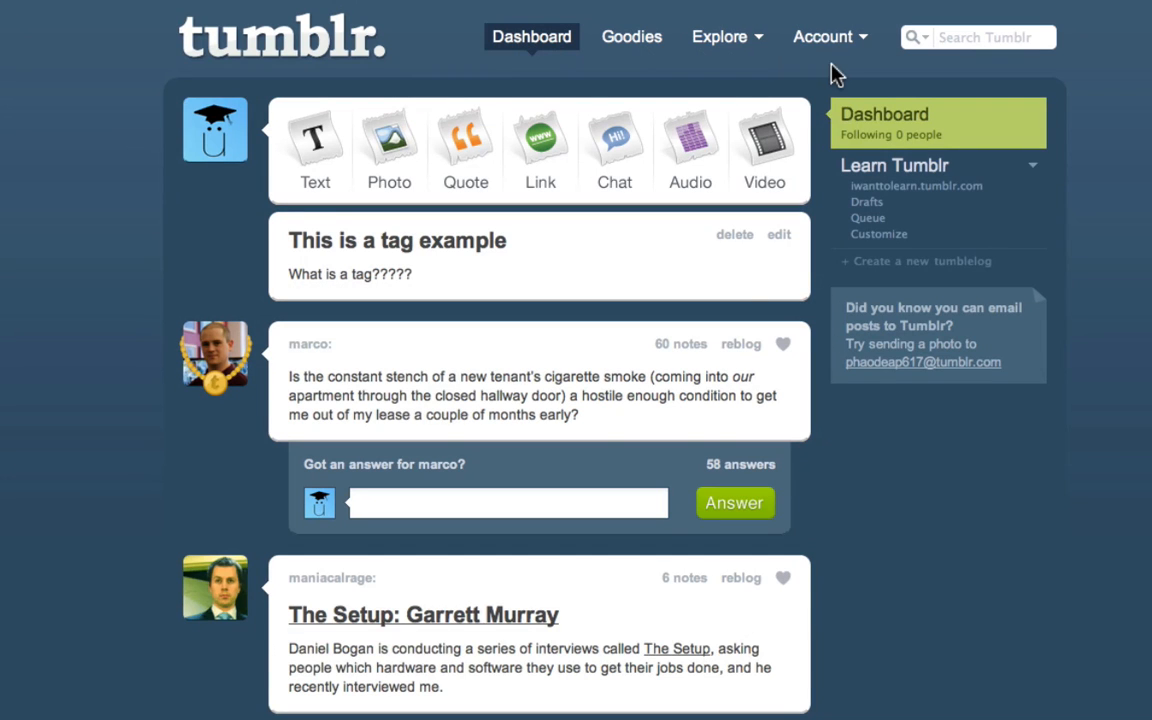
pyautogui.moveTo(866, 128)
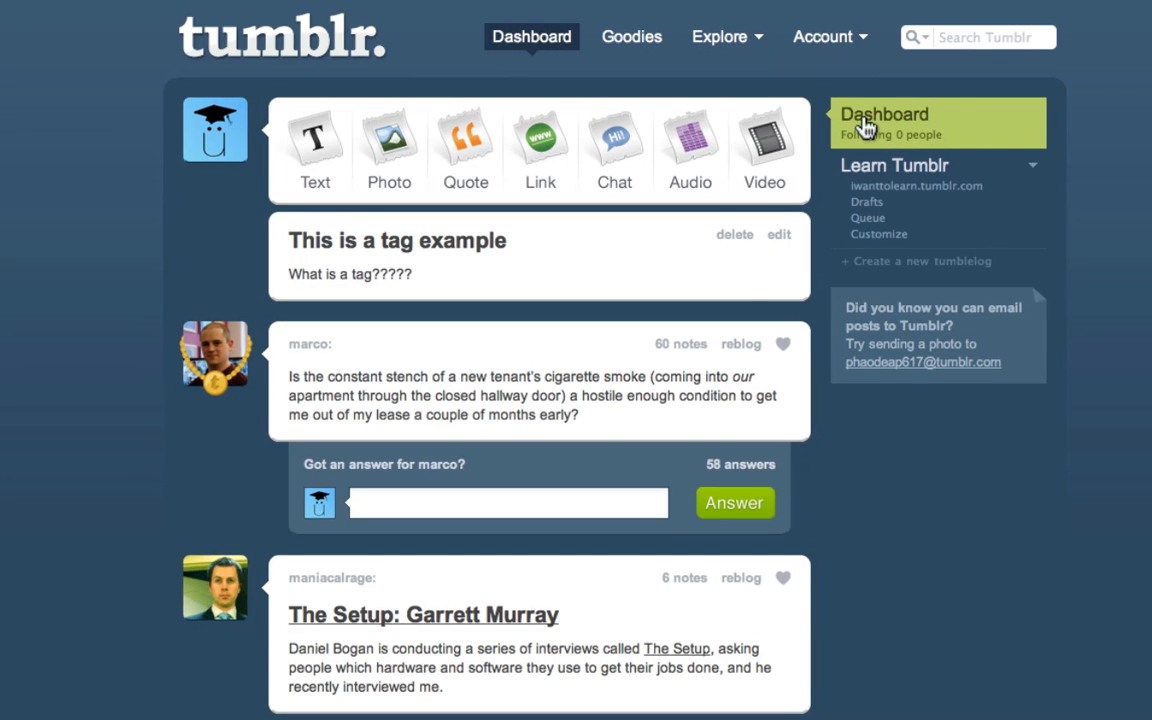
pyautogui.moveTo(896, 192)
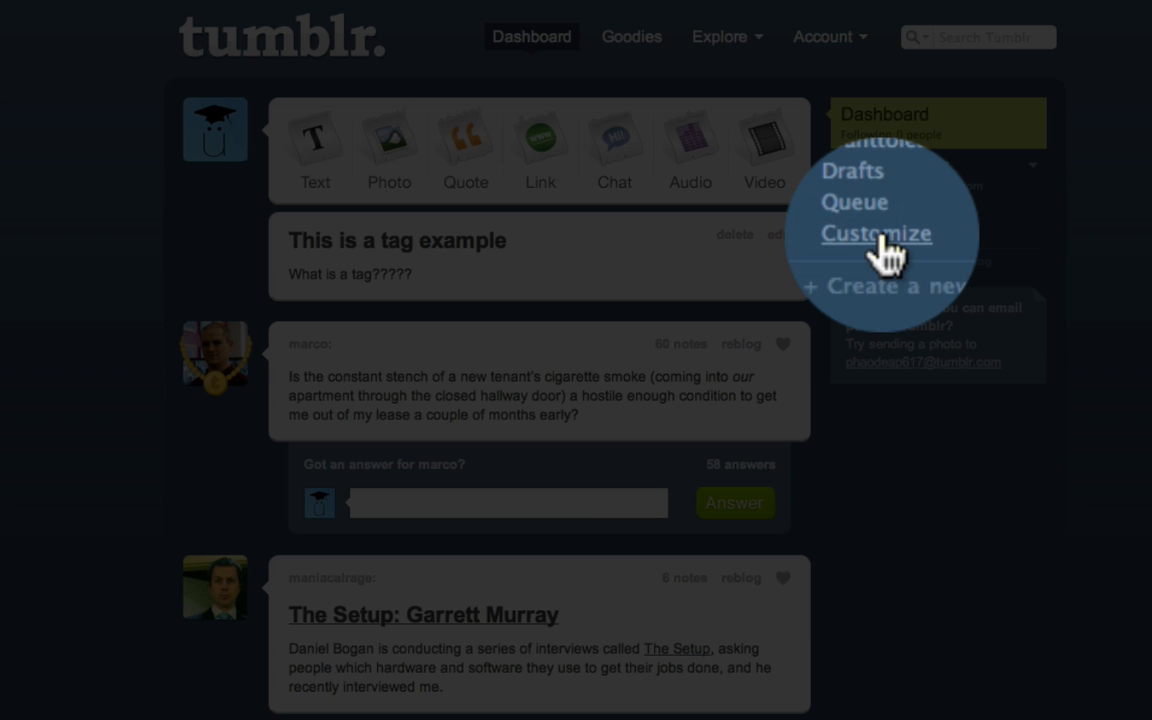
pyautogui.click(876, 232)
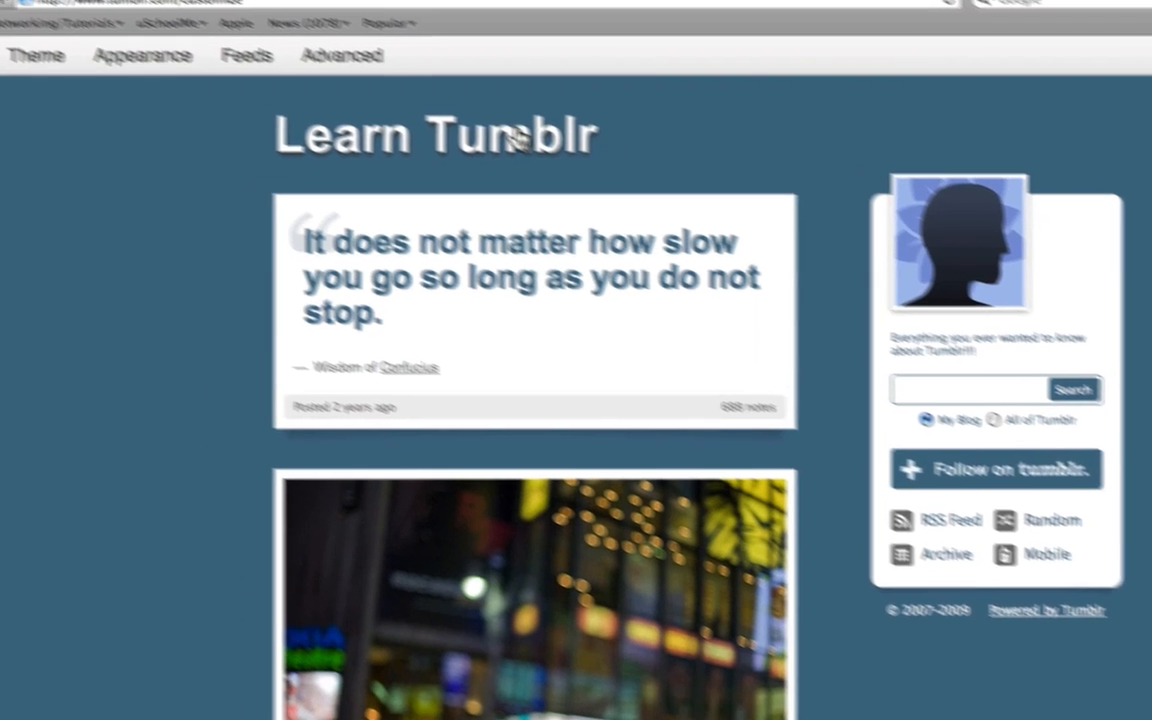
# Step: Save the theme customization with the Tumblr Tag Cloud embed code in the blog description
pyautogui.click(44, 94)
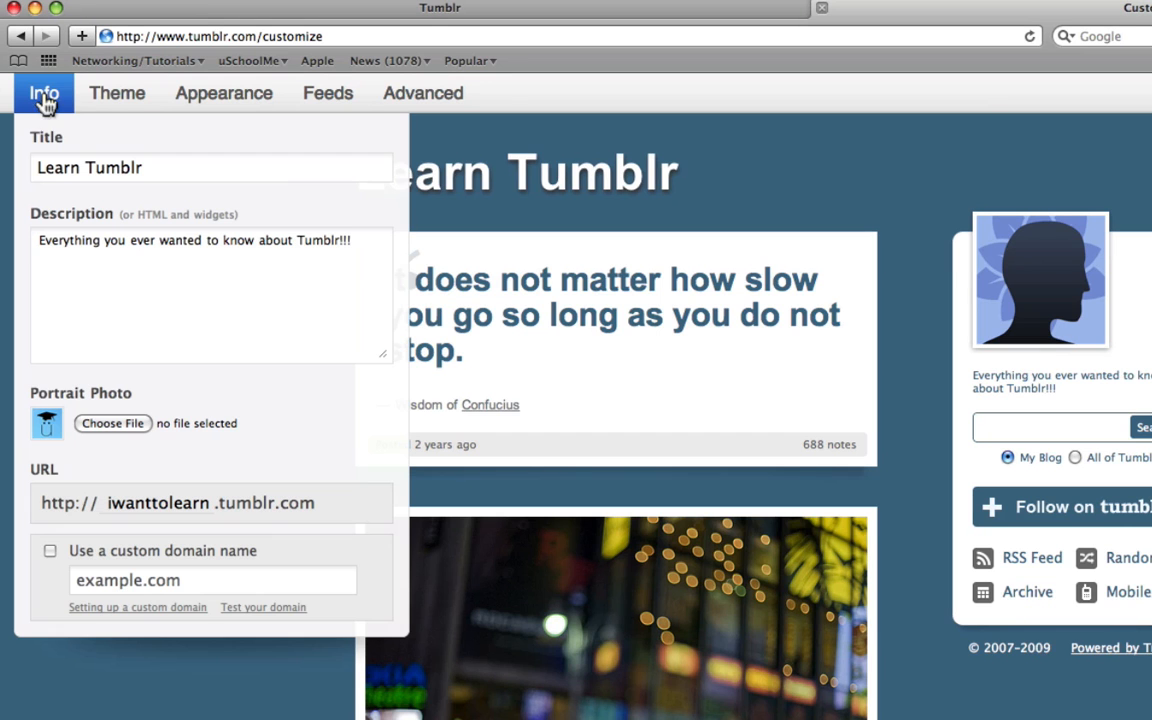
pyautogui.moveTo(248, 268)
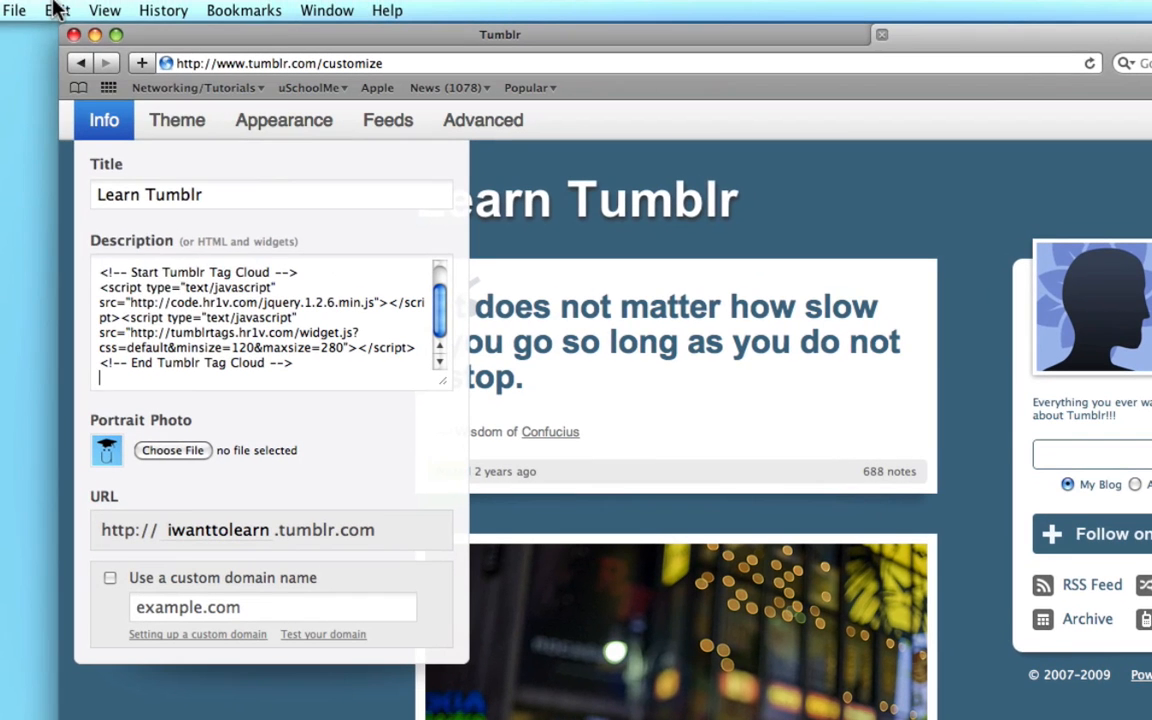
pyautogui.click(56, 10)
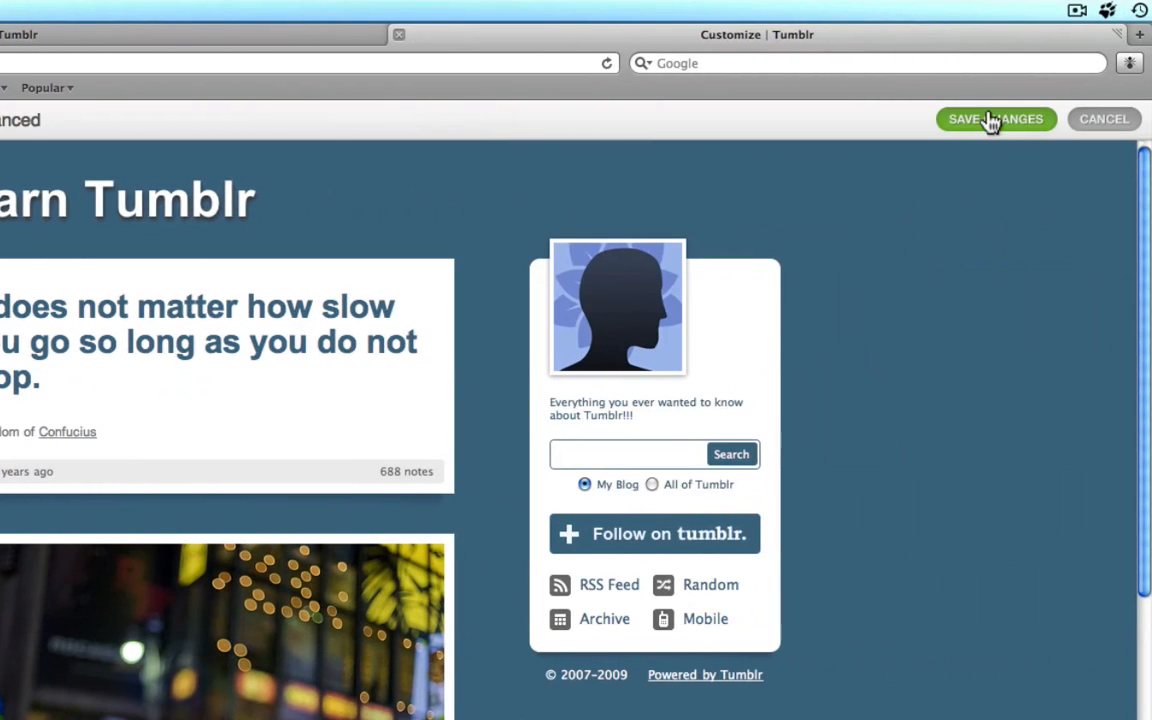
pyautogui.click(994, 118)
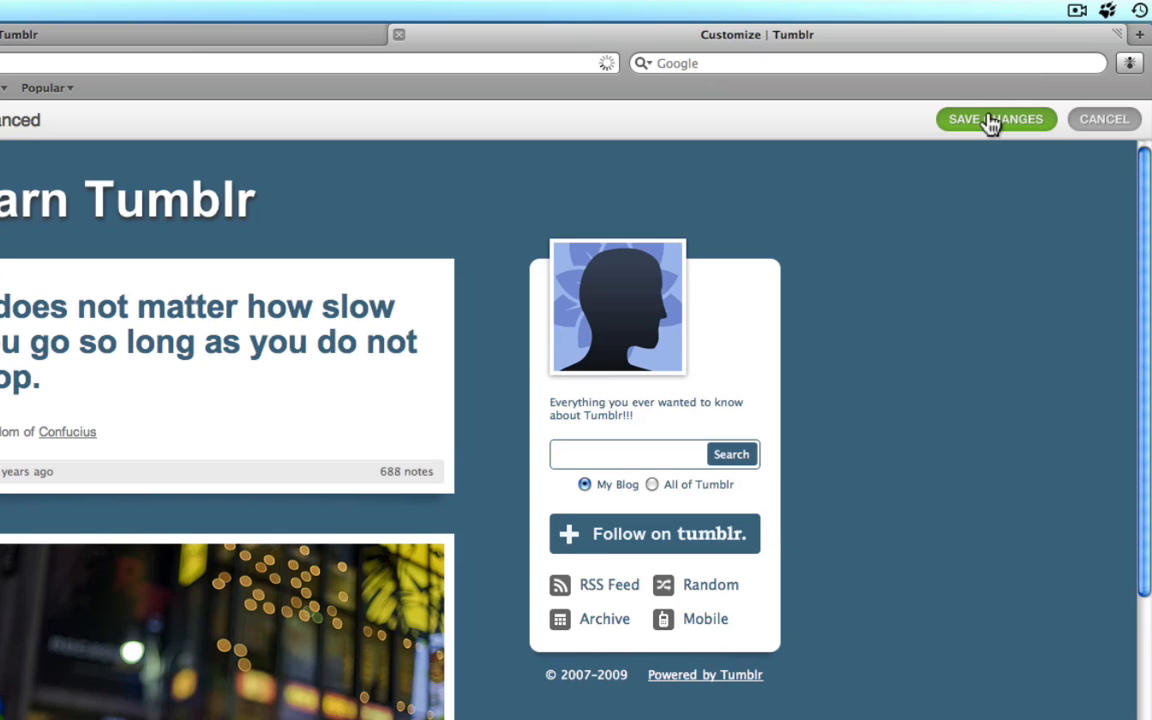
pyautogui.click(996, 118)
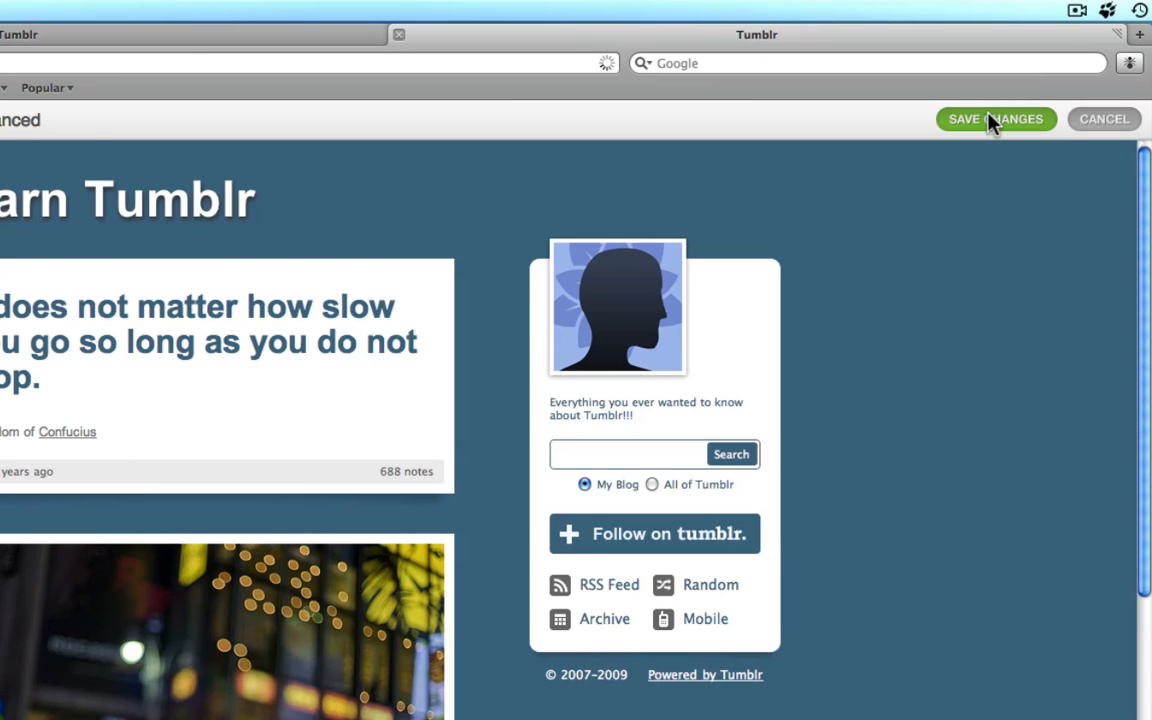
# Step: View the Learn Tumblr blog and filter it to the 'Chat with myself' post via the chat tag
pyautogui.click(996, 118)
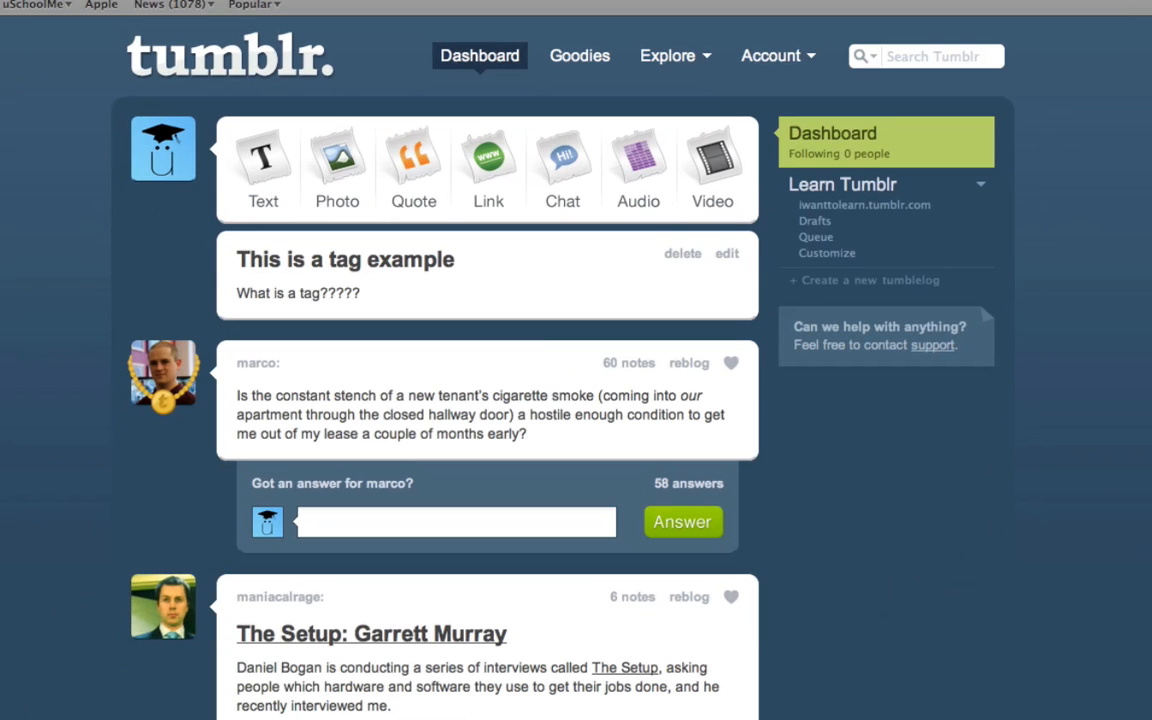
pyautogui.moveTo(1042, 258)
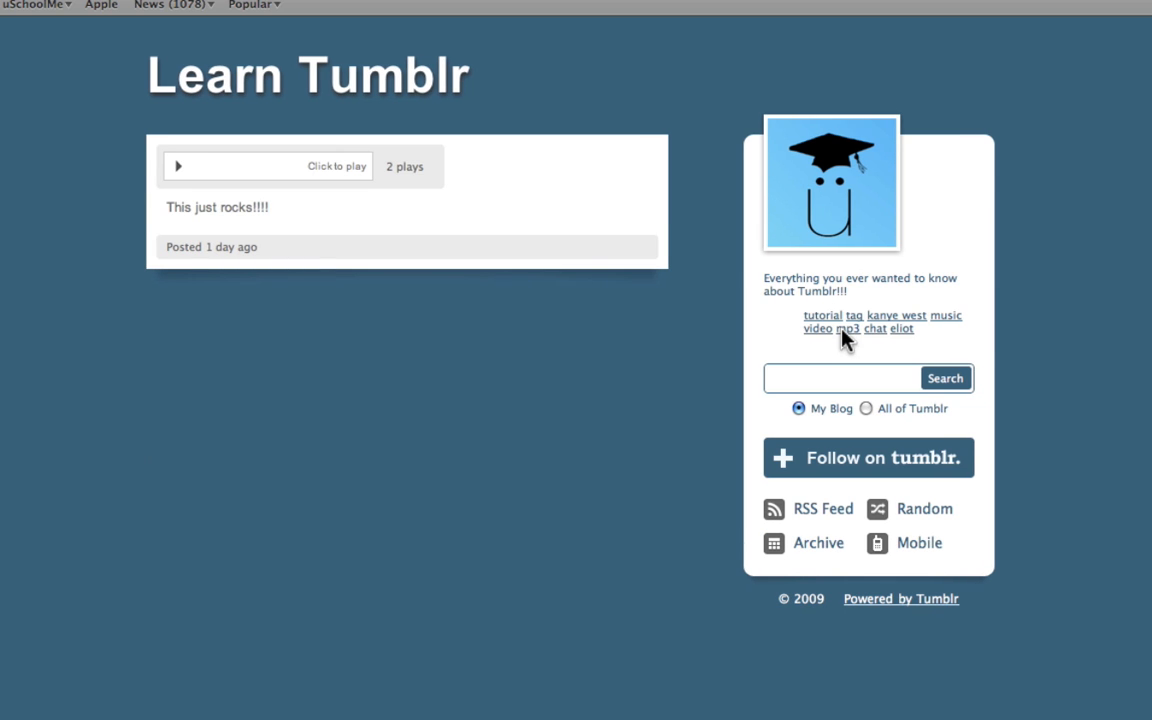
pyautogui.moveTo(850, 344)
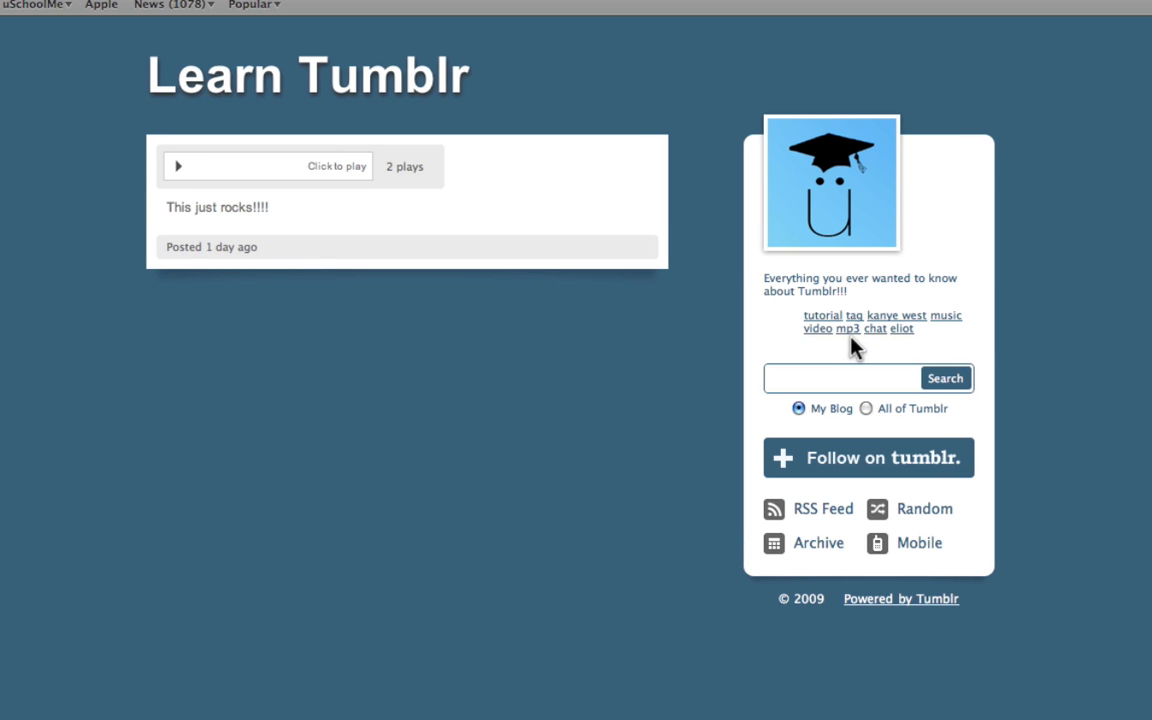
pyautogui.moveTo(848, 342)
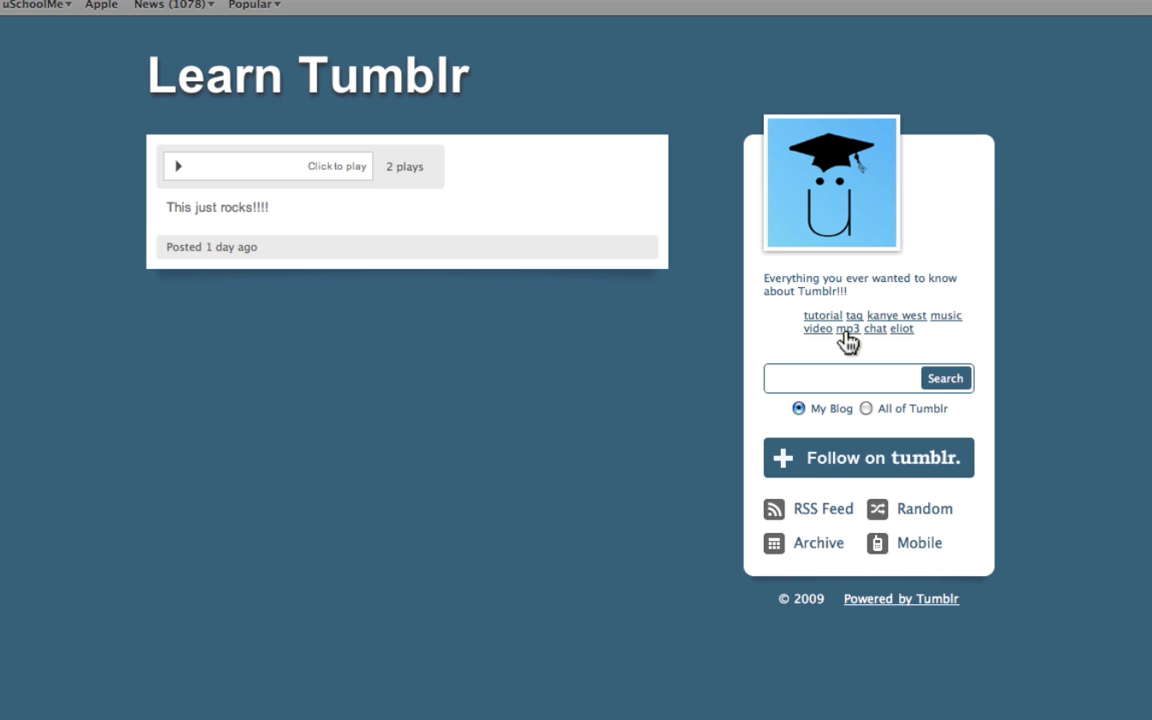
pyautogui.moveTo(876, 328)
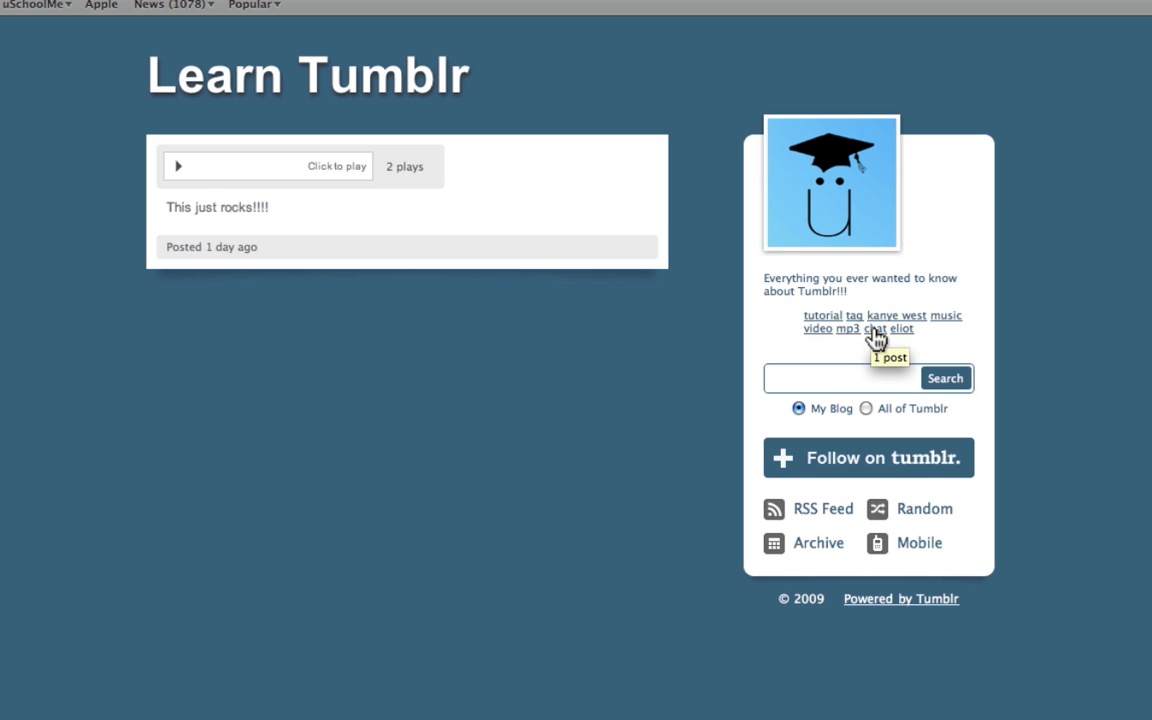
pyautogui.click(876, 328)
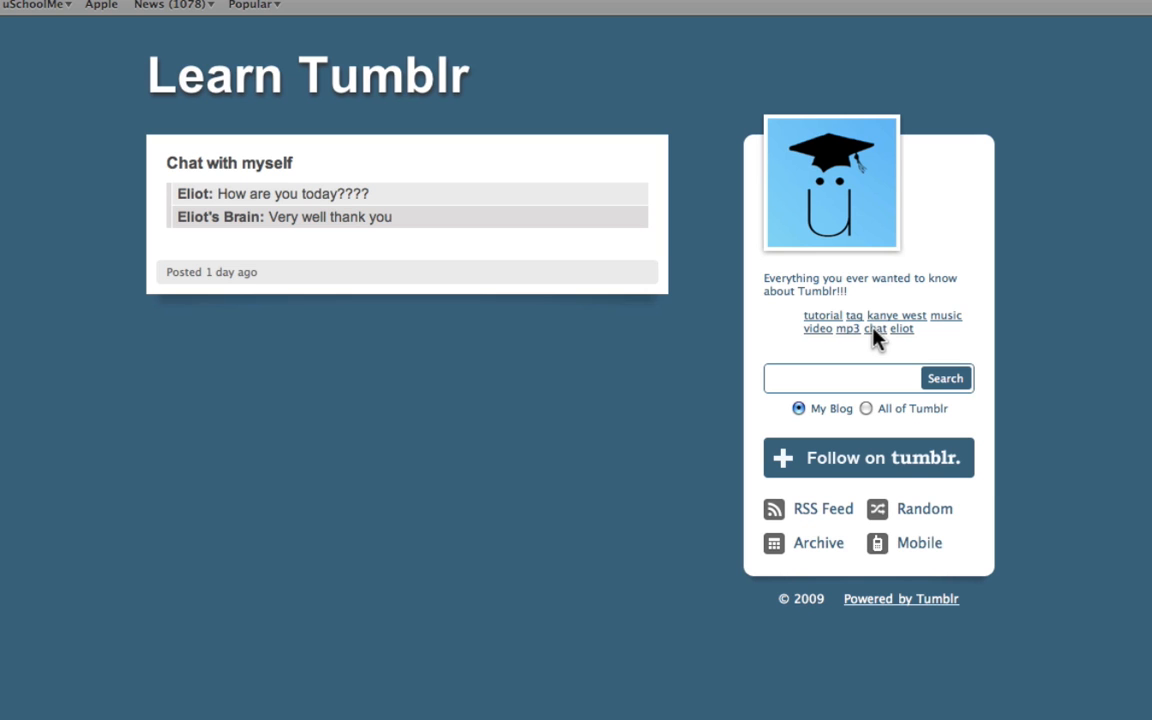
pyautogui.moveTo(918, 324)
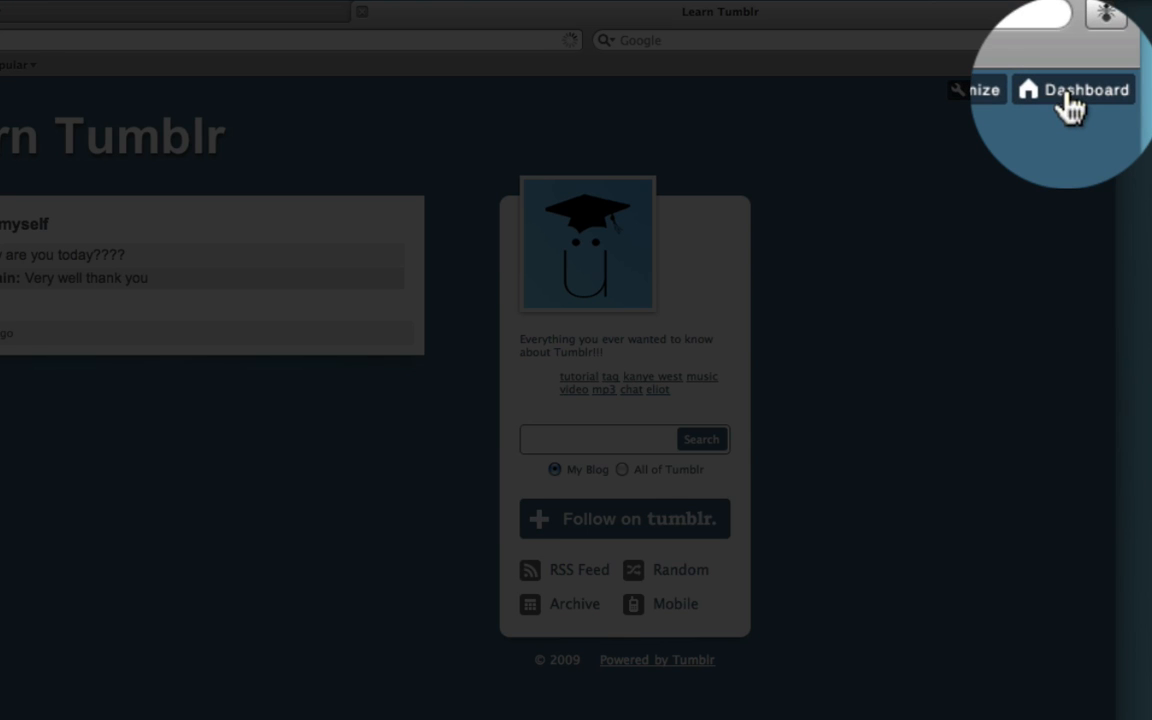
# Step: From the Dashboard, start editing the 'Great music video.' post
pyautogui.click(1084, 88)
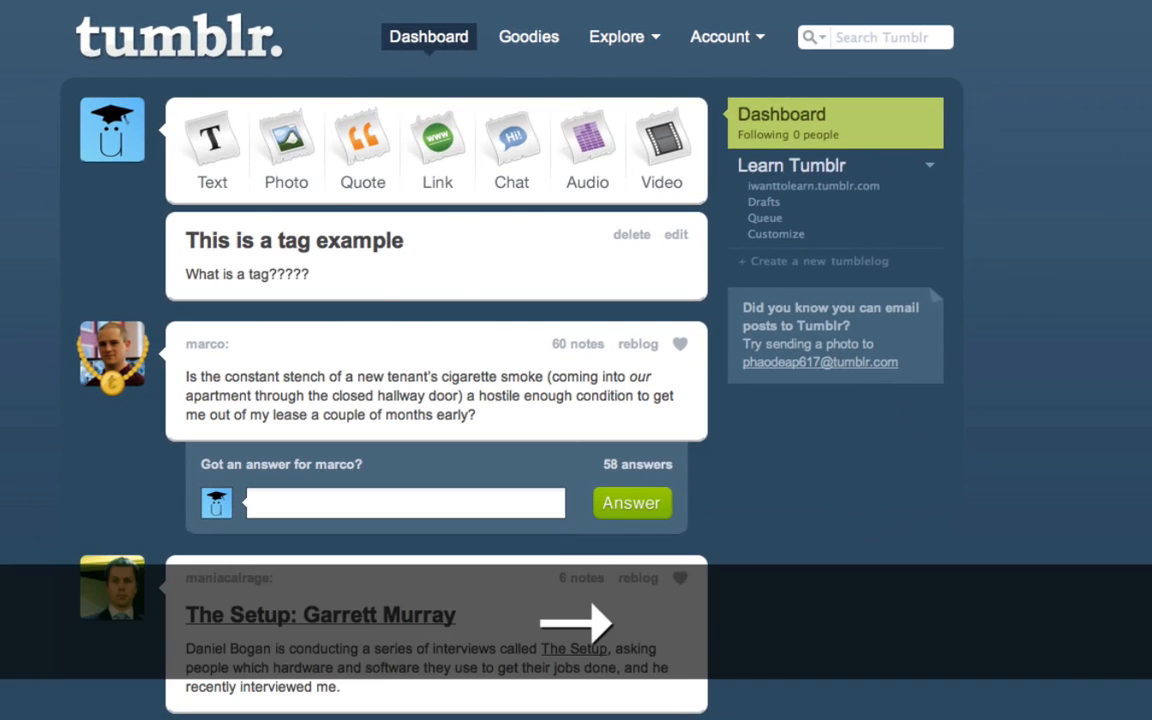
pyautogui.scroll(-3)
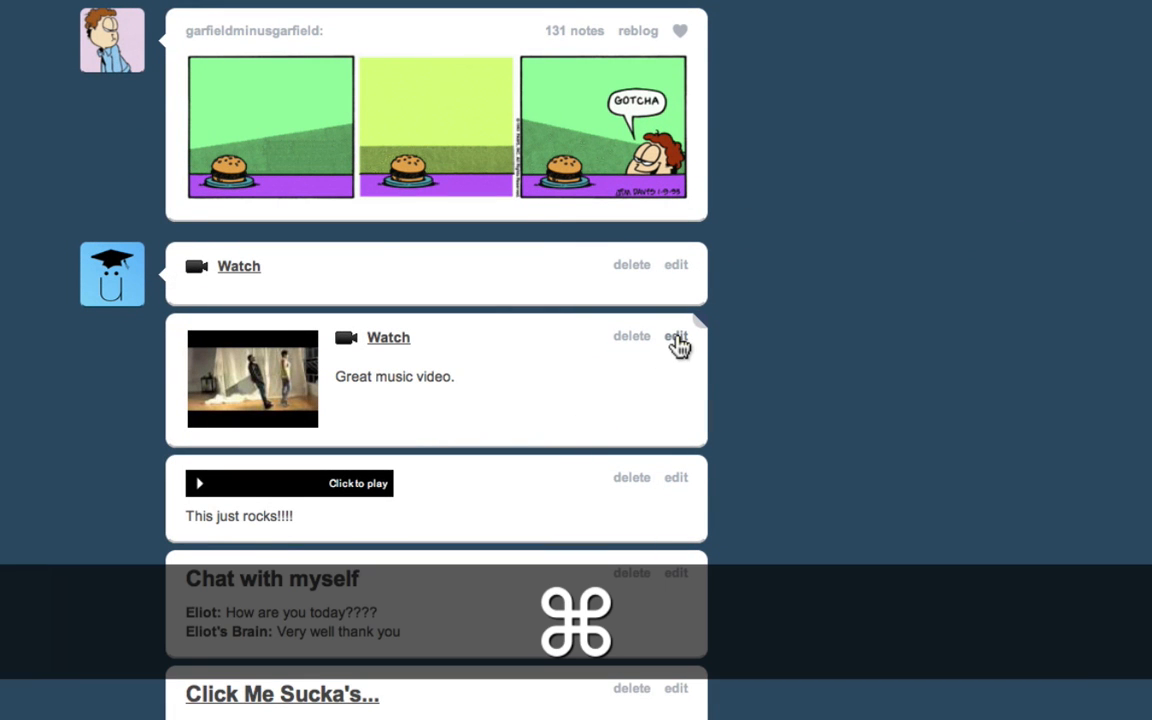
pyautogui.click(676, 336)
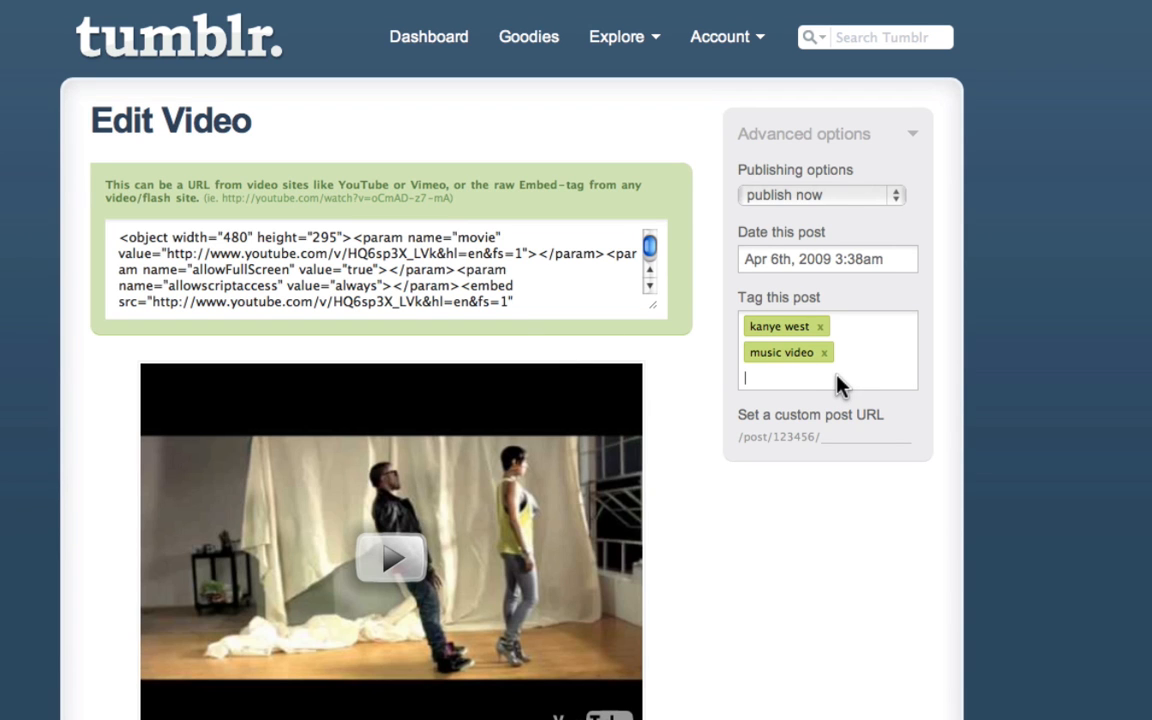
# Step: Add the tag 'mp3' to the video post and save its changes
pyautogui.write('mp')
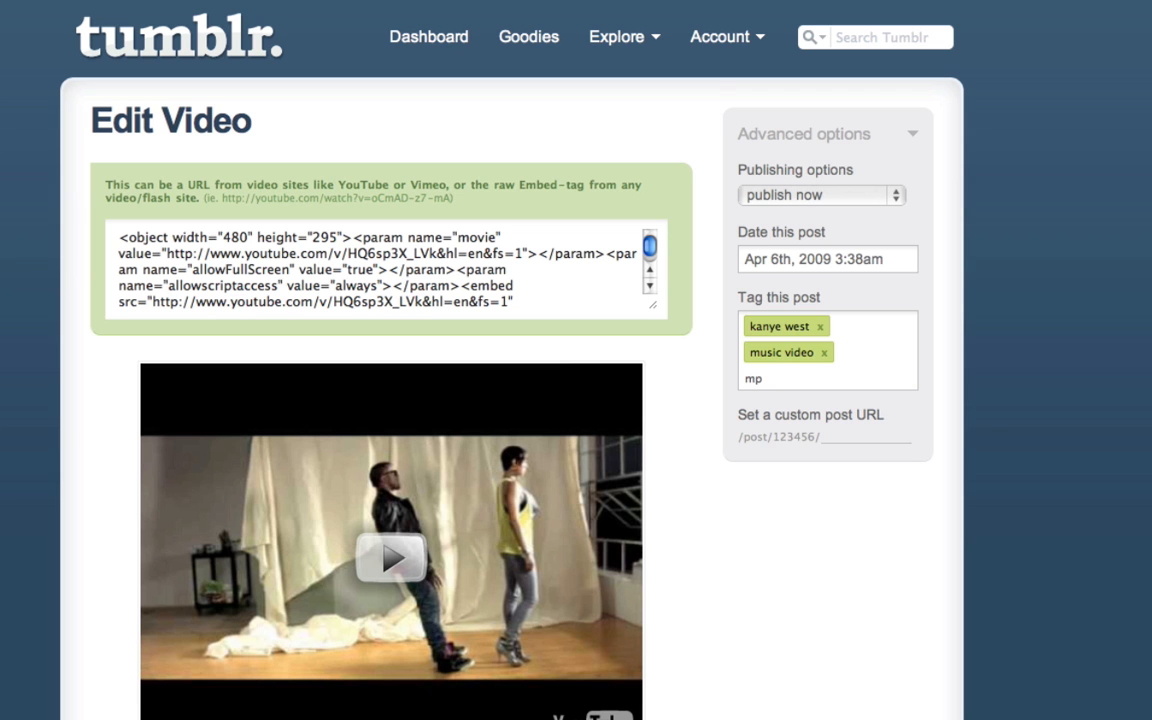
pyautogui.write('3')
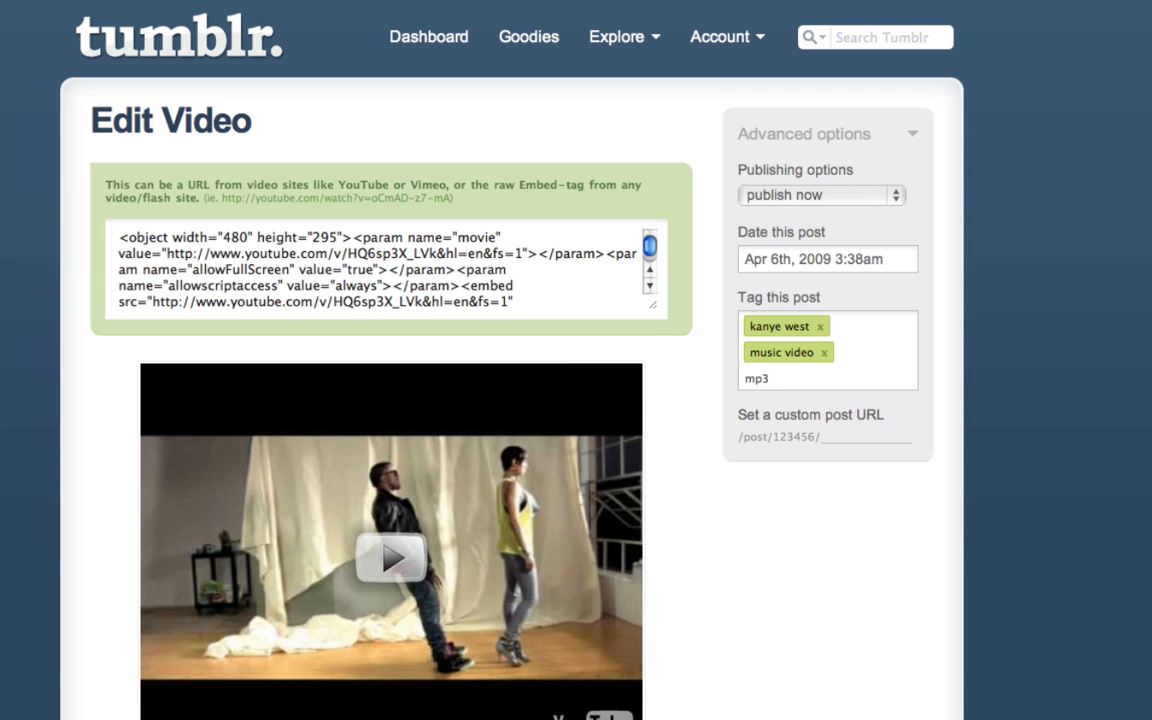
pyautogui.scroll(-3)
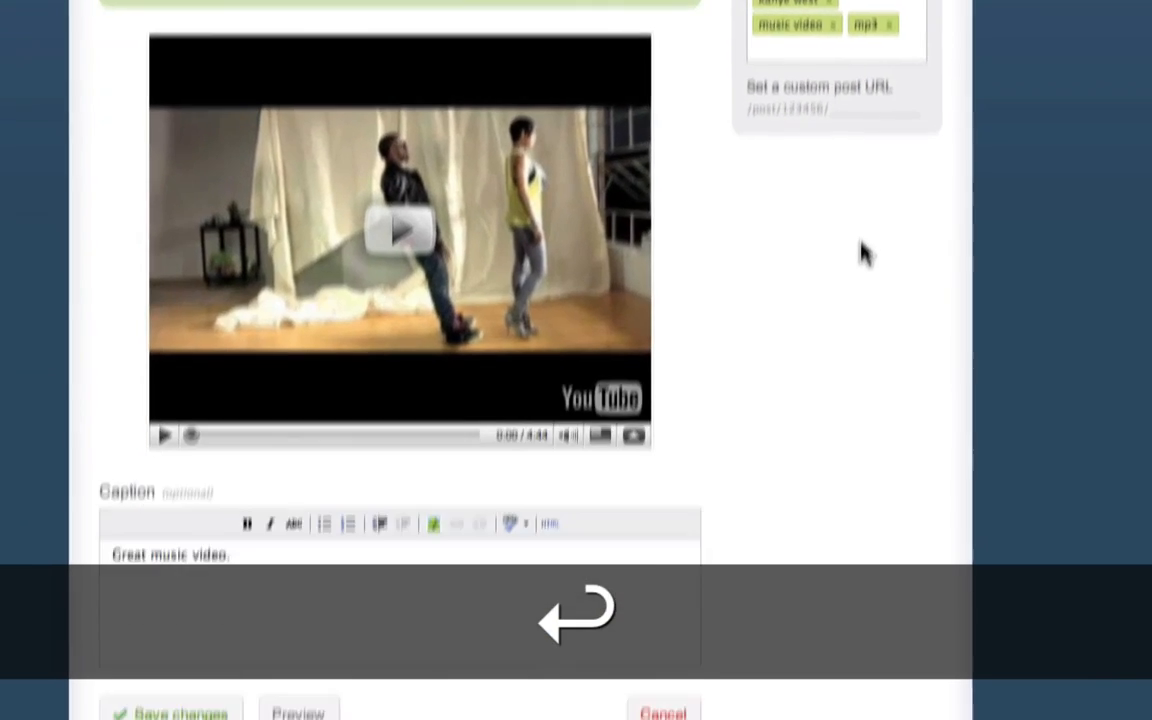
pyautogui.scroll(-3)
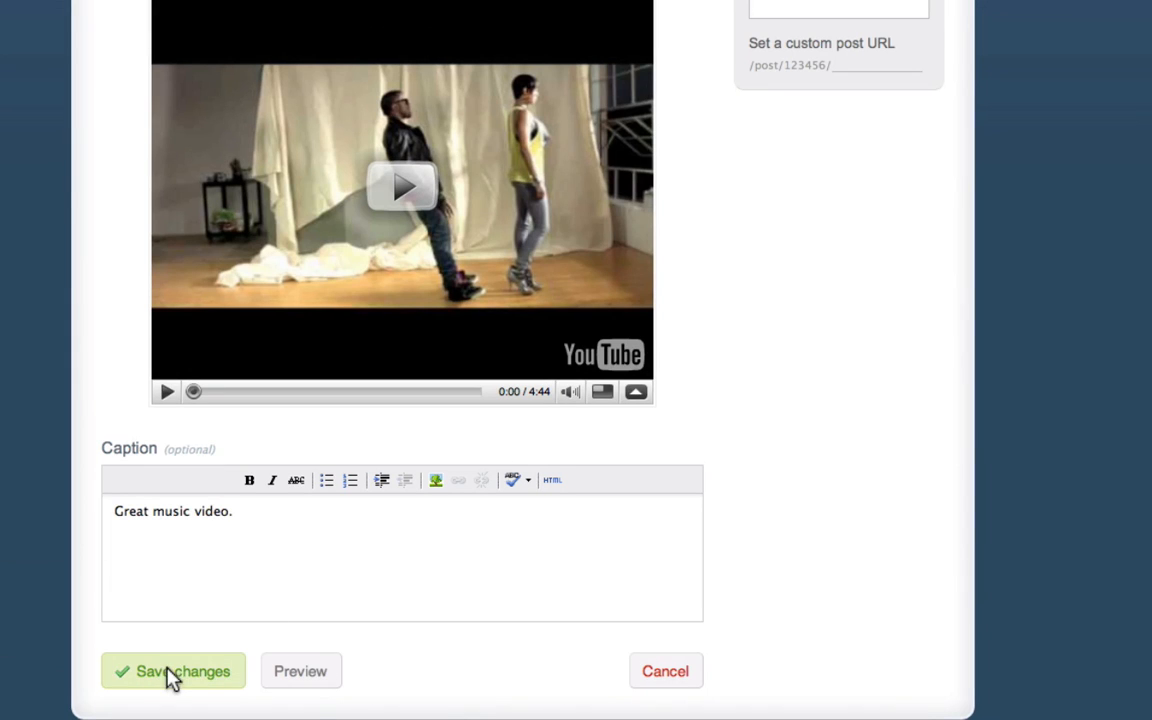
pyautogui.click(172, 672)
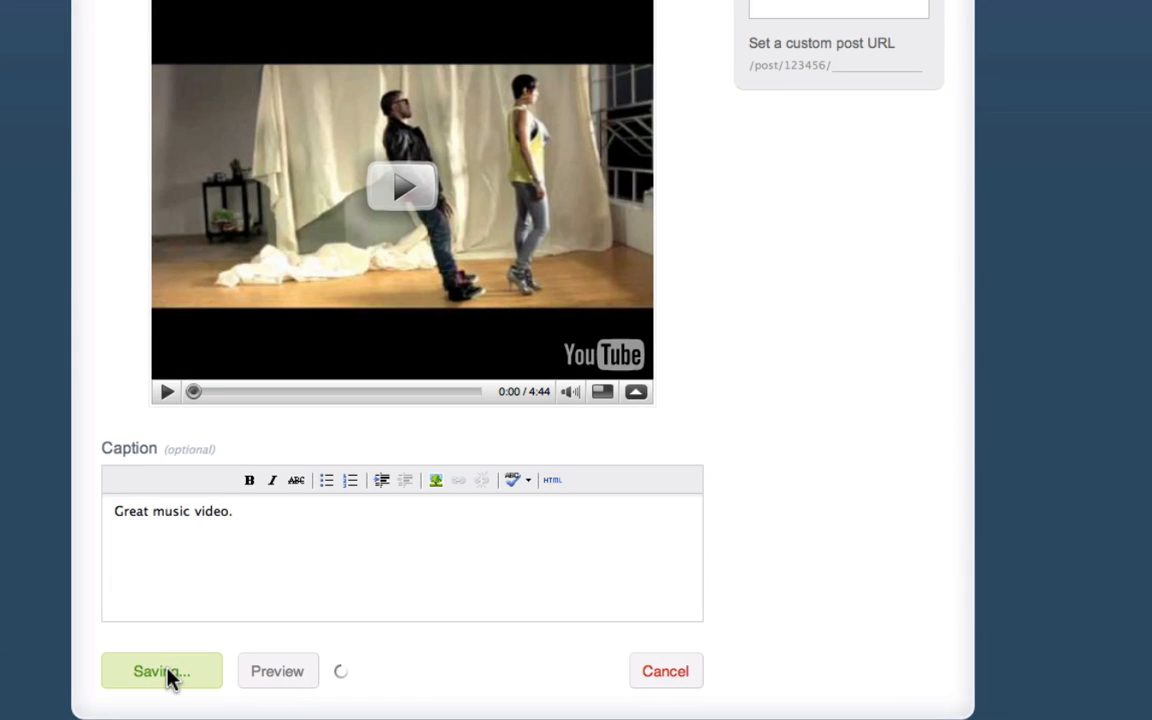
pyautogui.click(160, 672)
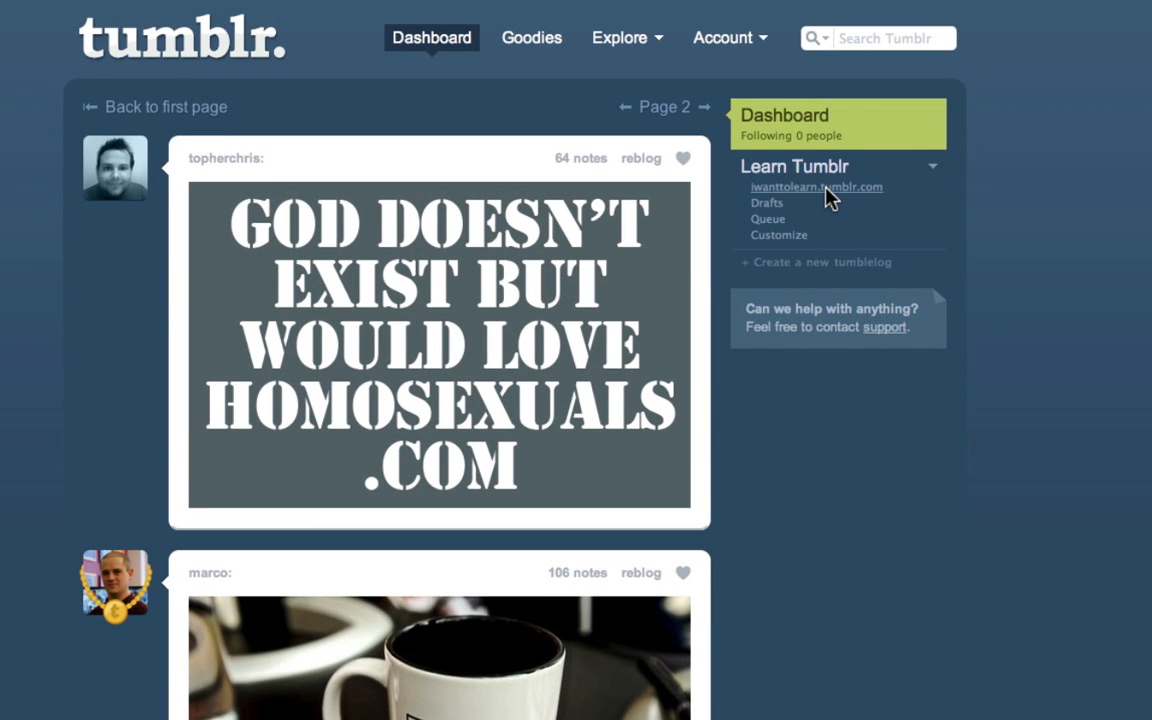
# Step: View the Learn Tumblr blog to confirm mp3 appears enlarged in the sidebar tag cloud
pyautogui.click(816, 188)
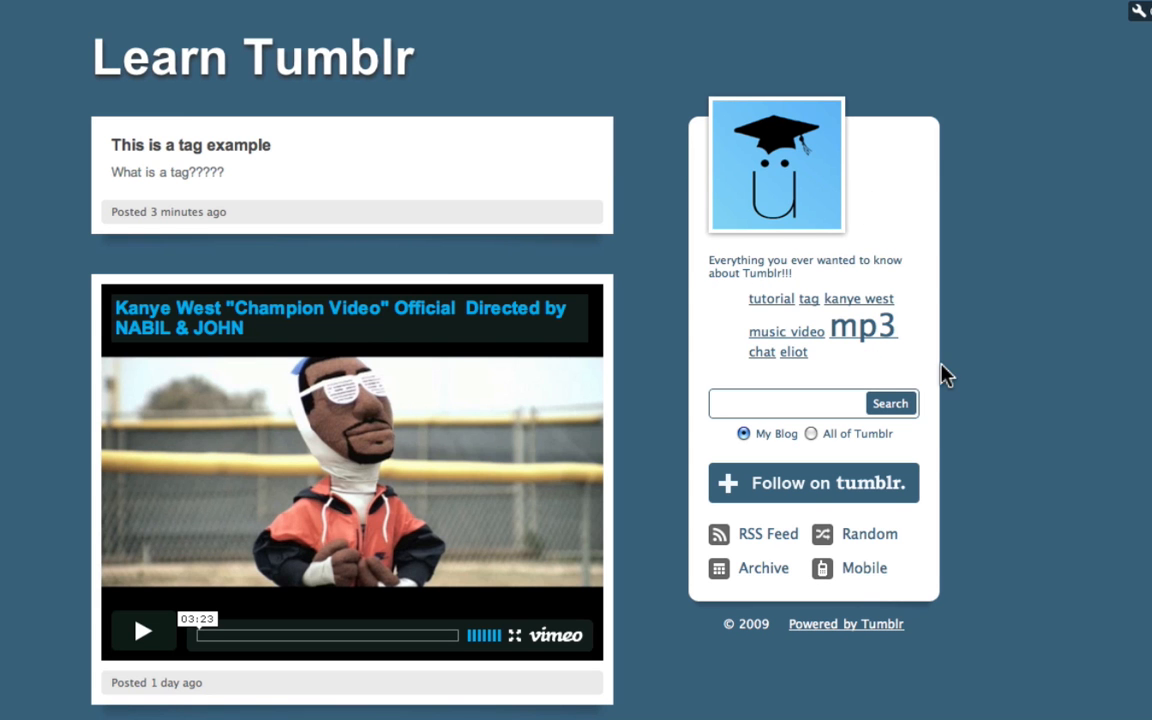
pyautogui.moveTo(730, 310)
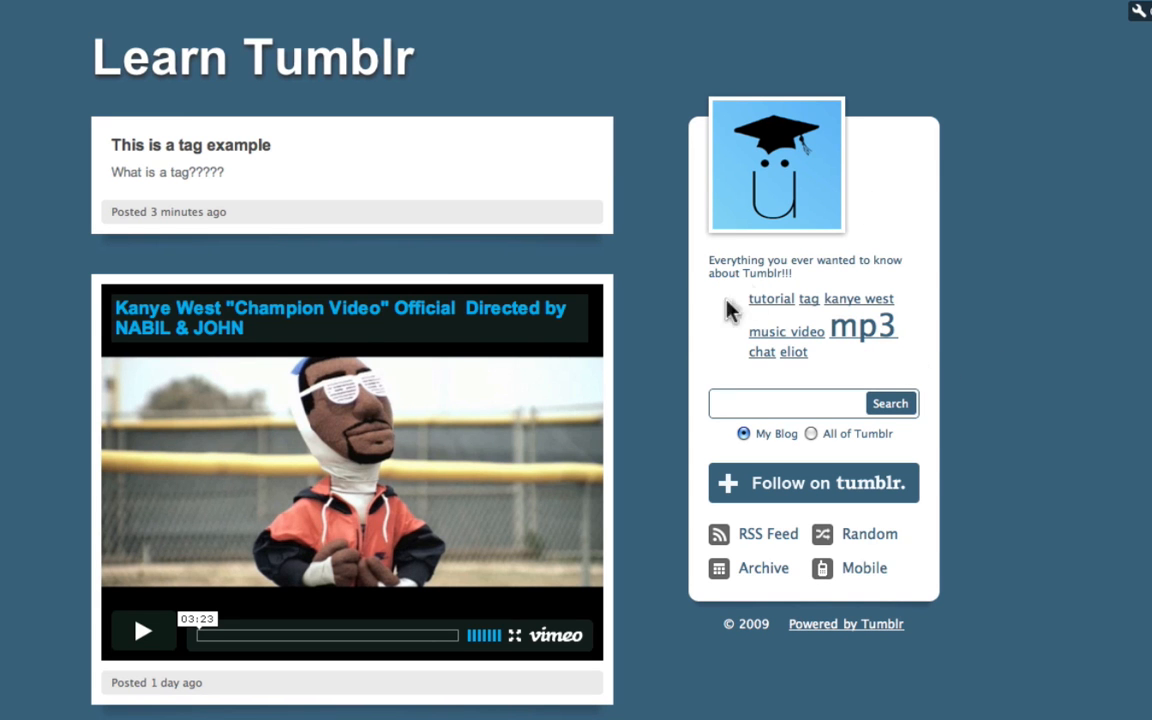
pyautogui.moveTo(872, 332)
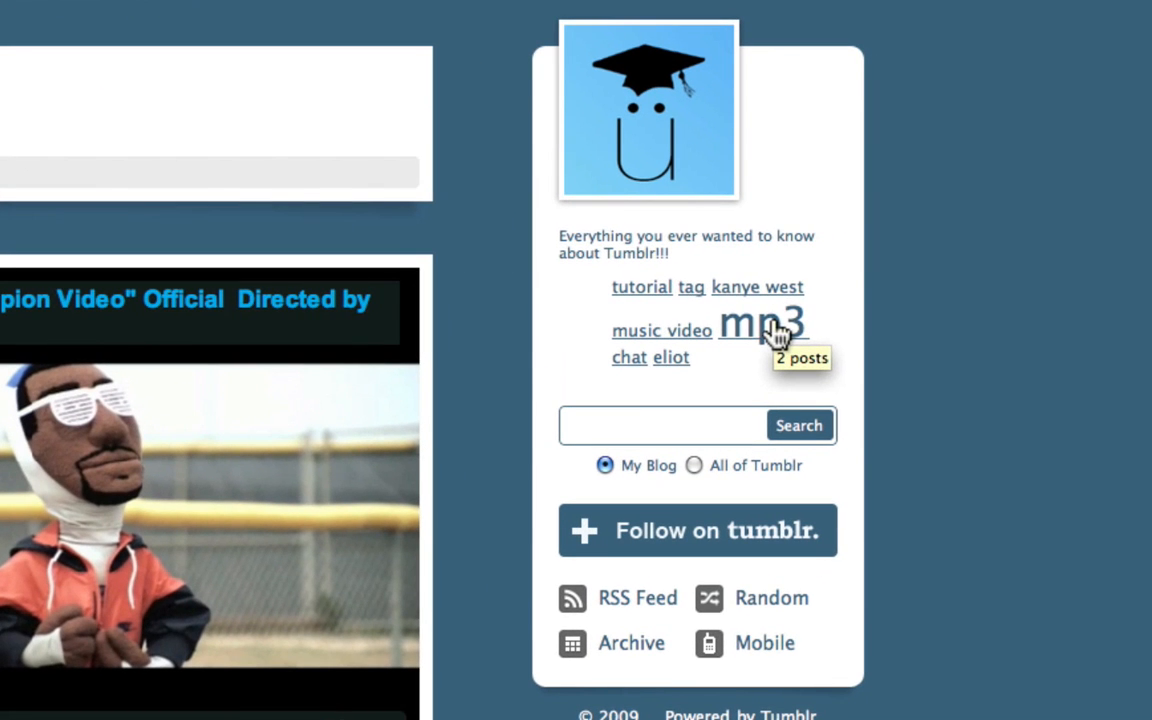
pyautogui.moveTo(744, 290)
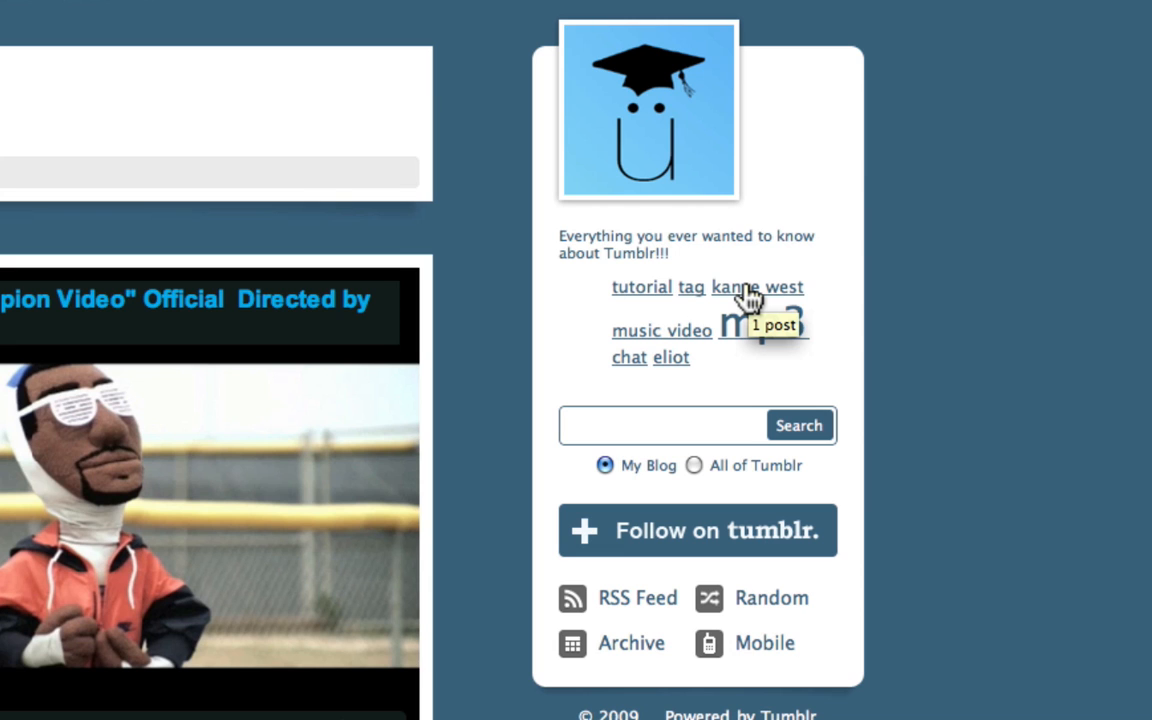
pyautogui.moveTo(856, 458)
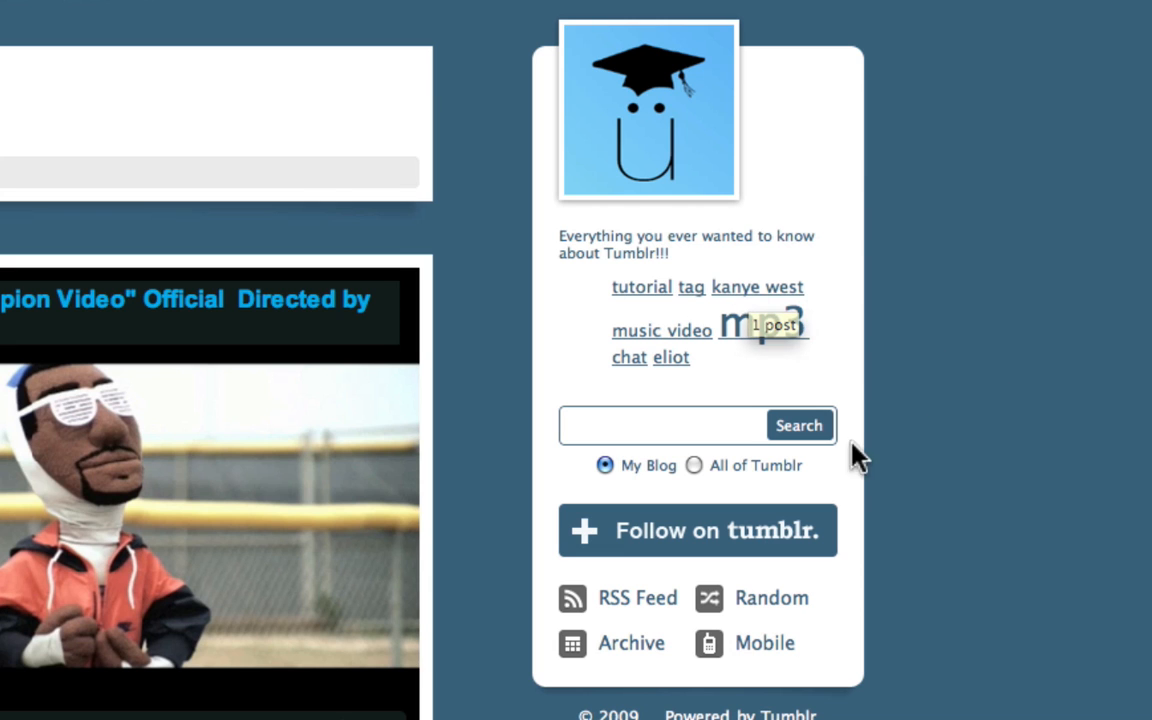
pyautogui.moveTo(876, 388)
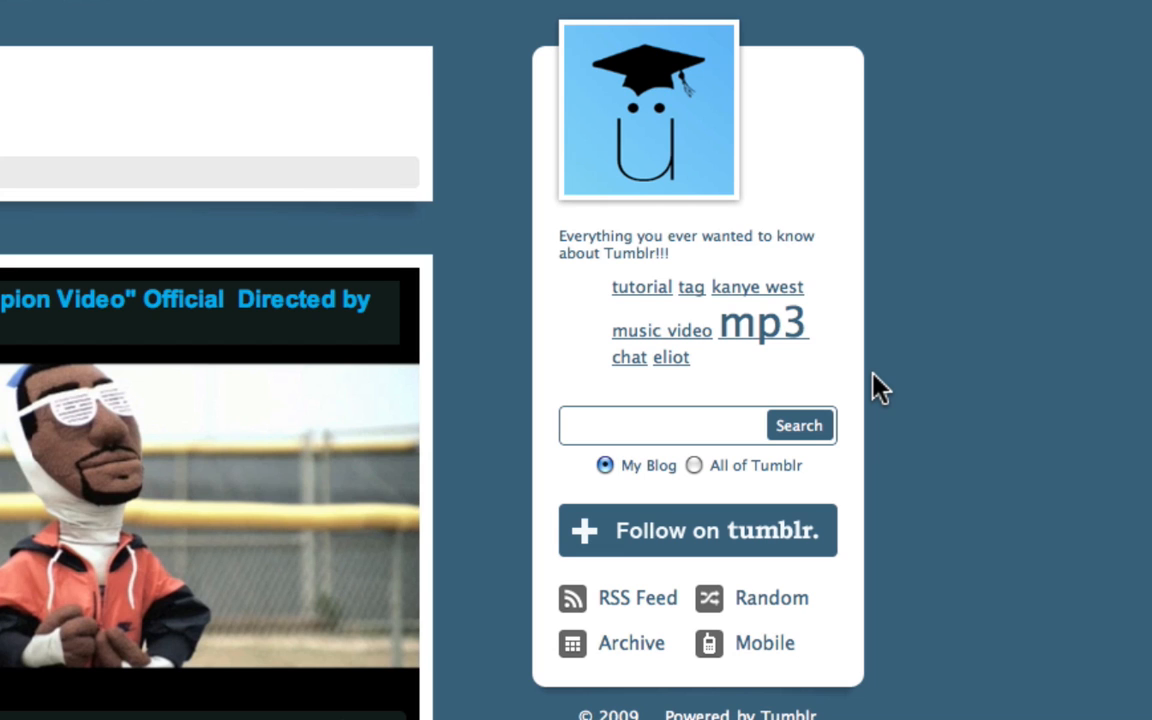
pyautogui.moveTo(870, 390)
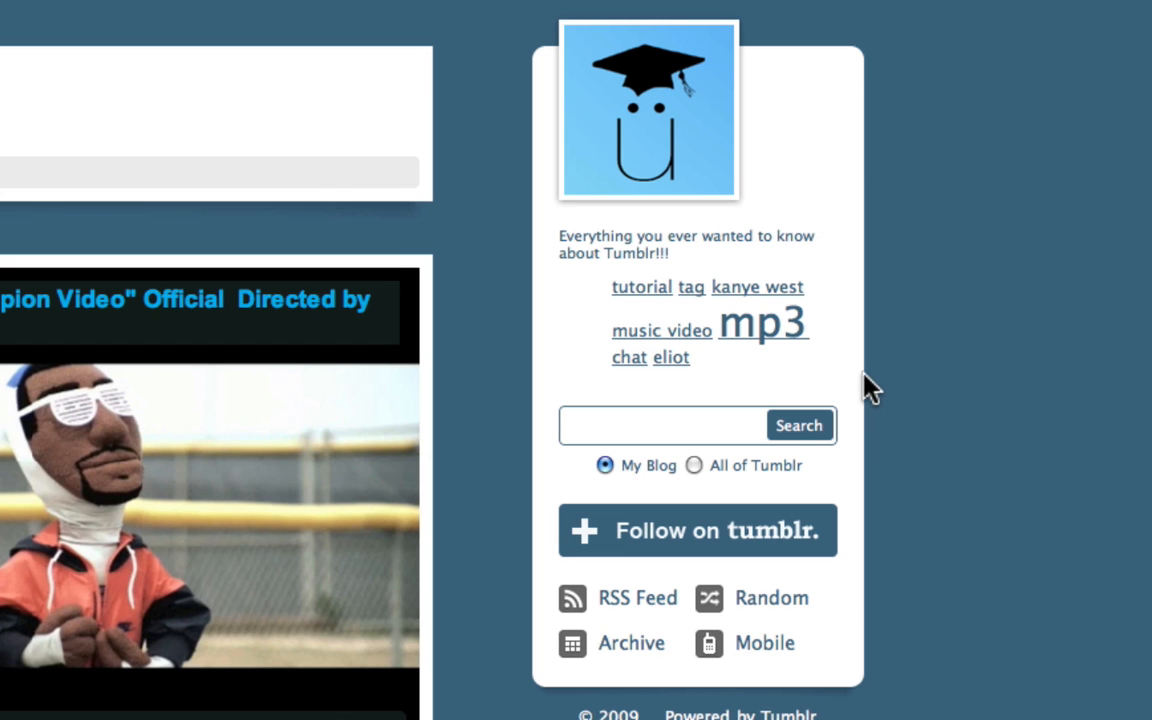
pyautogui.moveTo(784, 368)
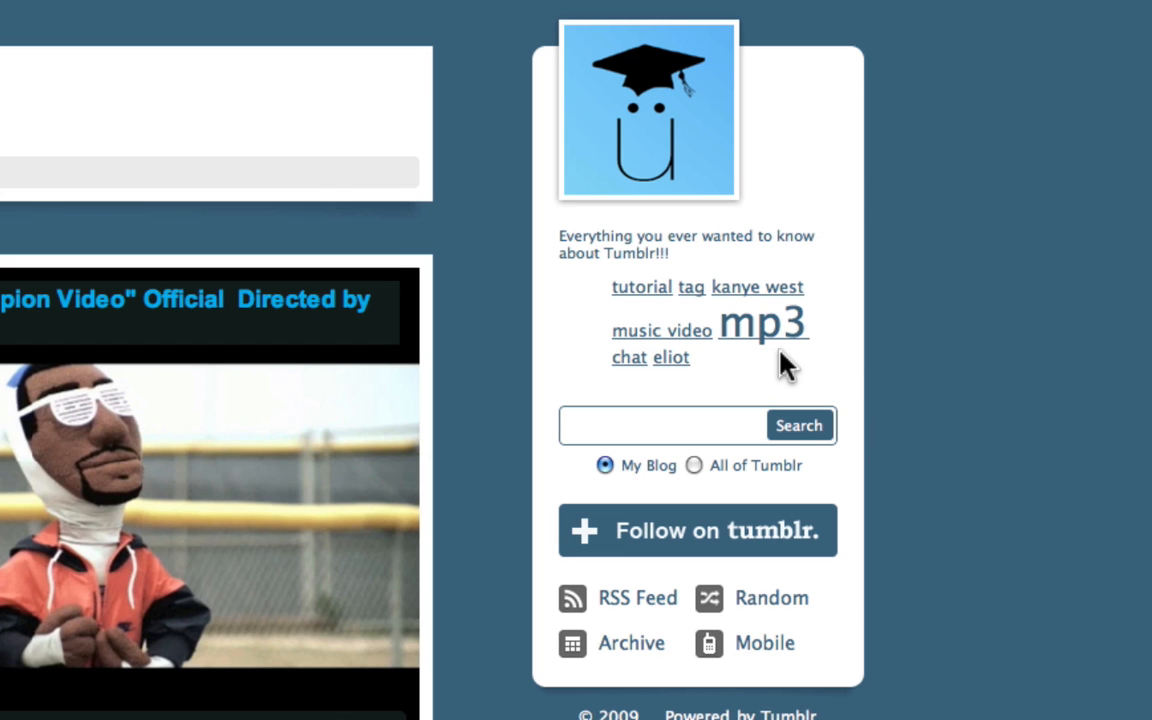
pyautogui.moveTo(724, 360)
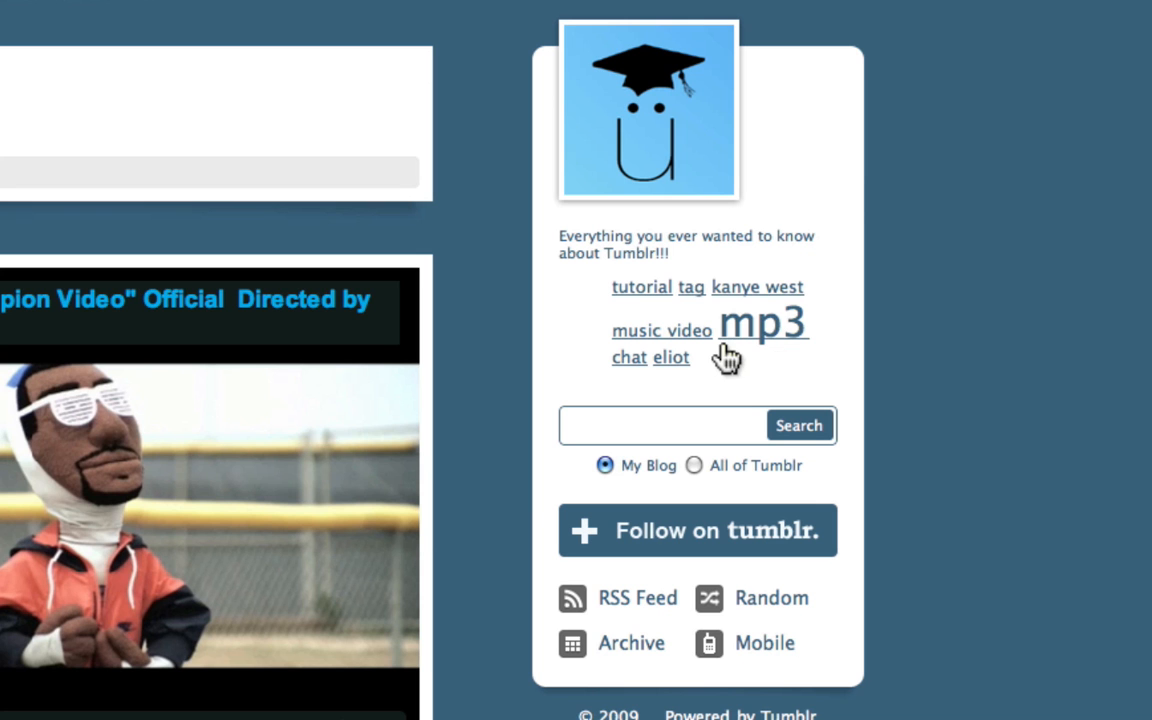
pyautogui.moveTo(760, 336)
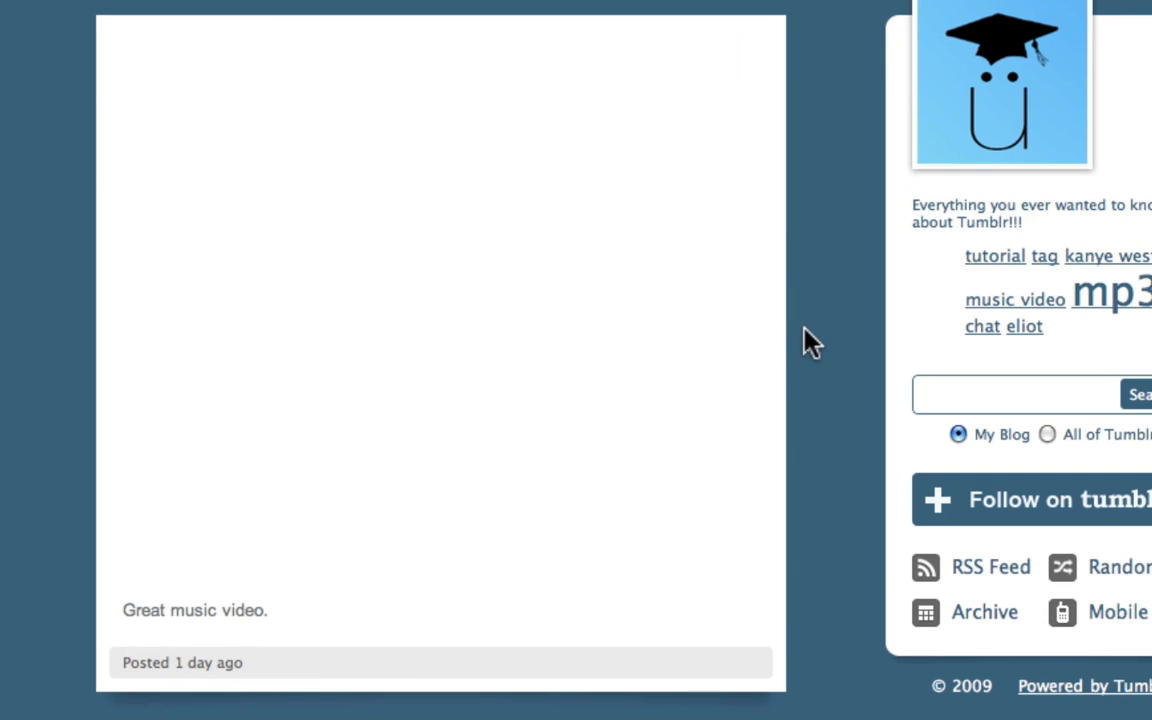
pyautogui.scroll(-3)
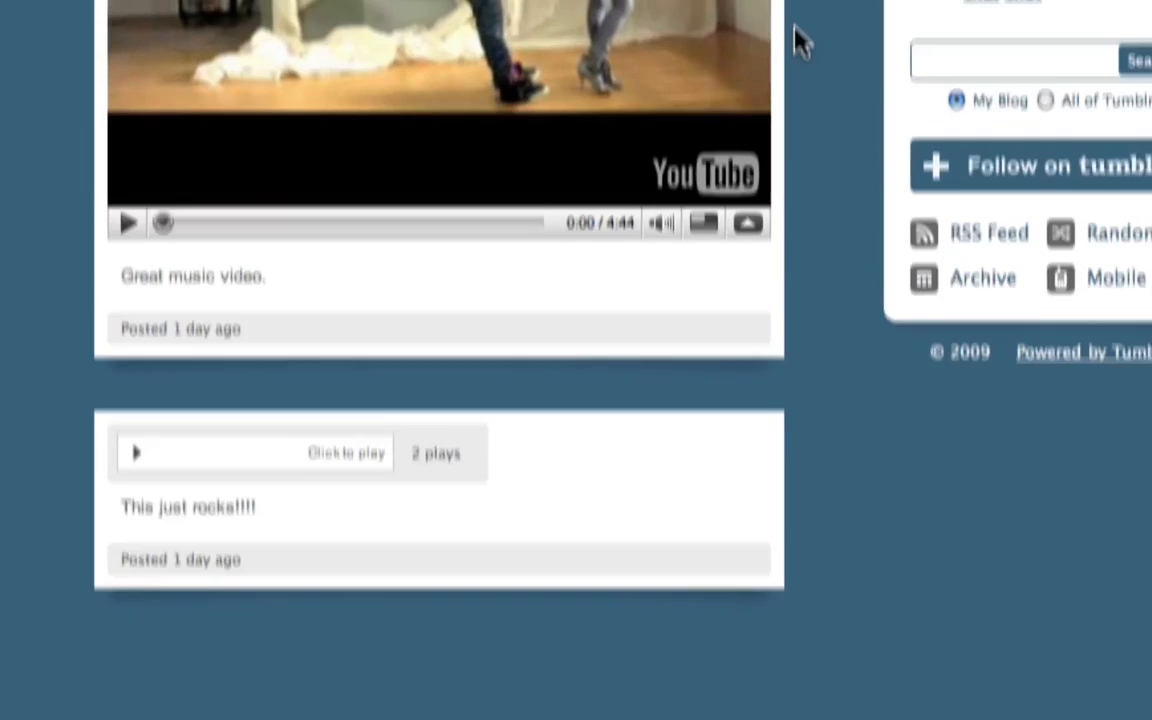
pyautogui.scroll(3)
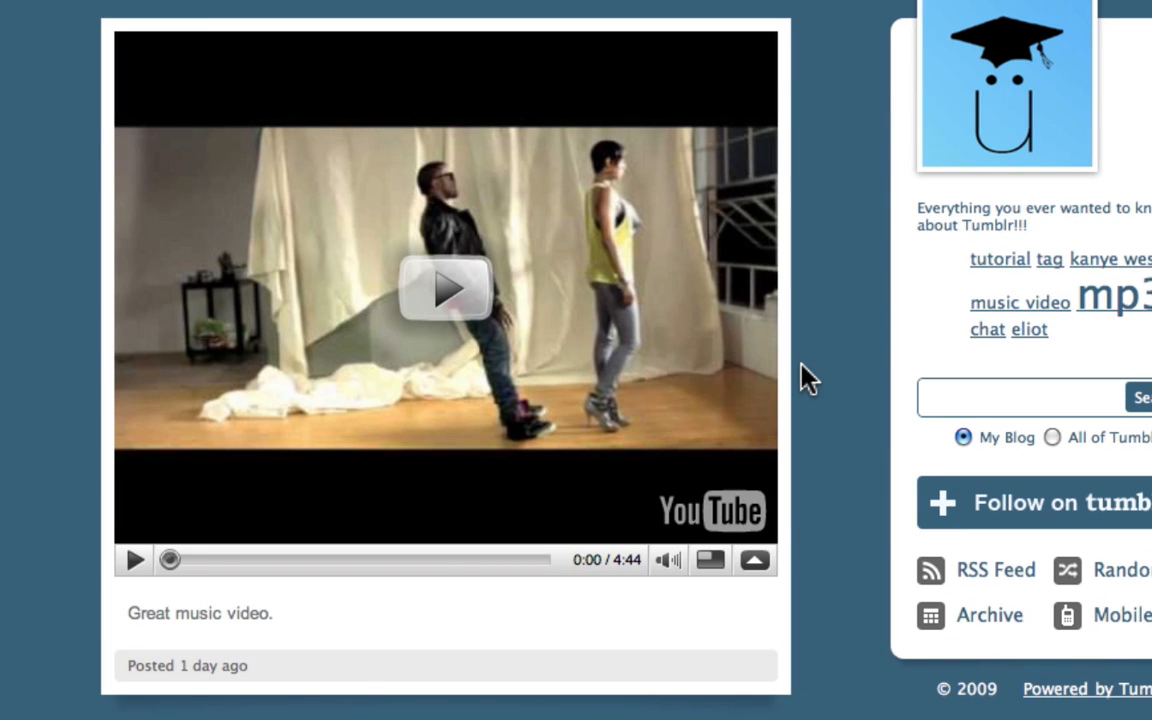
pyautogui.moveTo(820, 358)
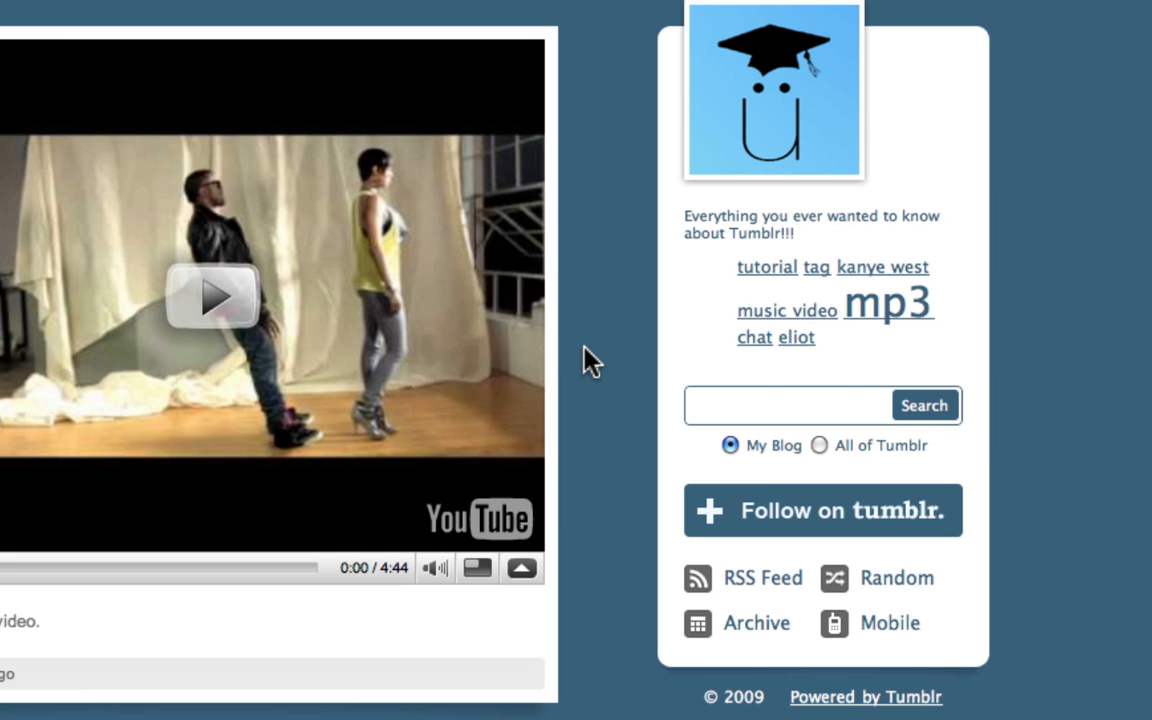
pyautogui.moveTo(1144, 108)
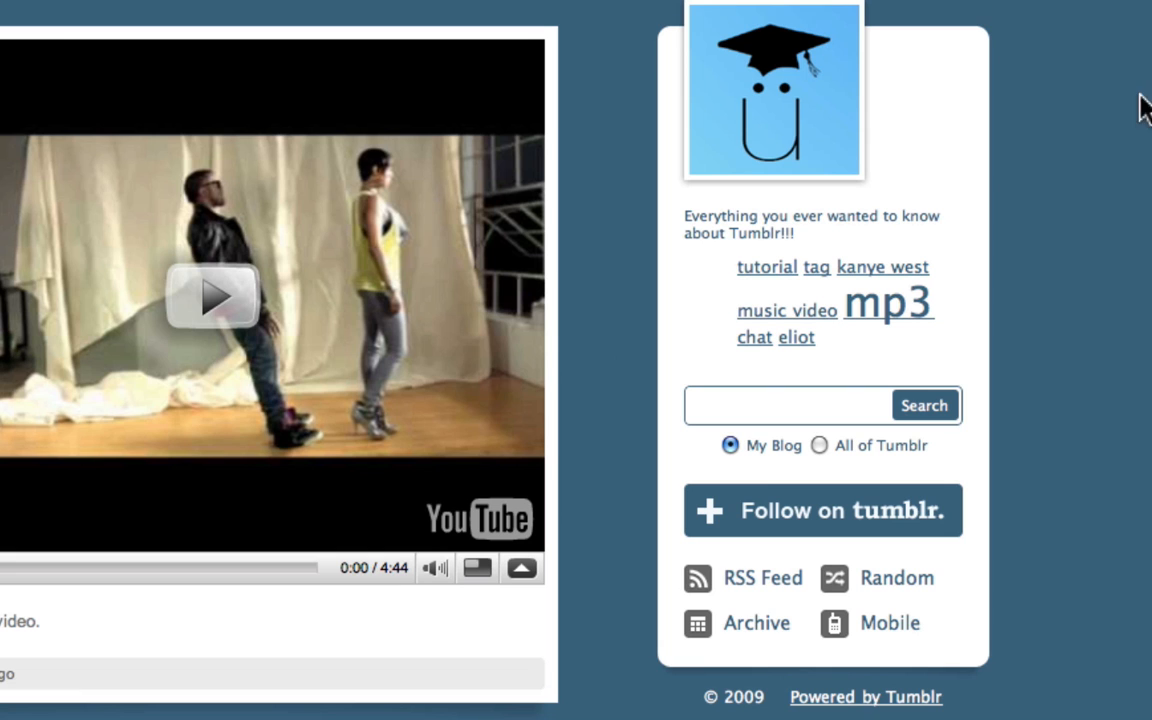